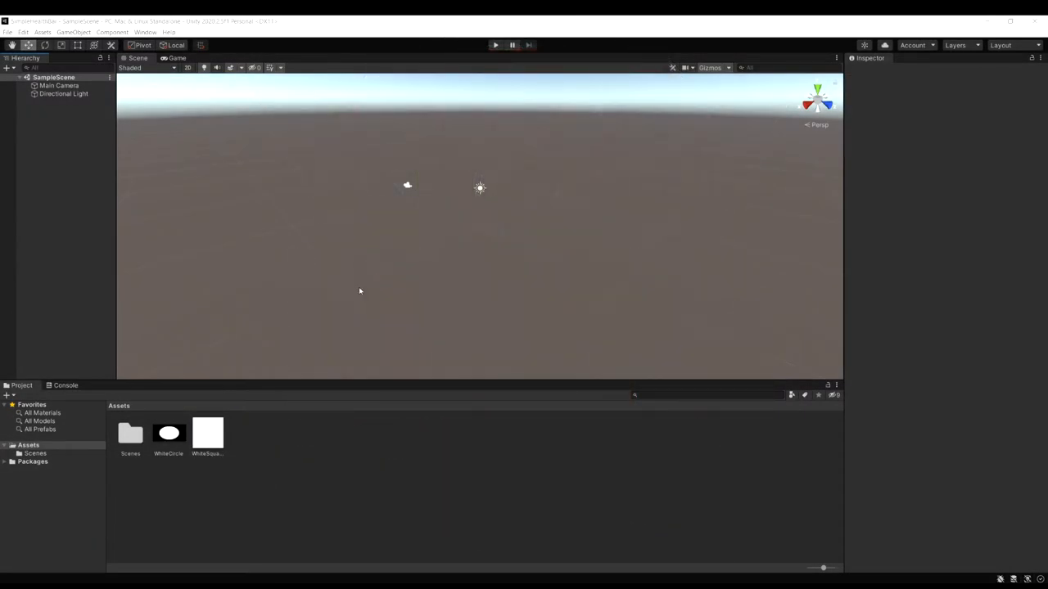
mouse_move(202, 440)
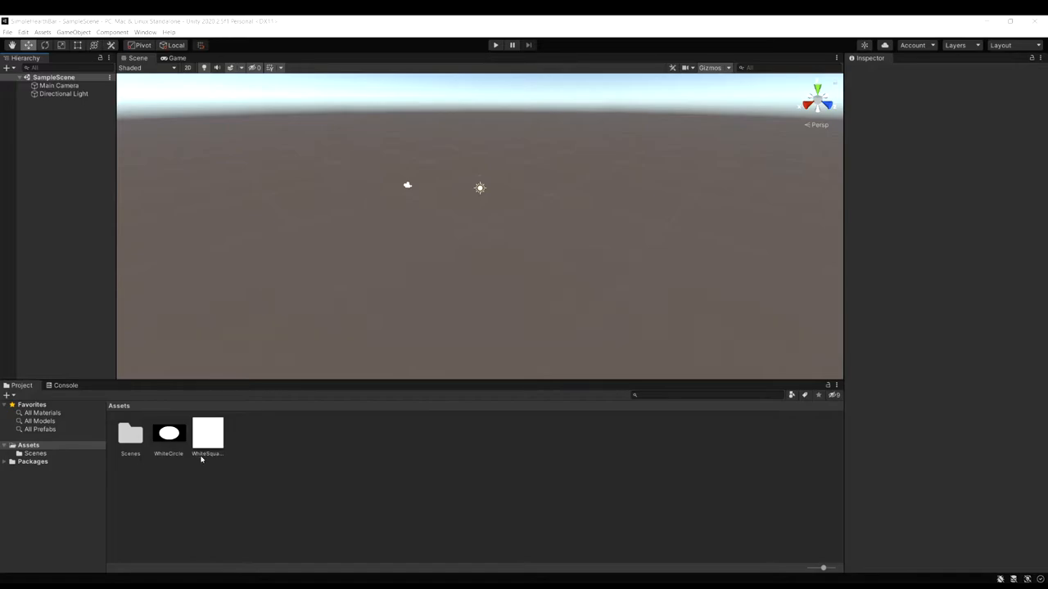
mouse_move(174, 444)
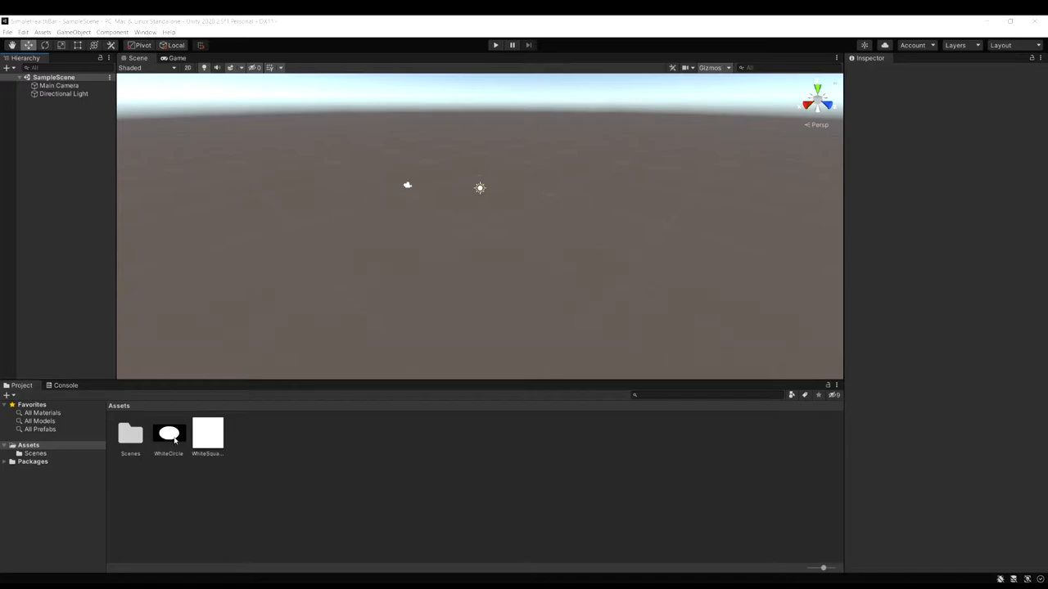
mouse_move(253, 260)
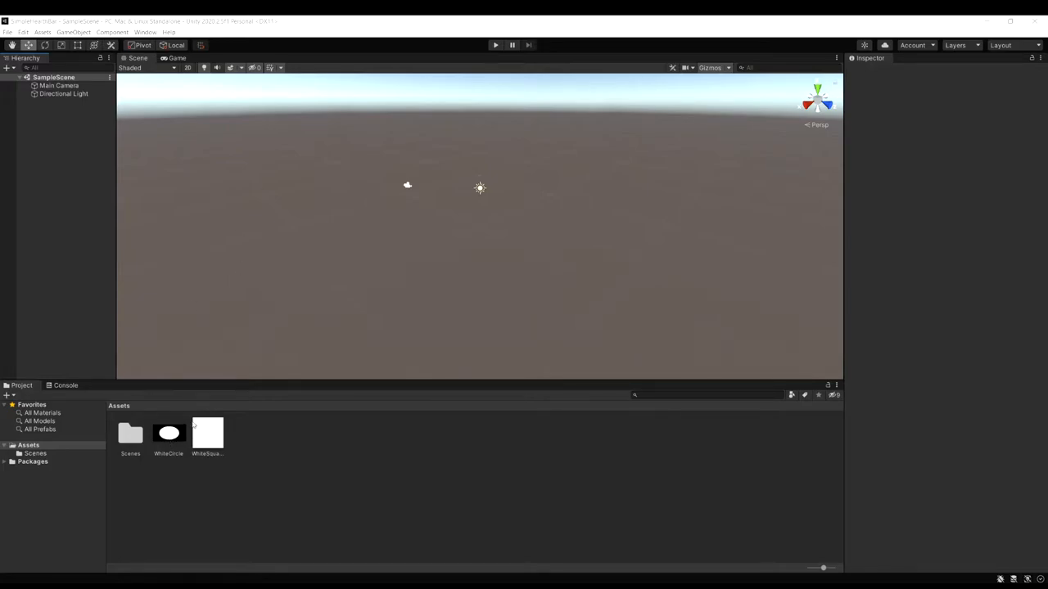
- Add a UI Canvas set to Scale With Screen Size at a 1920×1080 reference
right_click(67, 159)
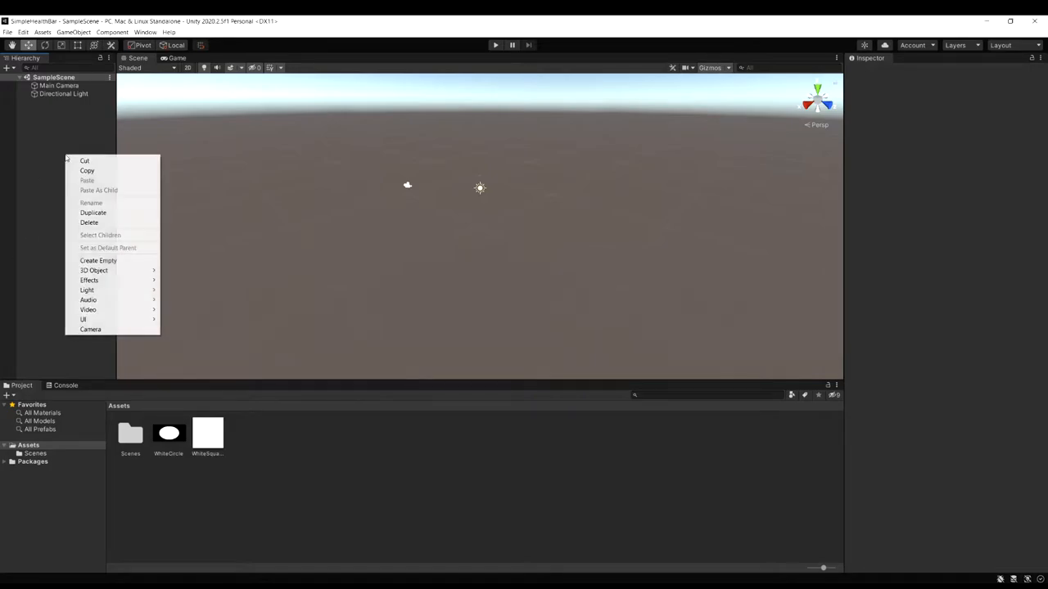
mouse_move(90, 329)
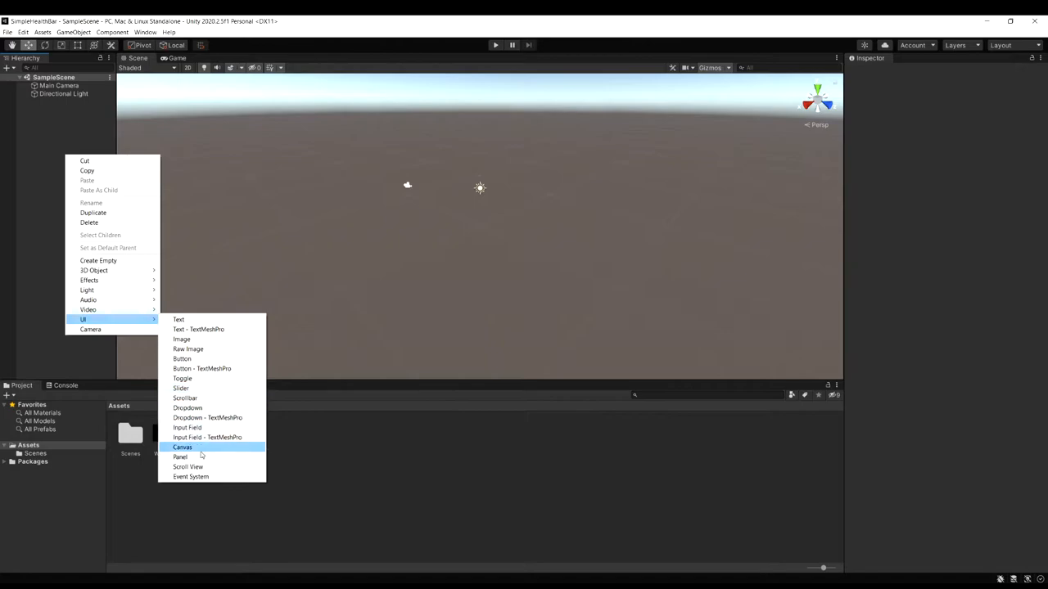
click(182, 447)
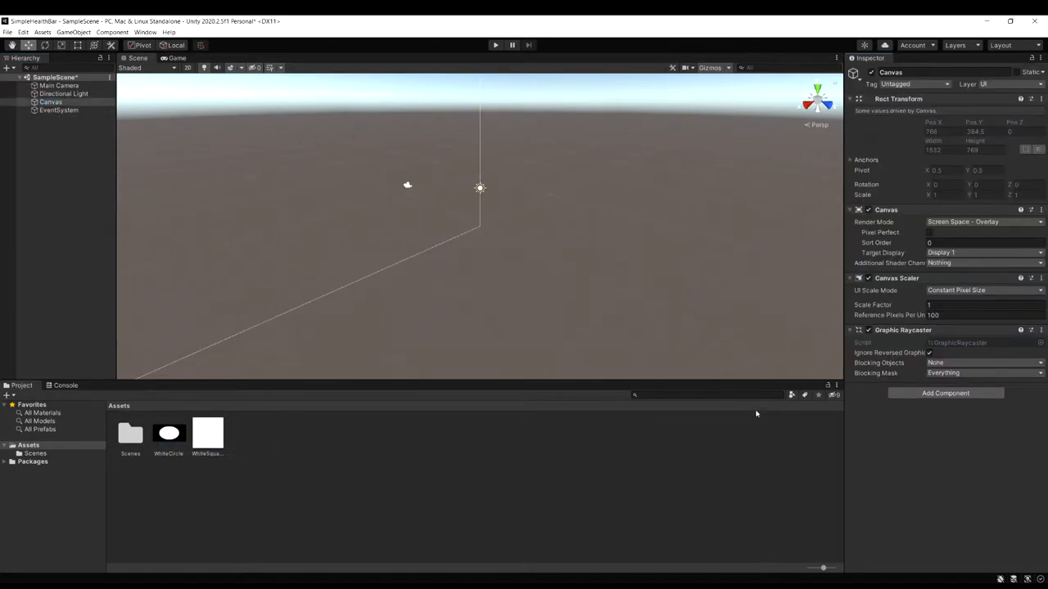
mouse_move(697, 356)
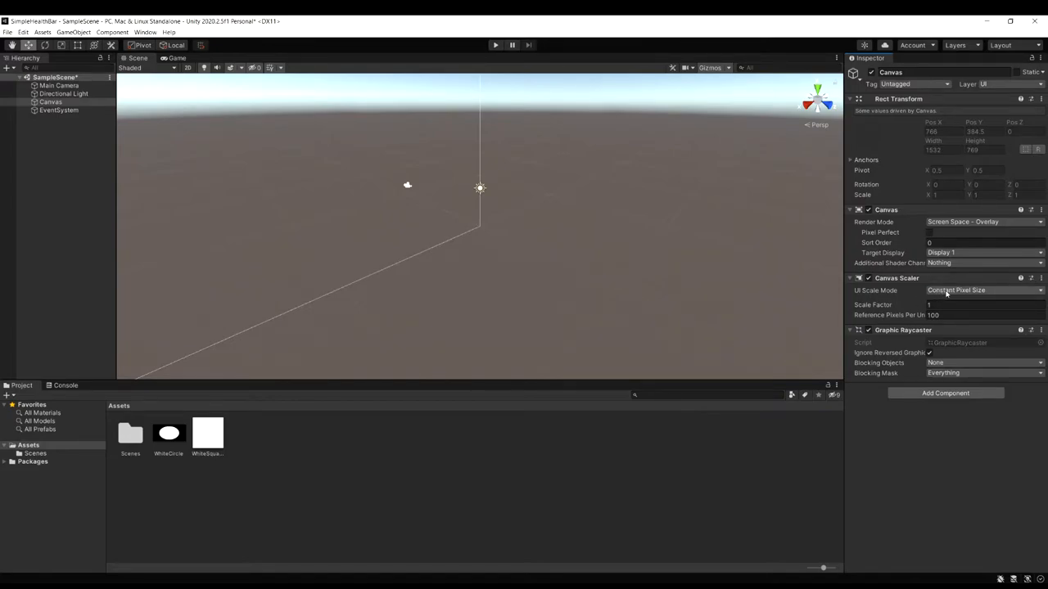
click(982, 289)
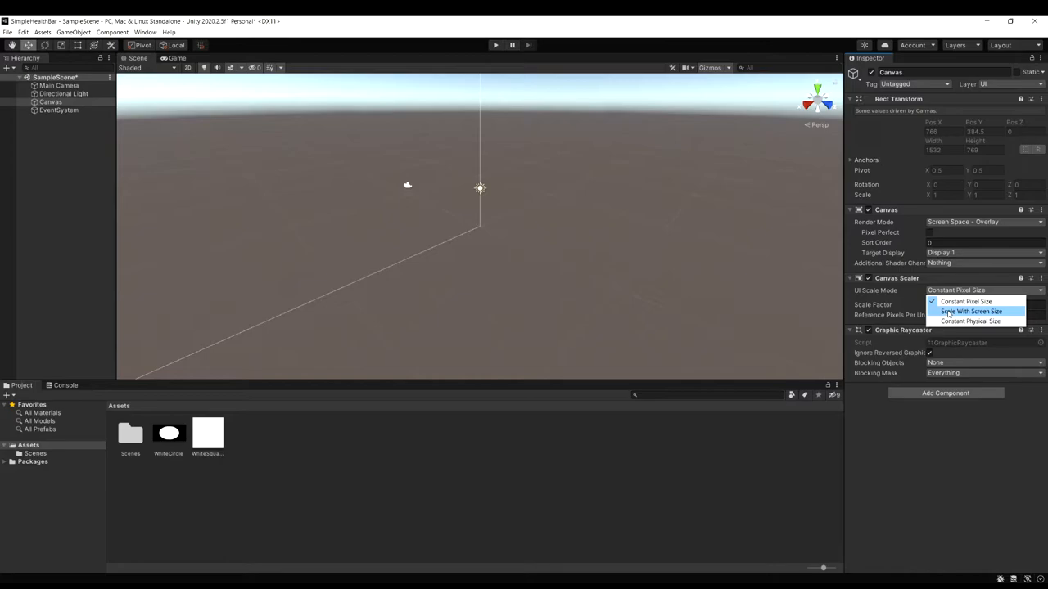
click(970, 311)
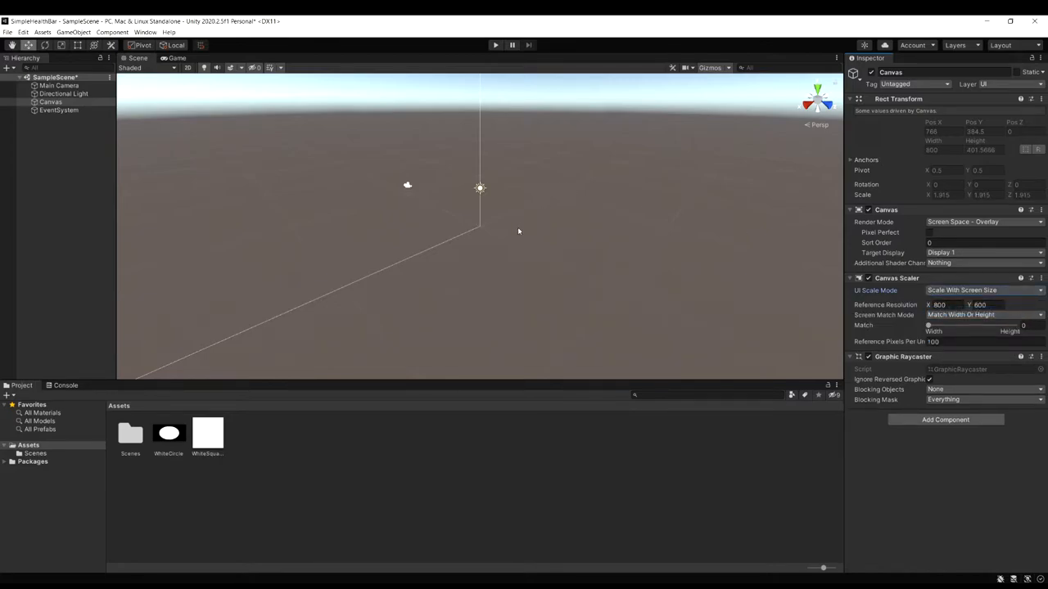
mouse_move(517, 262)
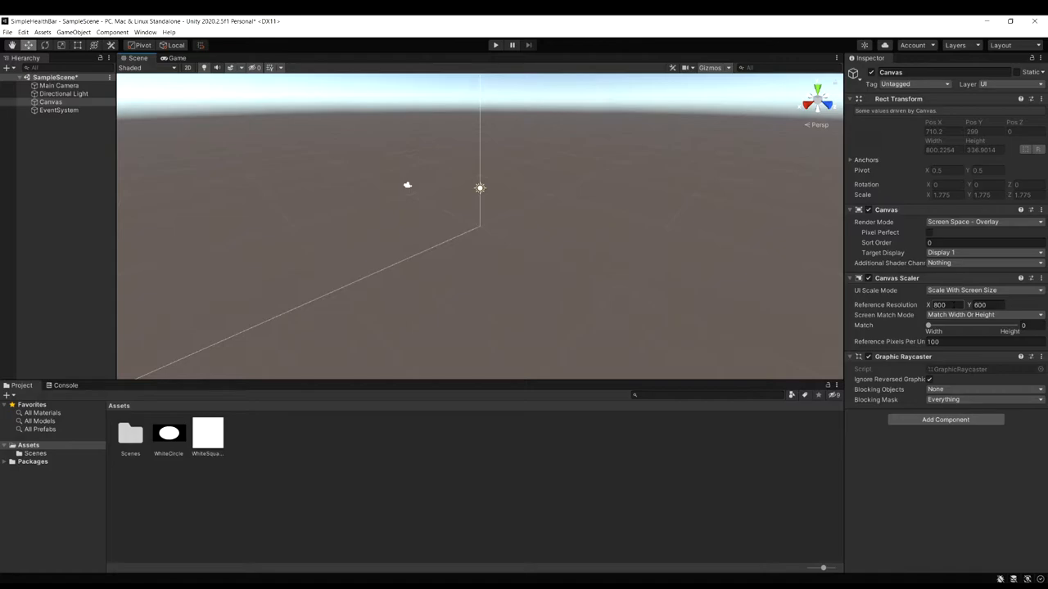
triple_click(940, 305)
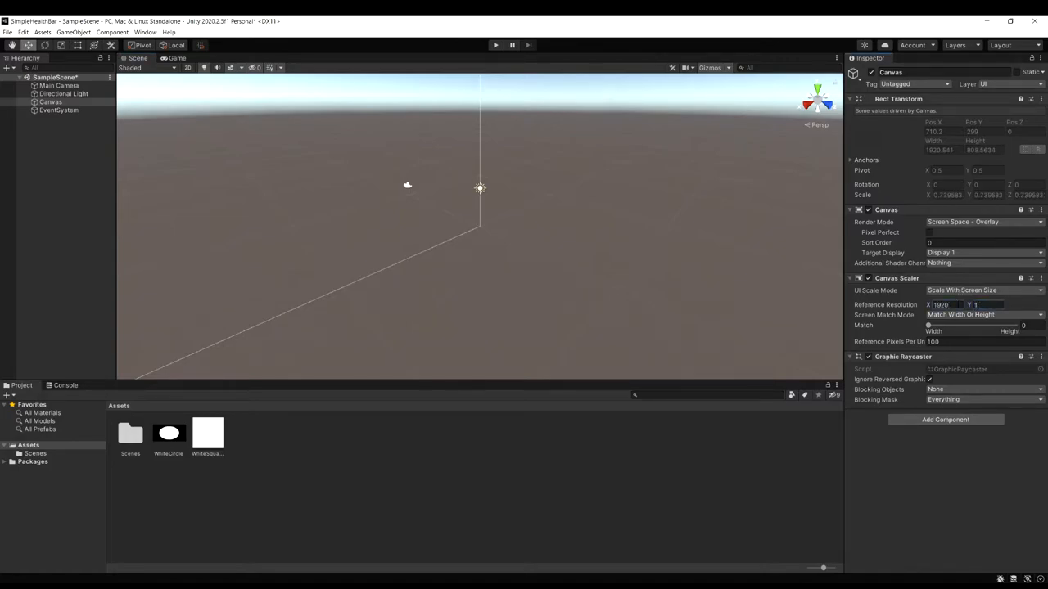
text(1080)
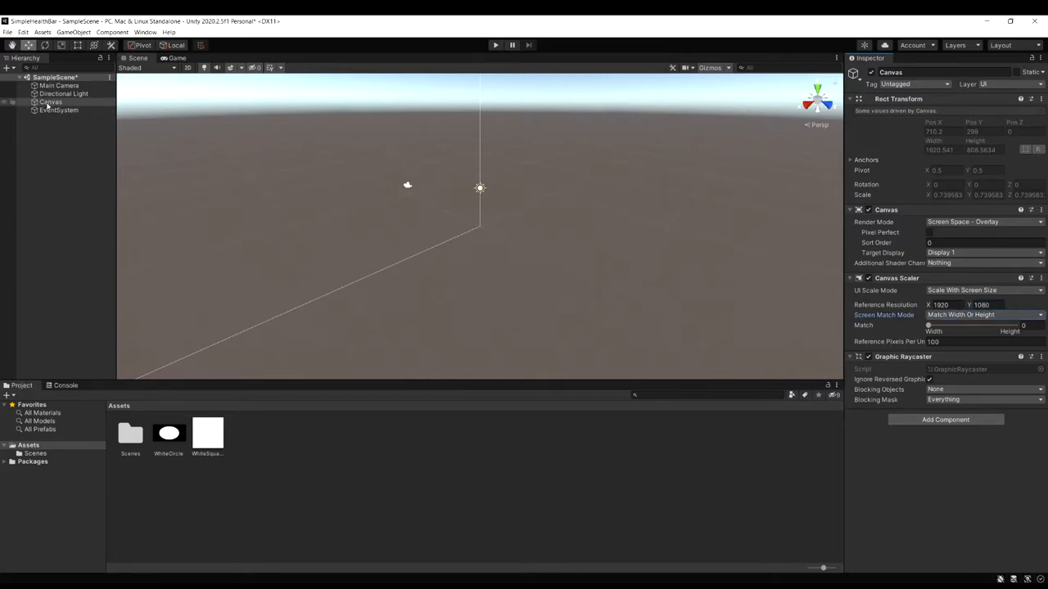
- Create an empty HealthBar child under Canvas and switch the Scene view to 2D
right_click(51, 102)
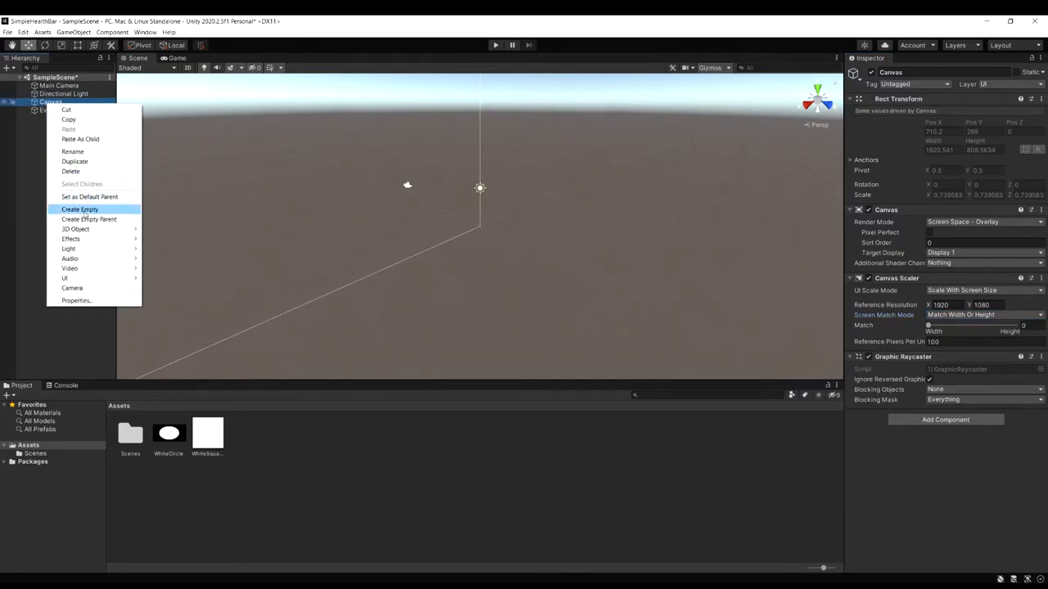
click(79, 209)
text(HealthBar)
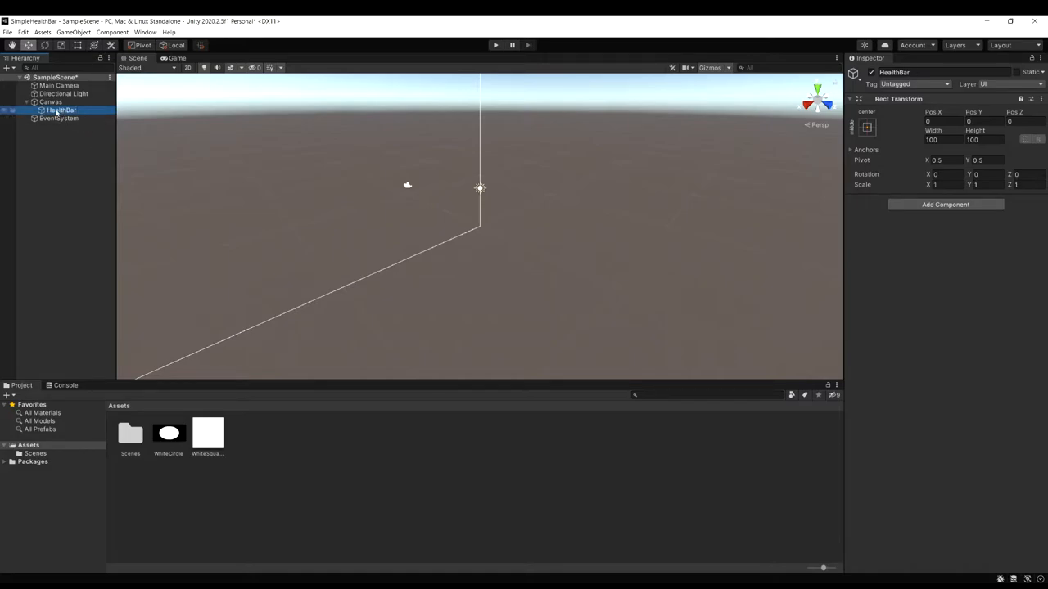
mouse_move(74, 114)
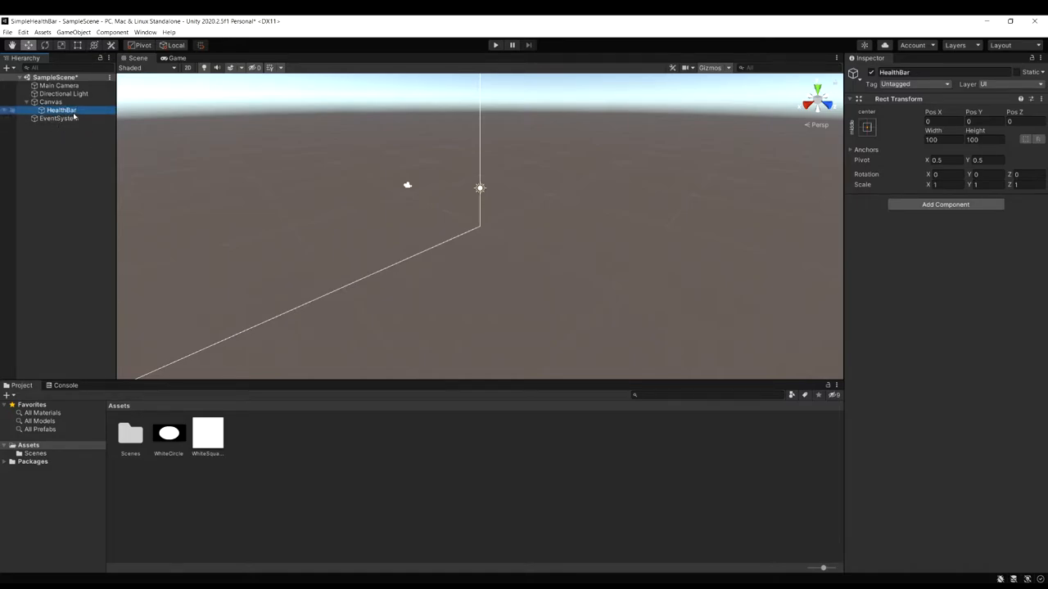
mouse_move(523, 151)
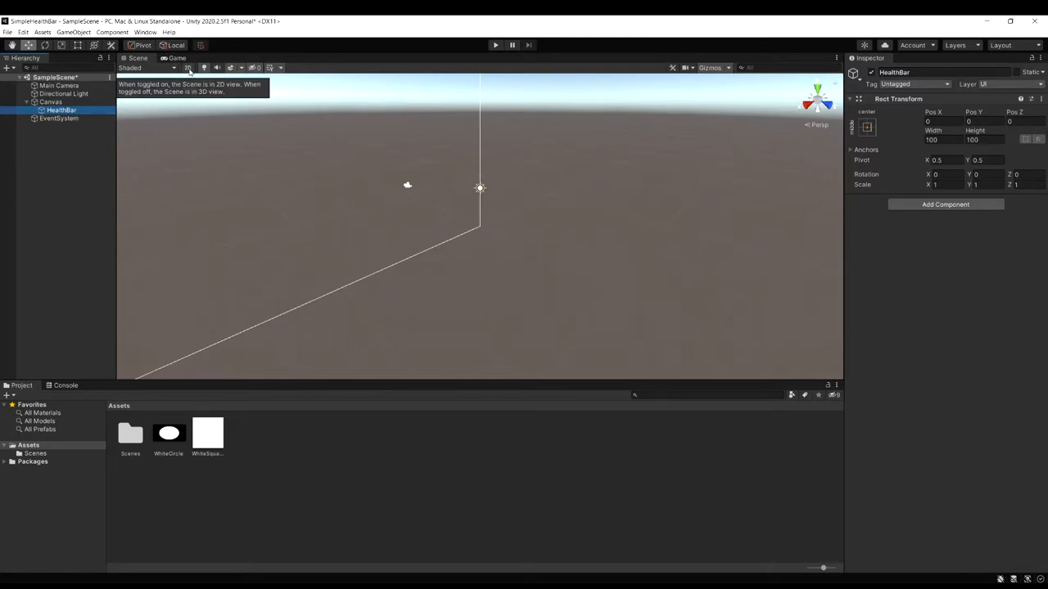
click(187, 67)
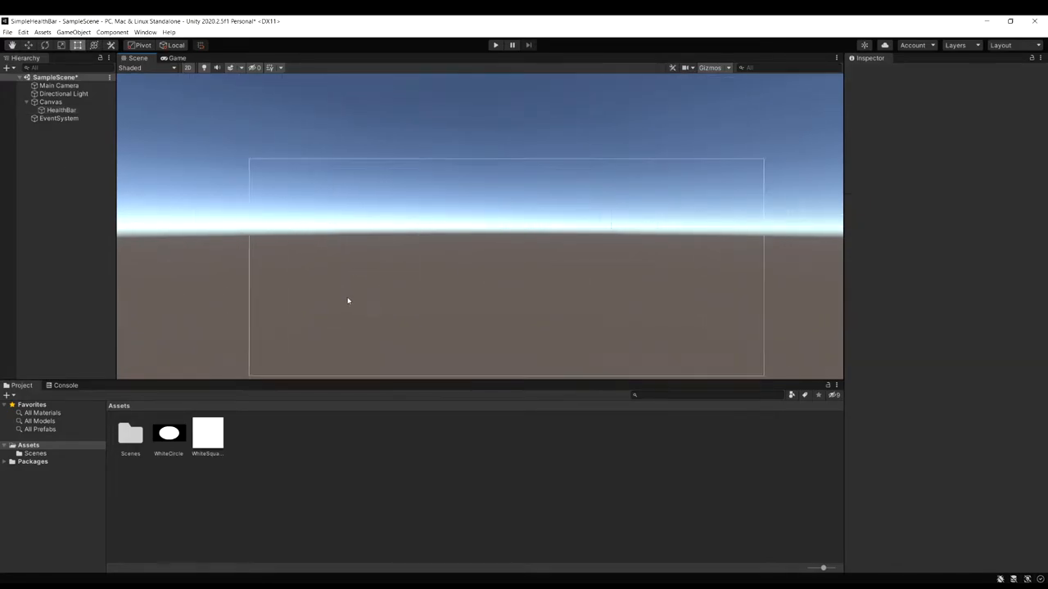
- Add a UI Image under HealthBar and rename it Background
click(61, 110)
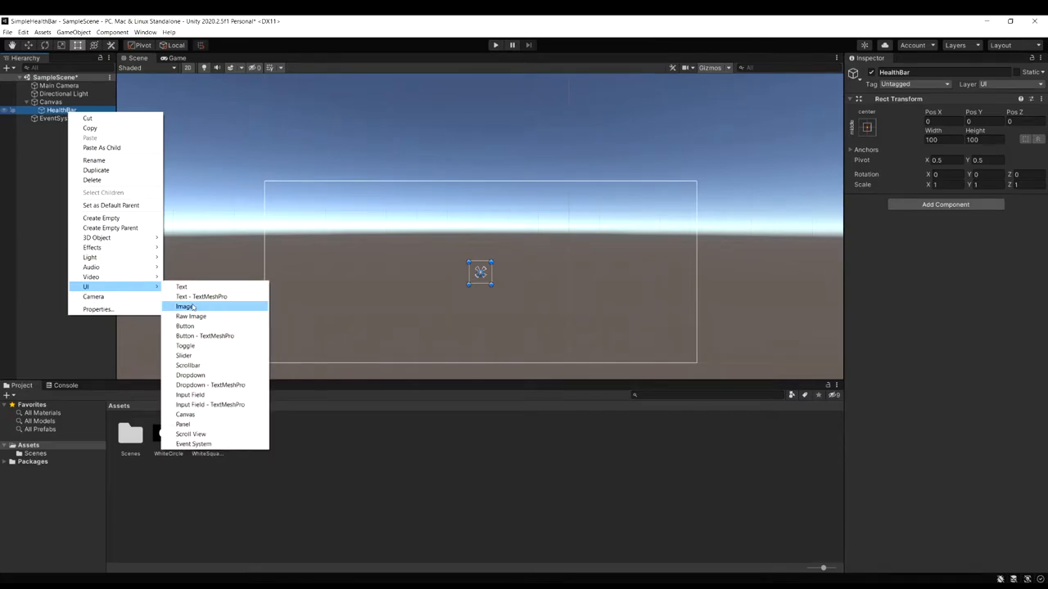
click(185, 306)
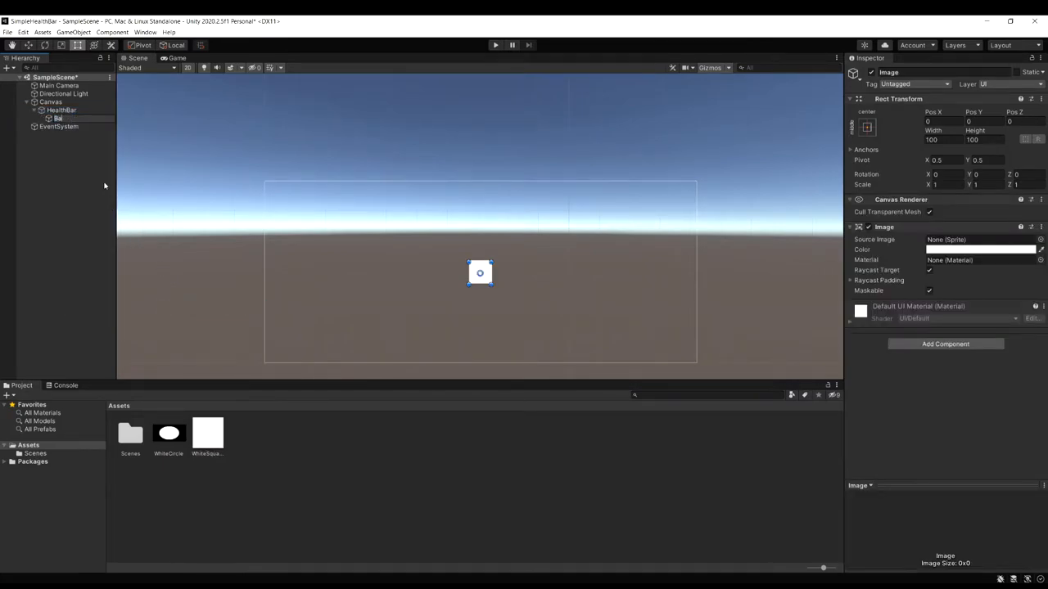
double_click(58, 118)
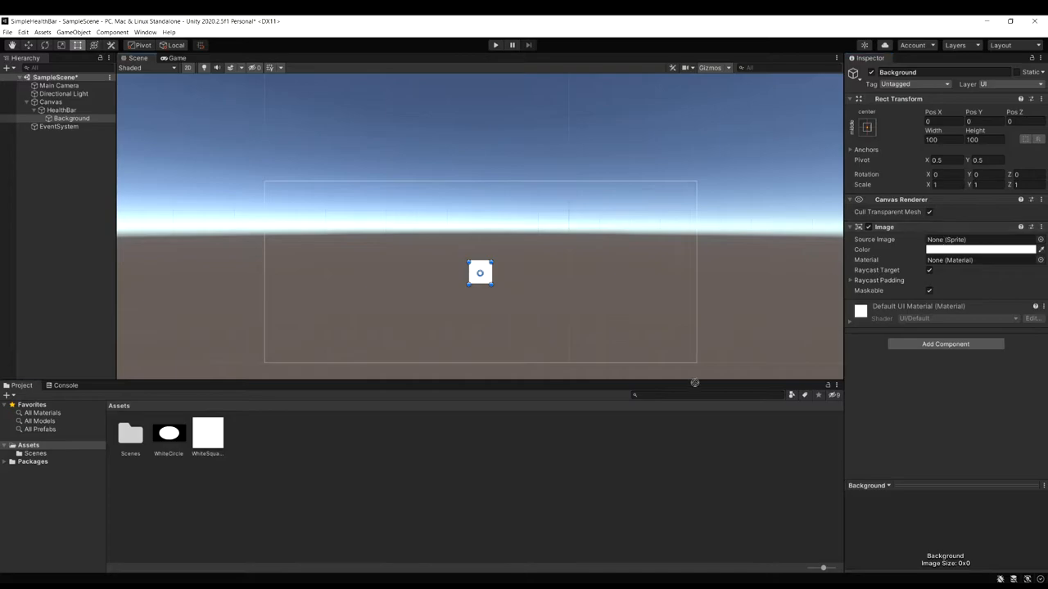
mouse_move(493, 432)
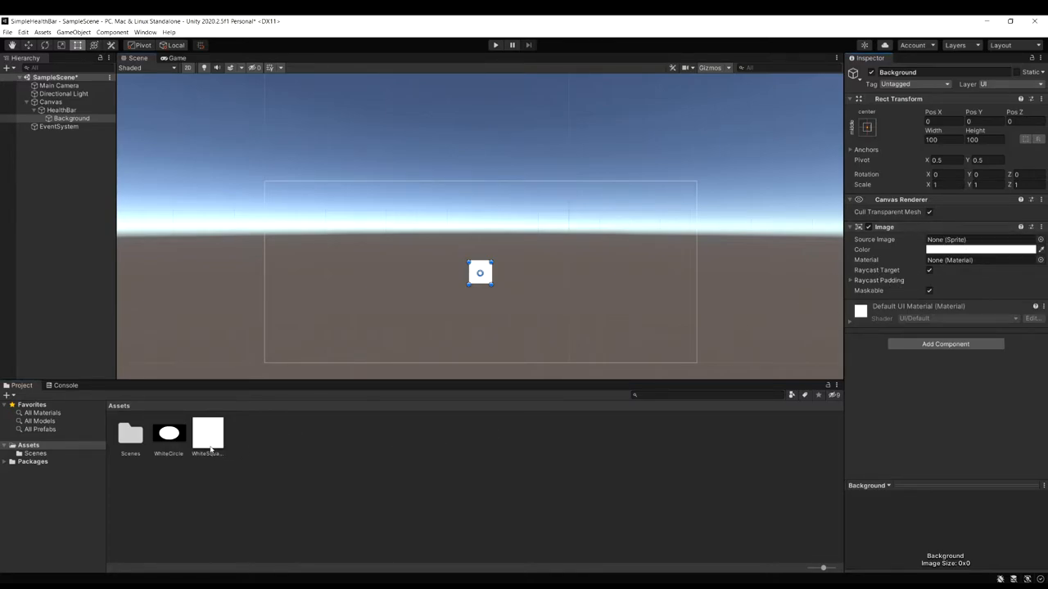
- Make WhiteSquare and WhiteCircle Sprite (2D and UI), and set WhiteSquare as Background's Source Image
click(207, 434)
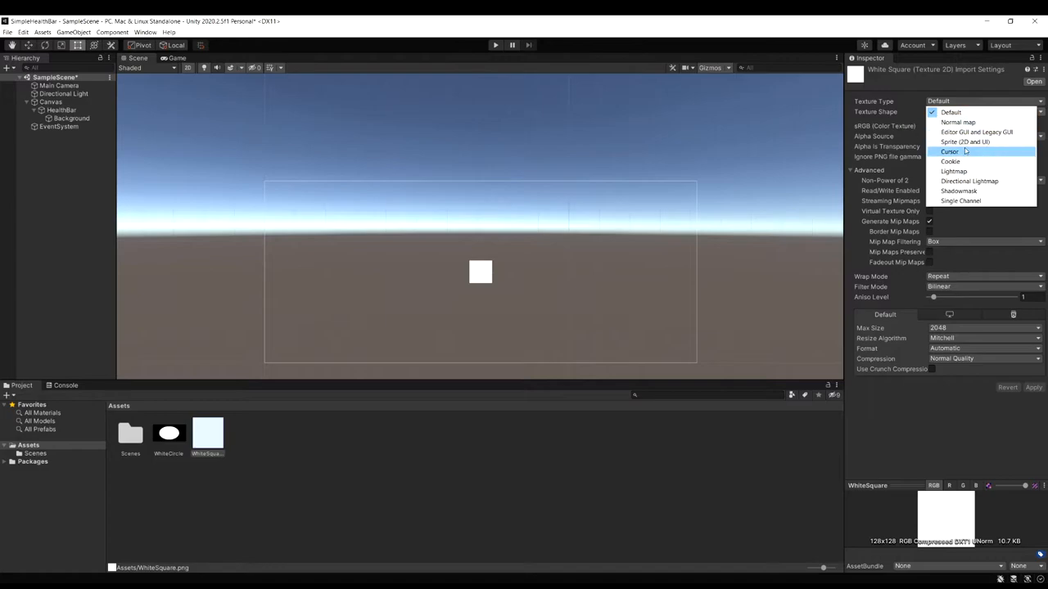
click(964, 141)
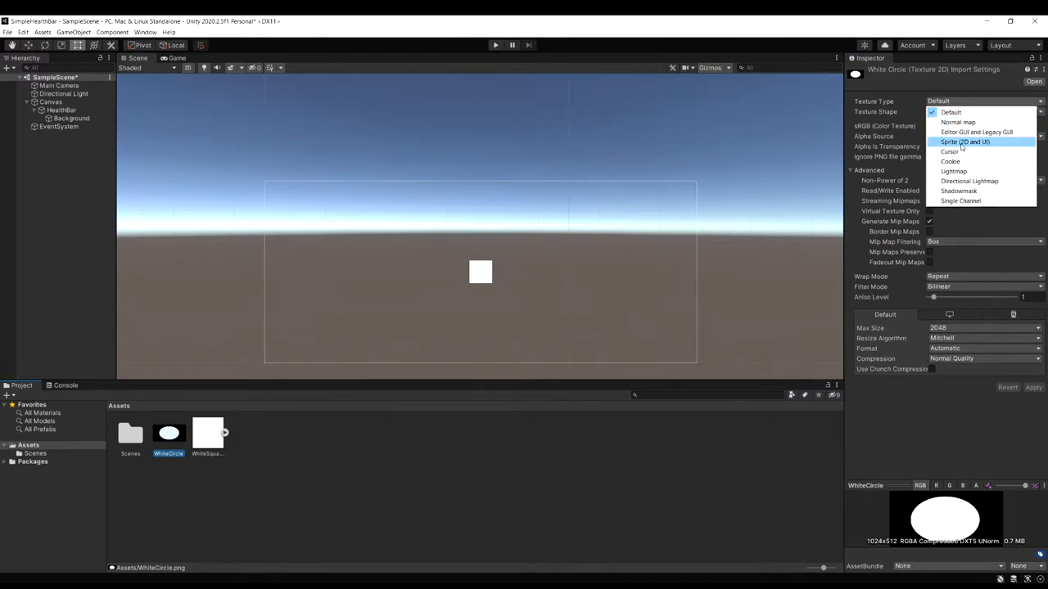
click(964, 141)
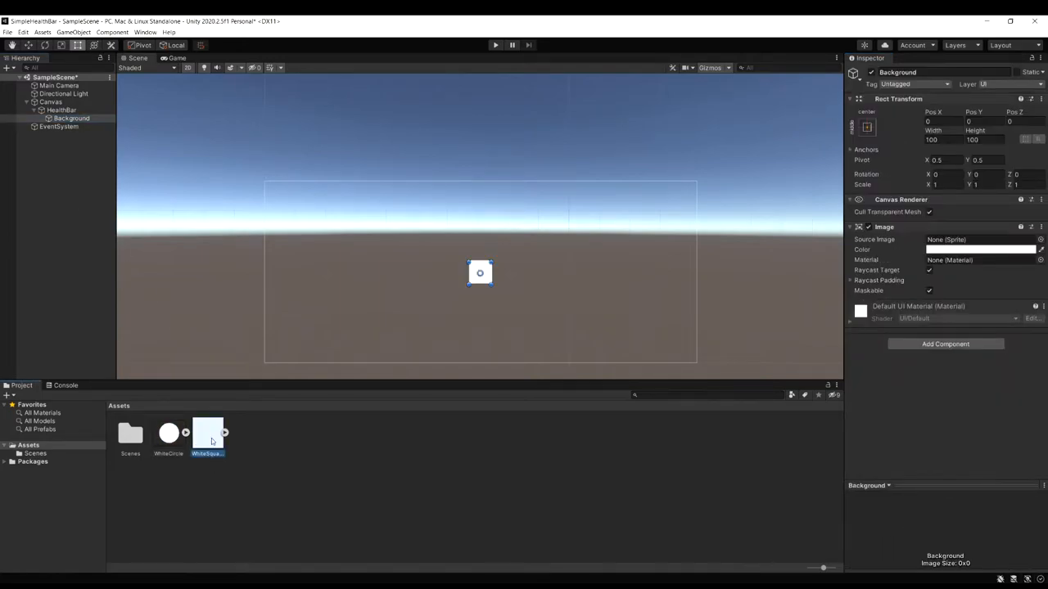
drag(207, 434, 979, 239)
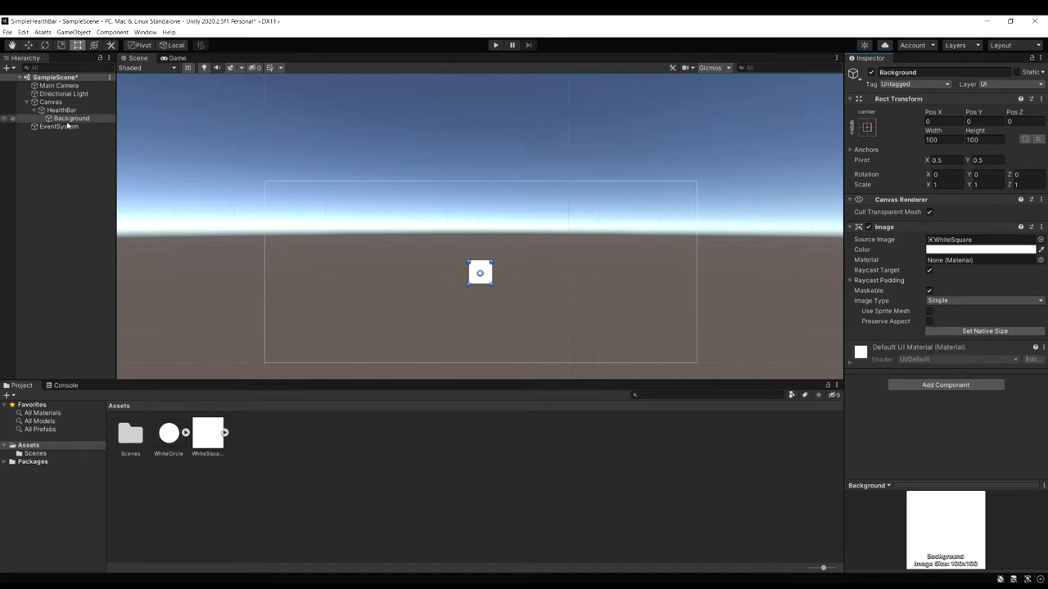
- Move HealthBar to the canvas's top-left and resize it to about 370 × 59
click(61, 110)
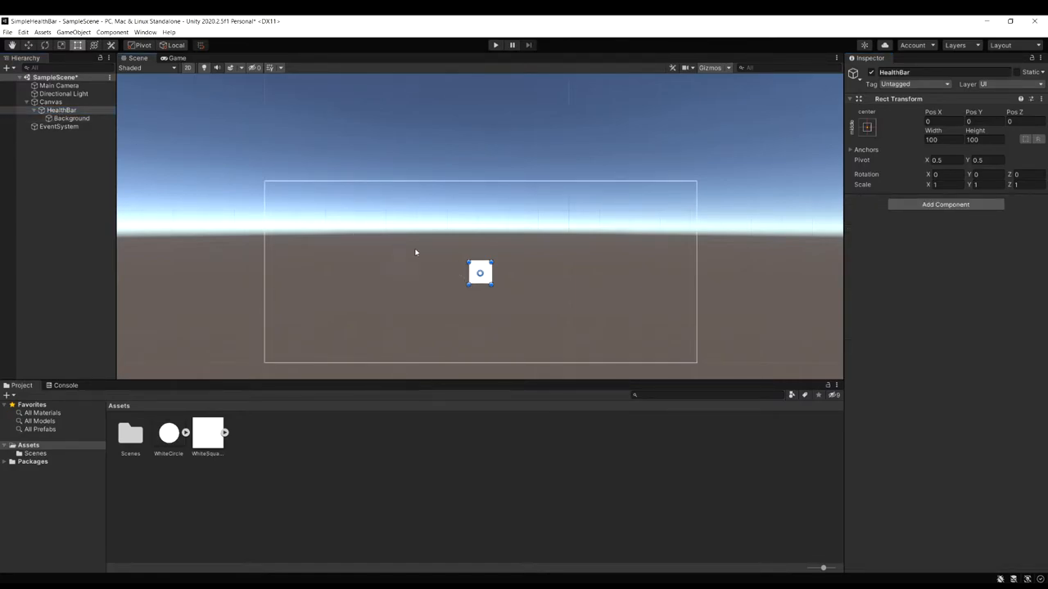
drag(480, 272, 281, 197)
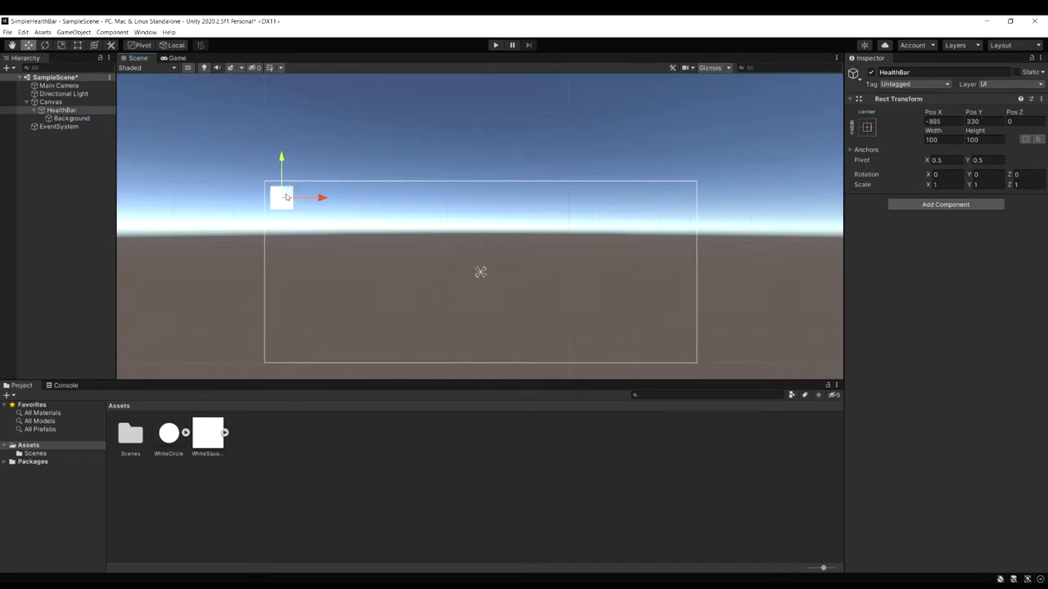
click(78, 45)
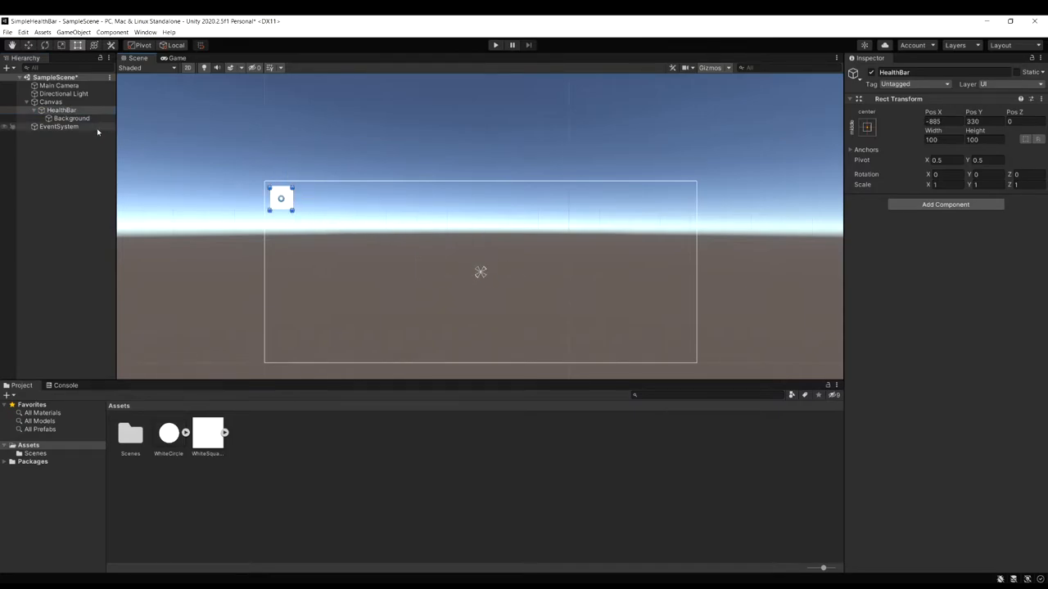
click(71, 118)
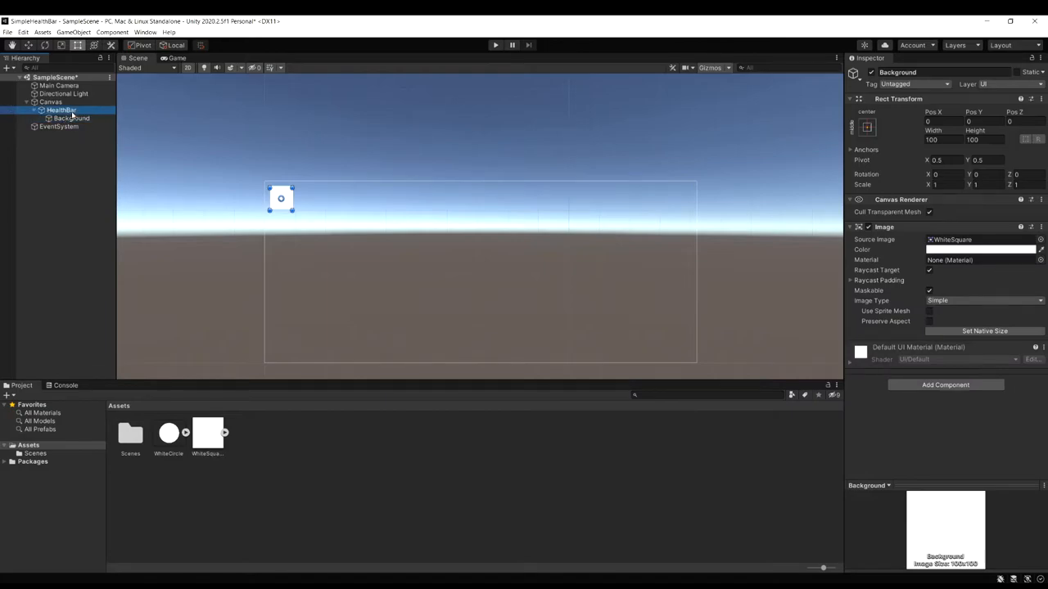
click(62, 110)
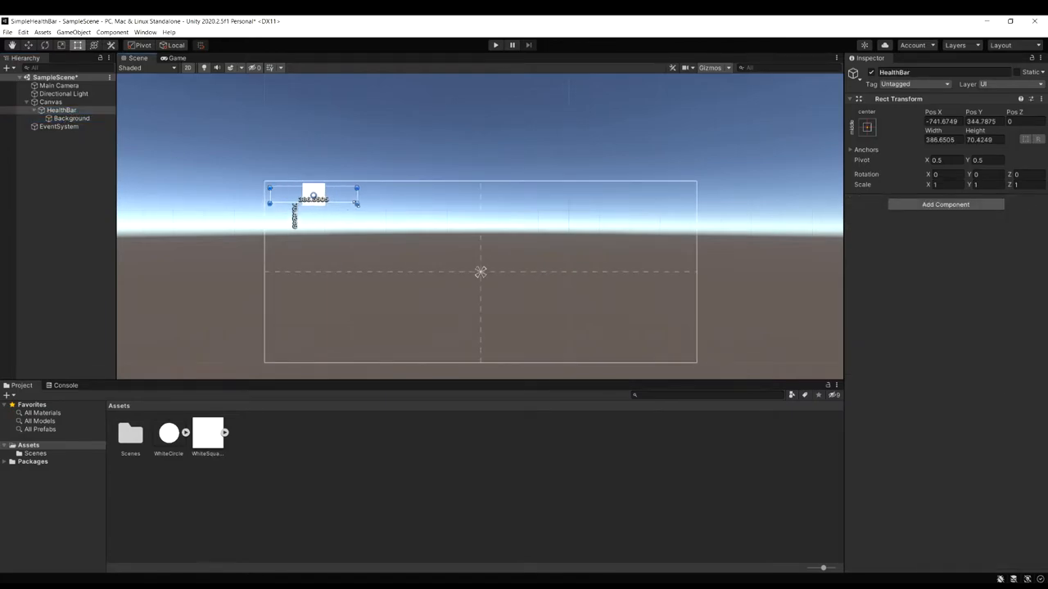
drag(356, 202, 388, 202)
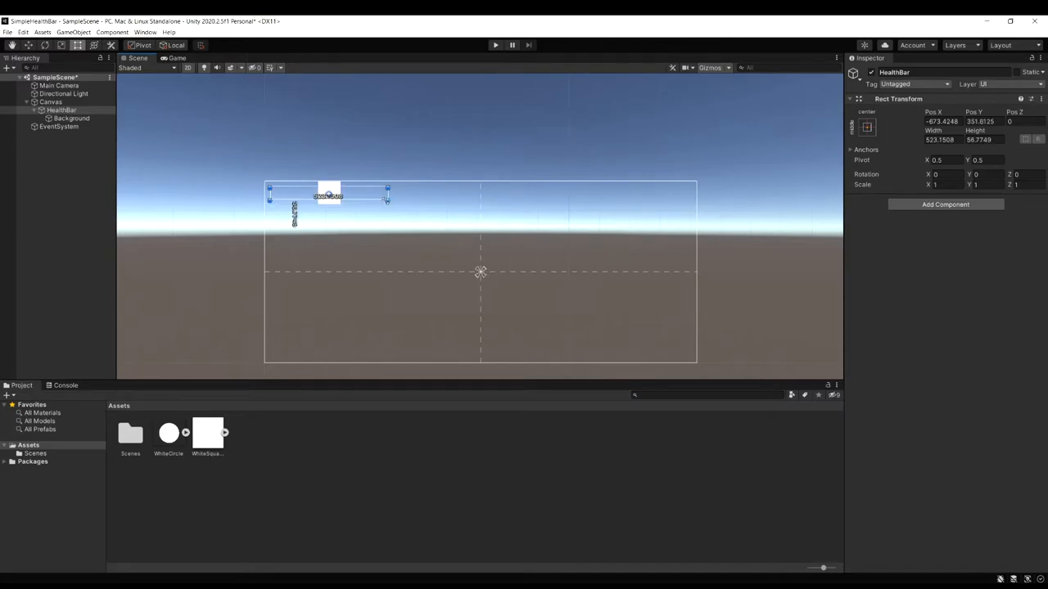
drag(387, 196, 348, 197)
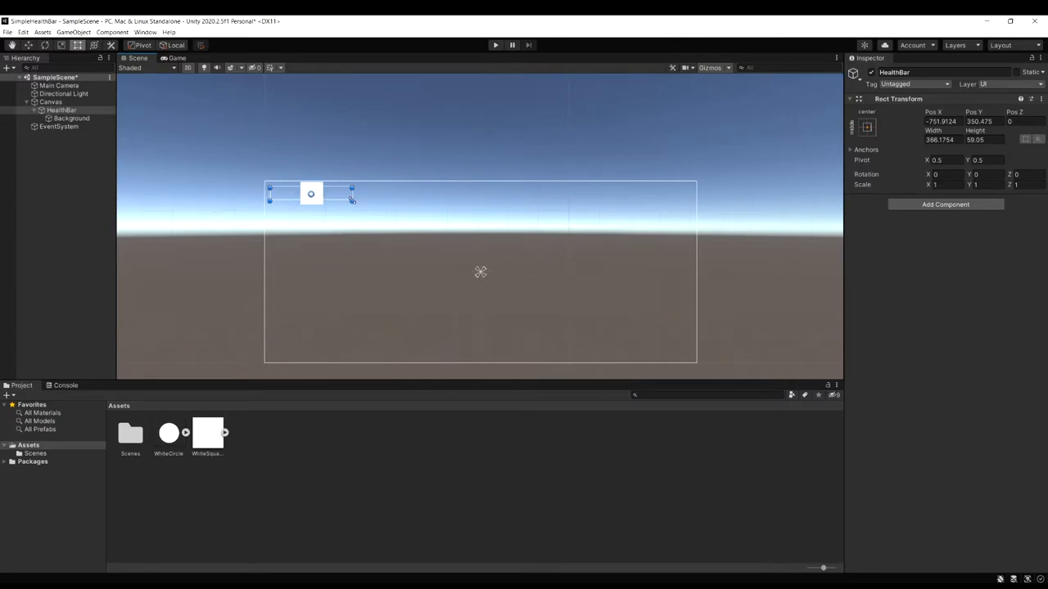
drag(352, 194, 354, 195)
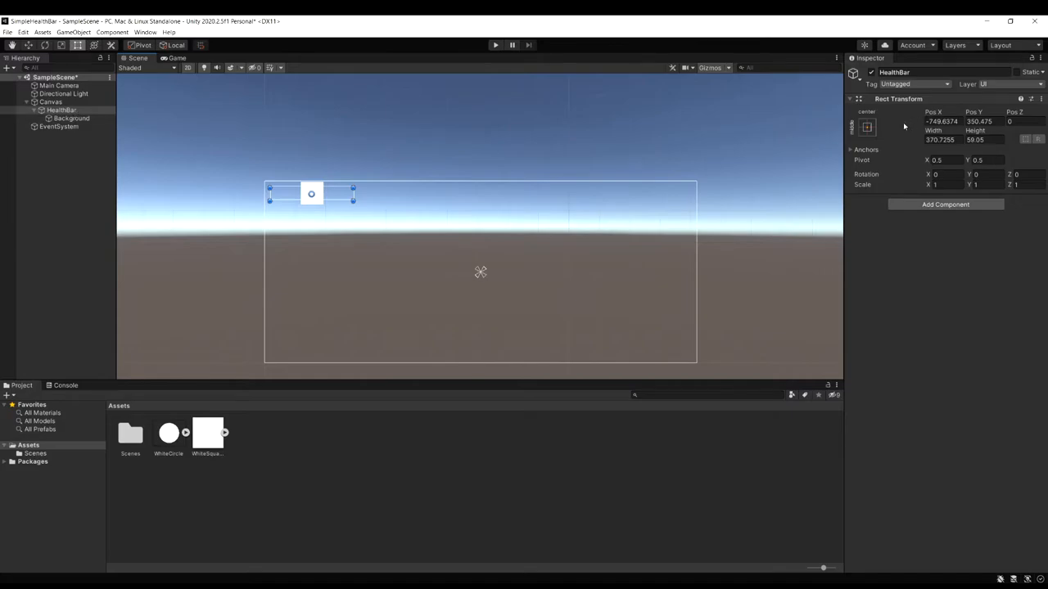
- Apply the top-left anchor preset to HealthBar, then select Background
click(867, 127)
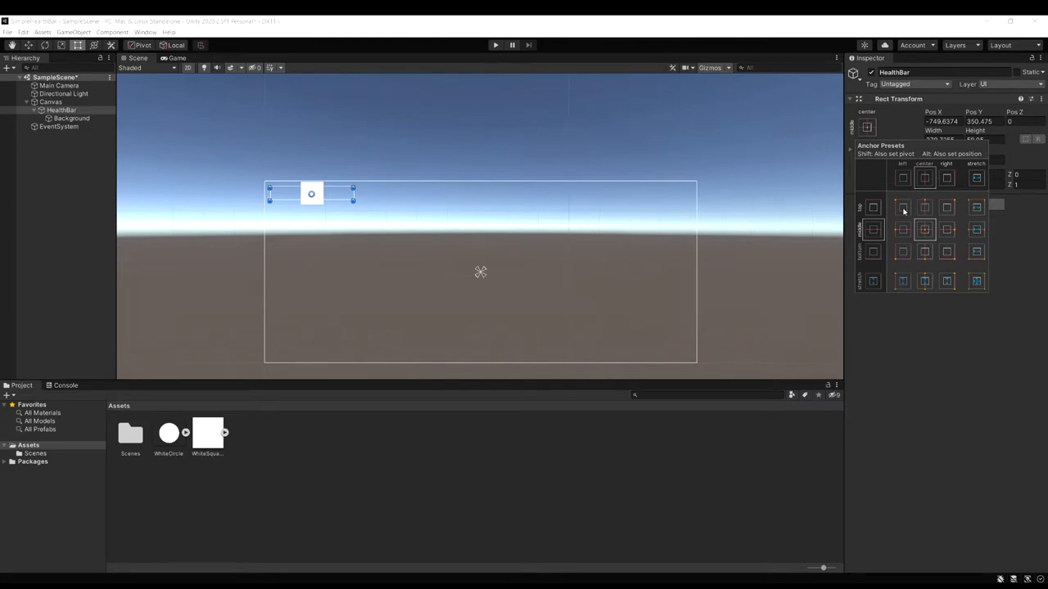
click(902, 207)
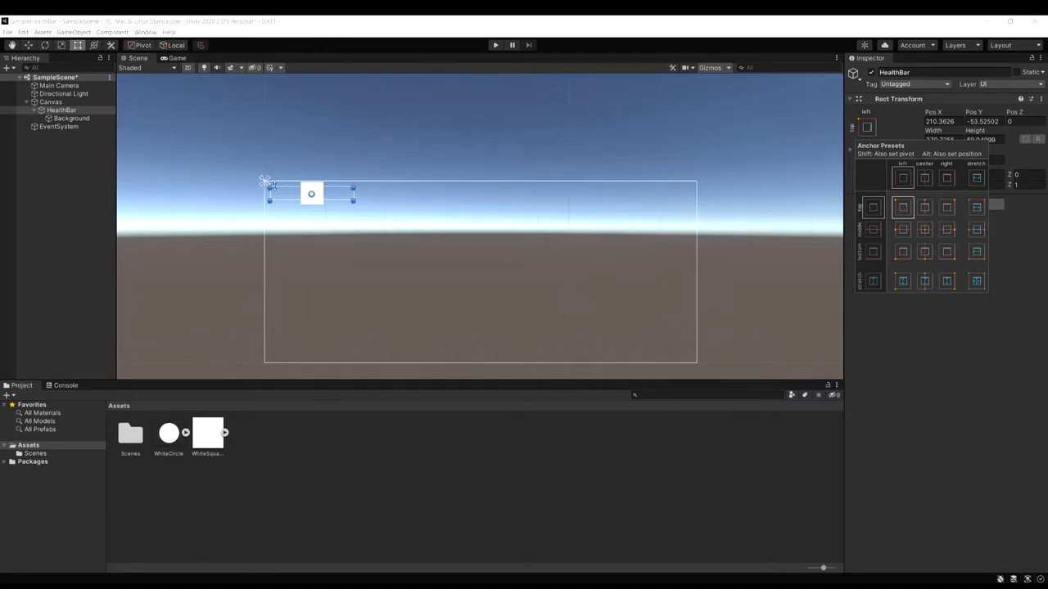
mouse_move(419, 256)
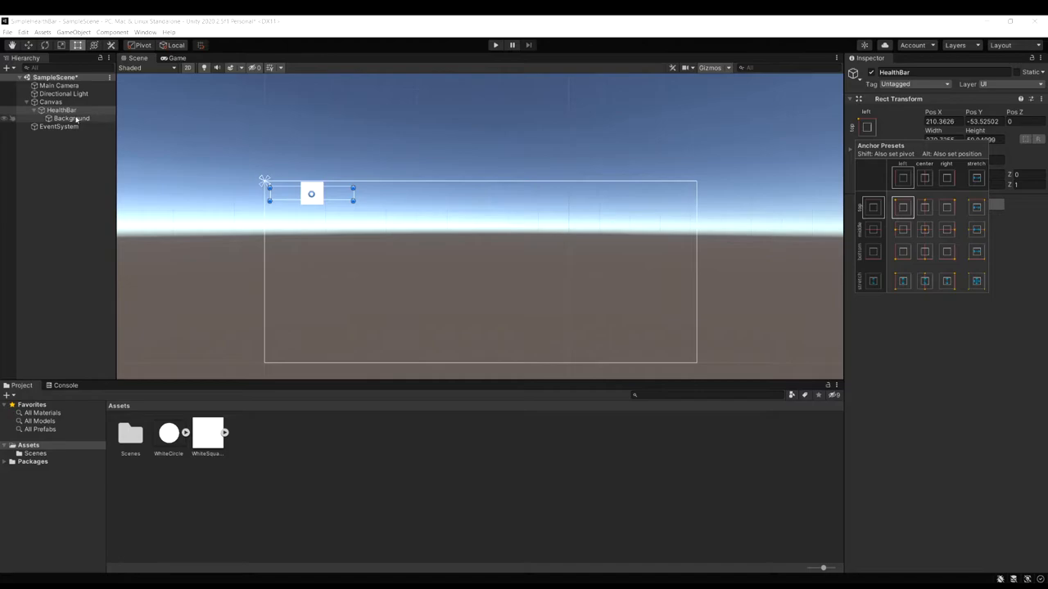
click(72, 118)
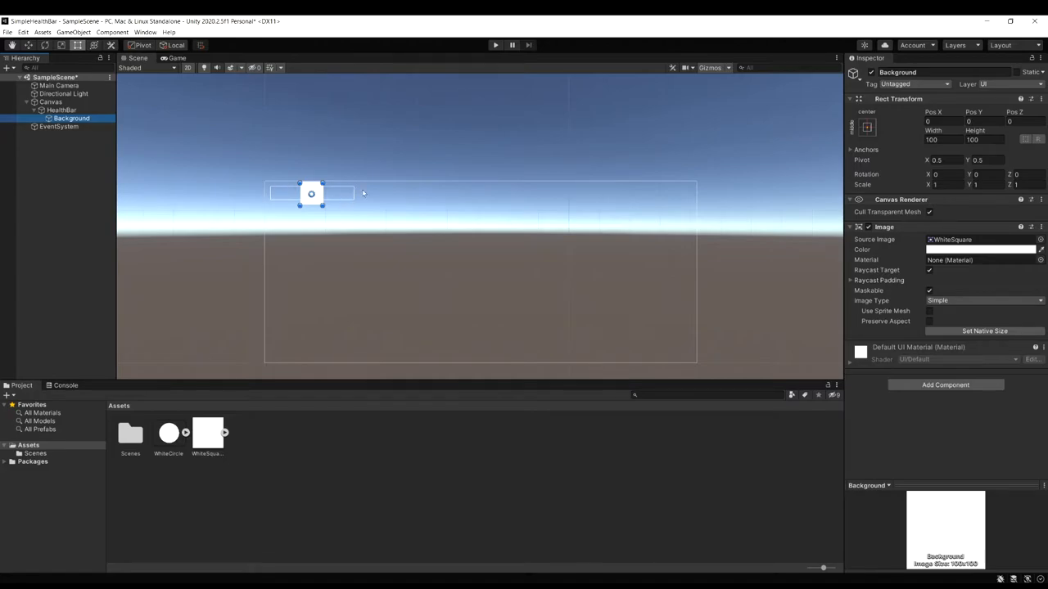
- Apply the stretch-stretch anchor preset so Background fills the whole HealthBar
click(867, 127)
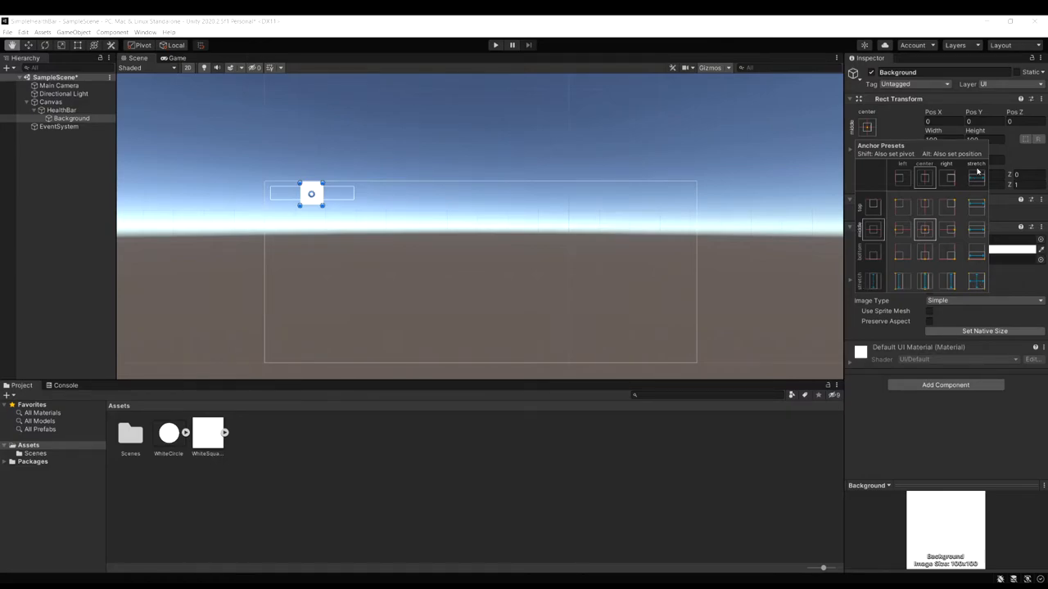
mouse_move(976, 284)
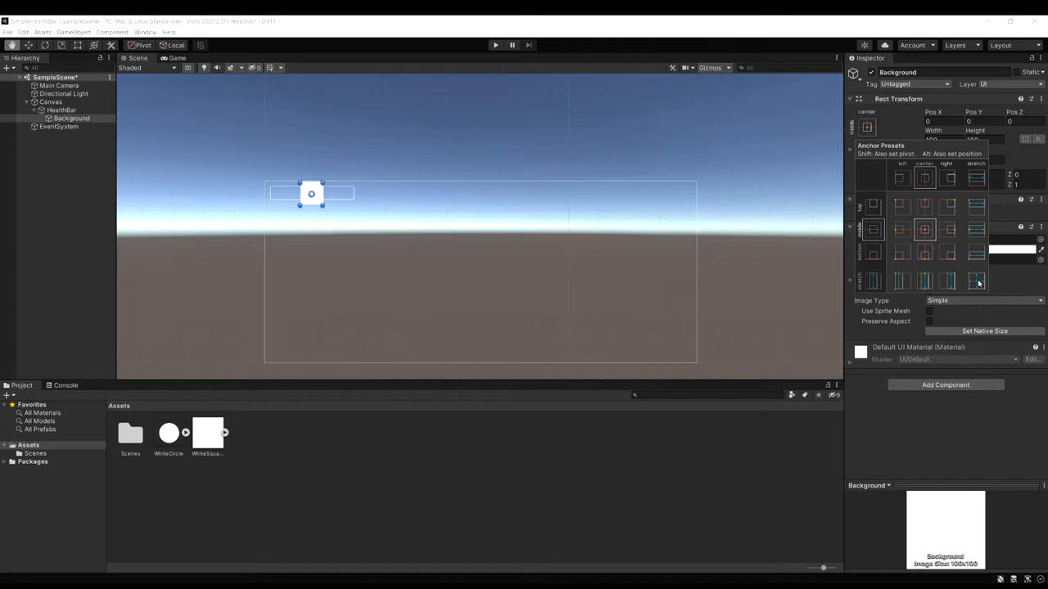
mouse_move(976, 272)
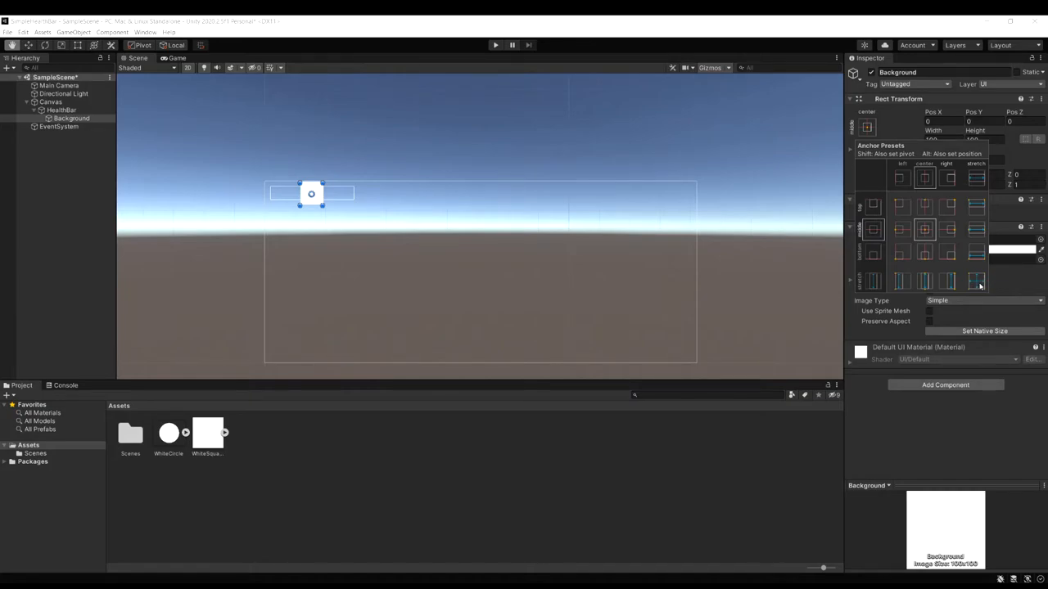
click(976, 280)
text(Fill)
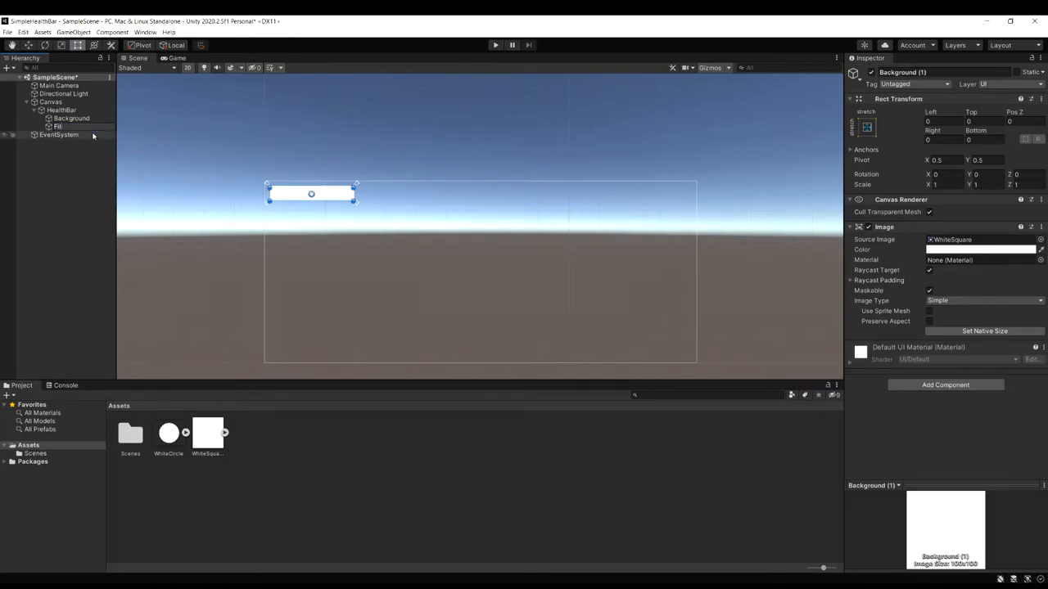
- Color the Fill image green (38EC01) over the black Background outline
click(58, 126)
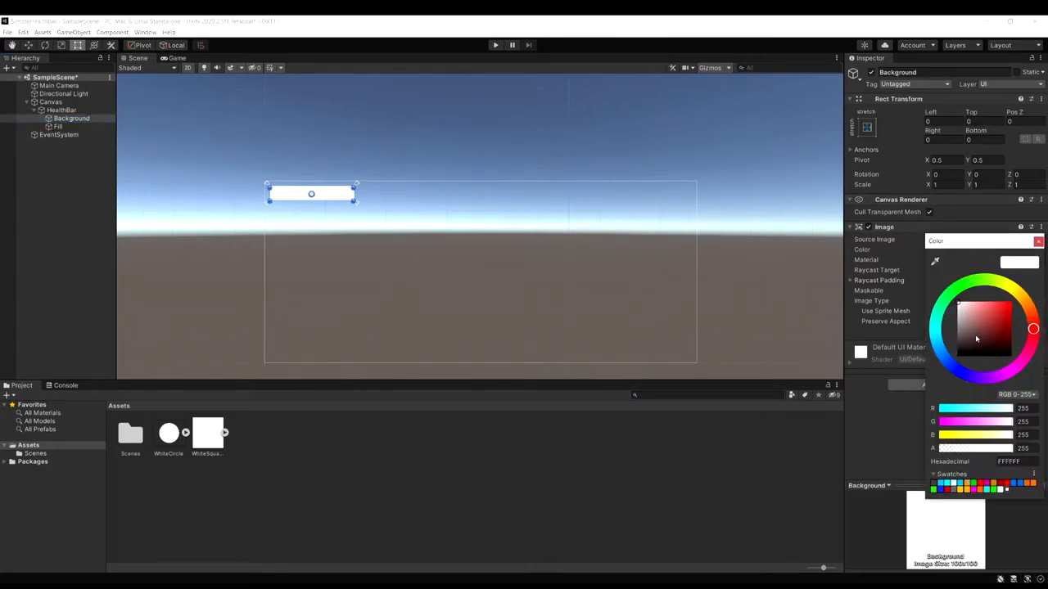
click(58, 126)
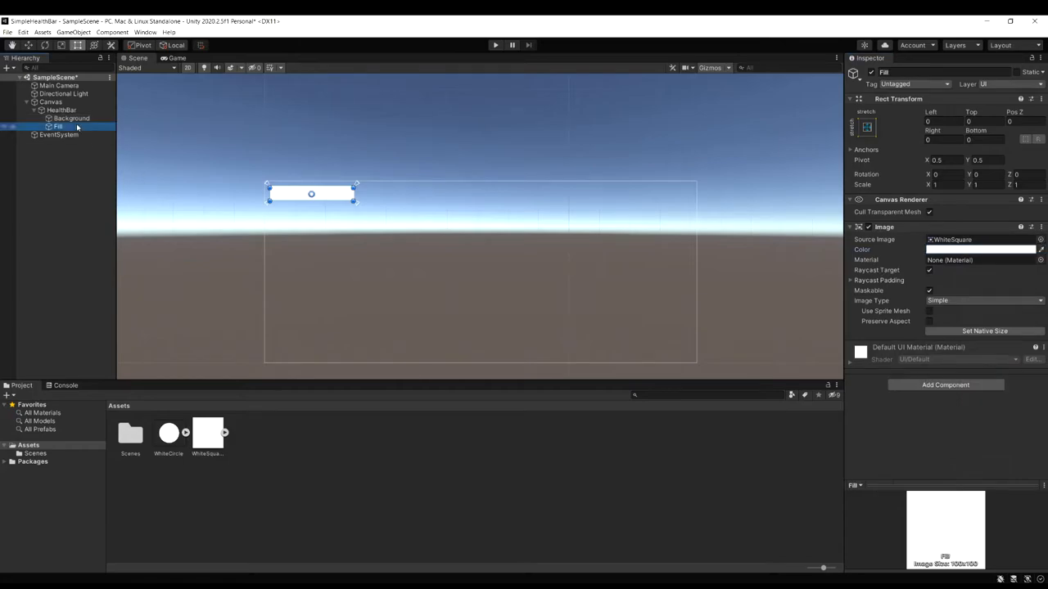
click(980, 250)
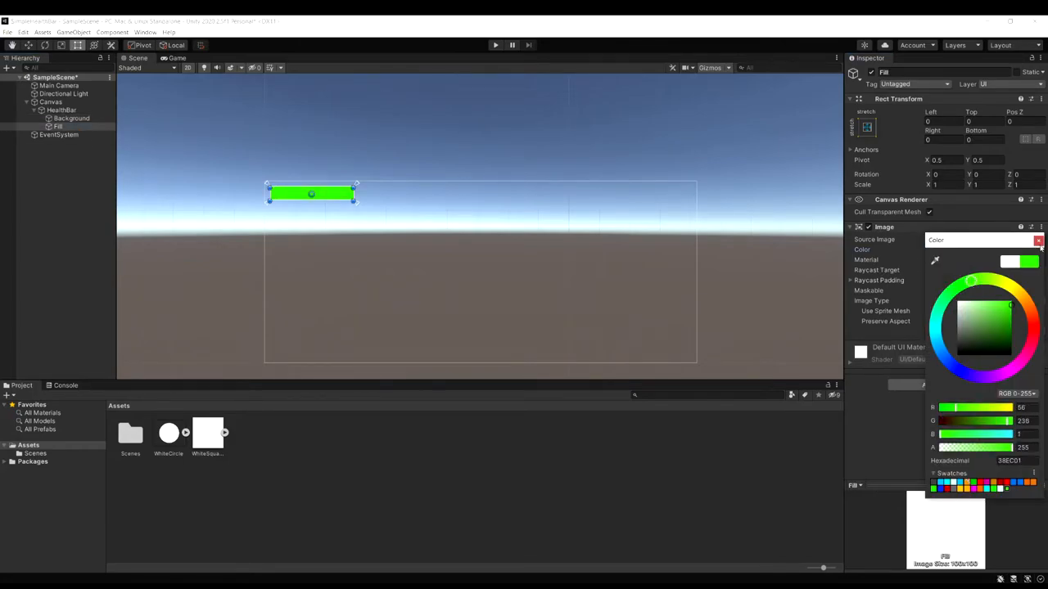
click(1040, 240)
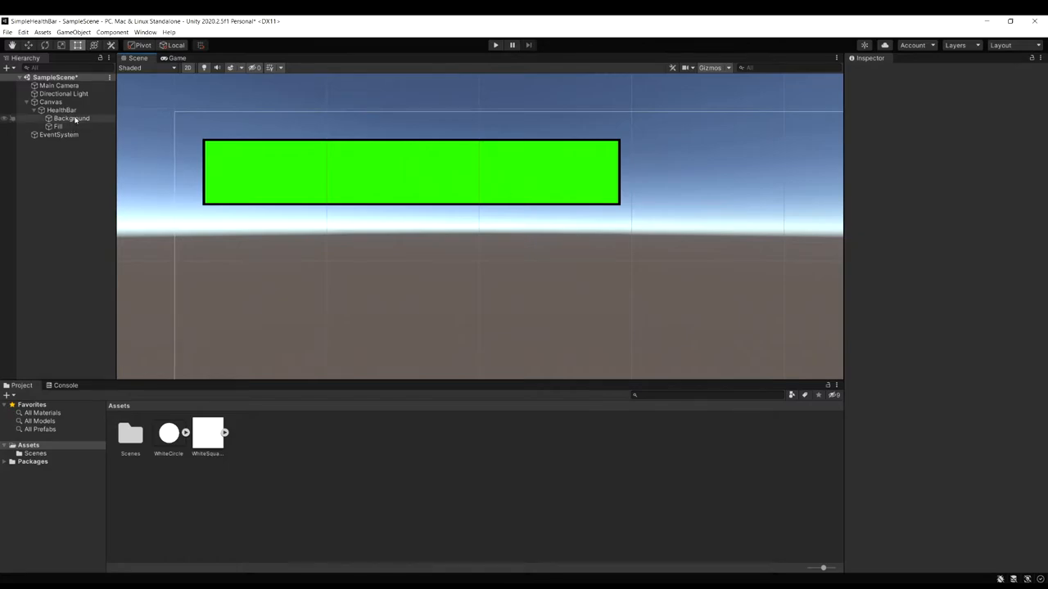
- Set Fill's Image Type to Filled with the Horizontal fill method
click(57, 126)
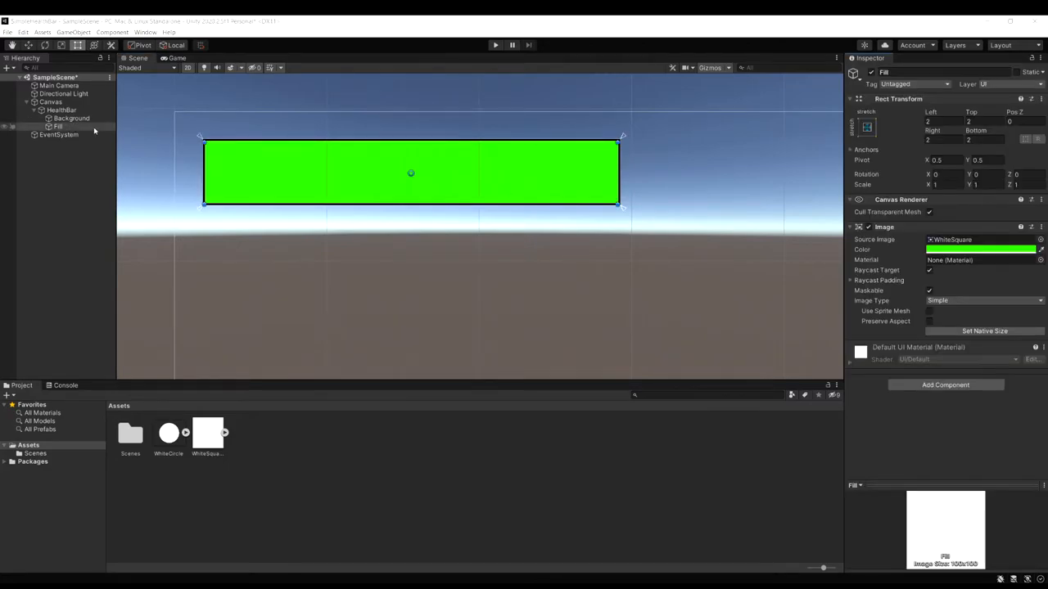
mouse_move(794, 209)
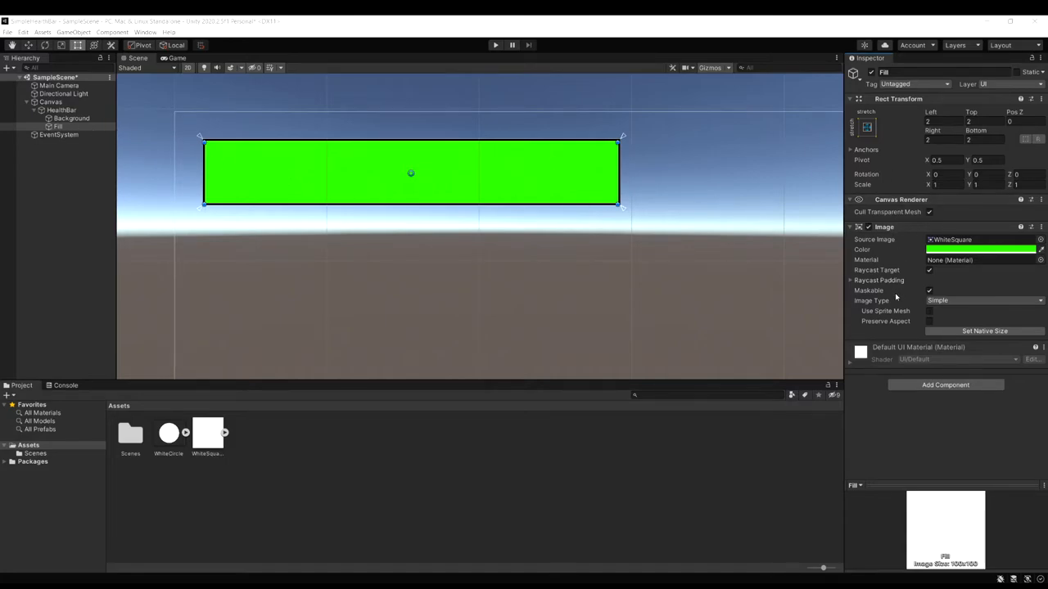
click(982, 300)
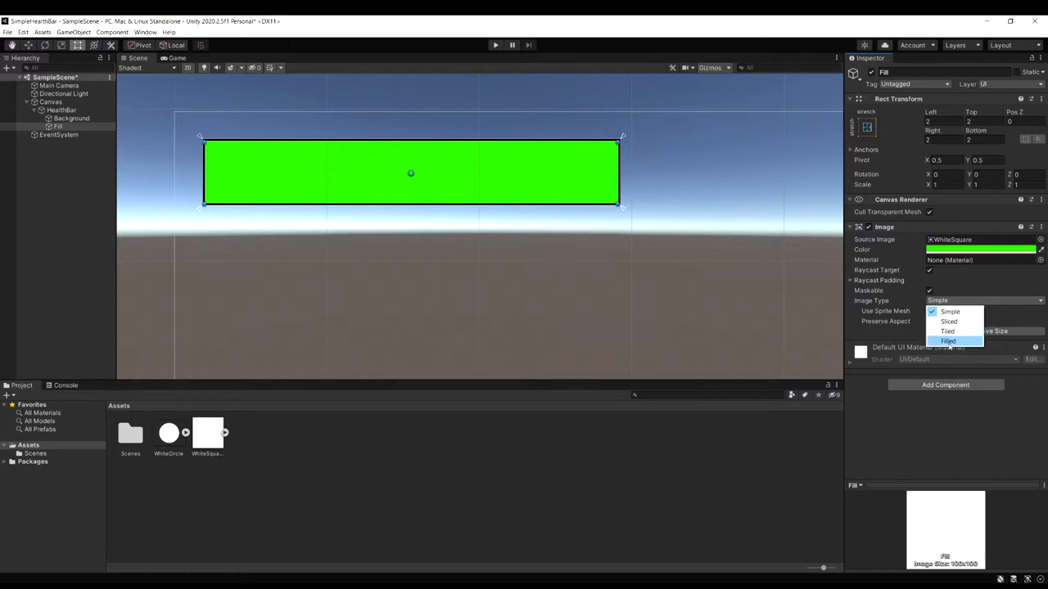
click(947, 341)
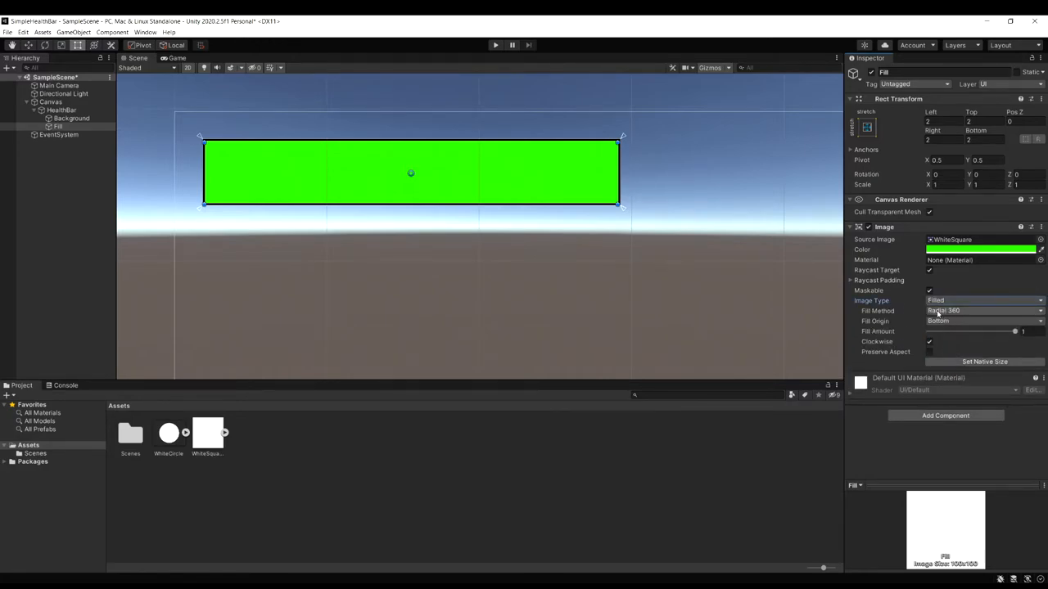
click(982, 310)
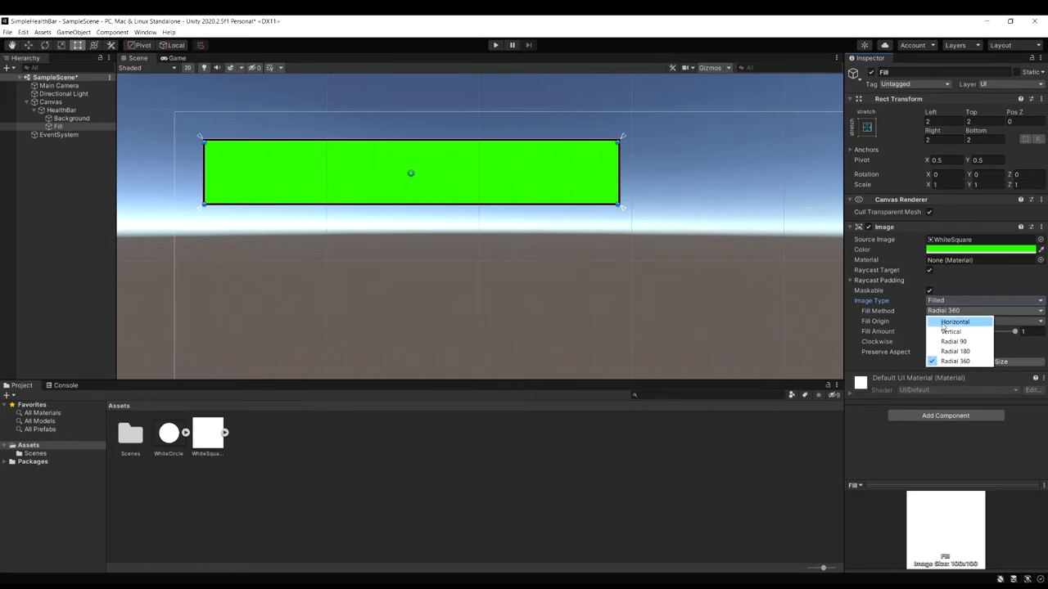
click(955, 321)
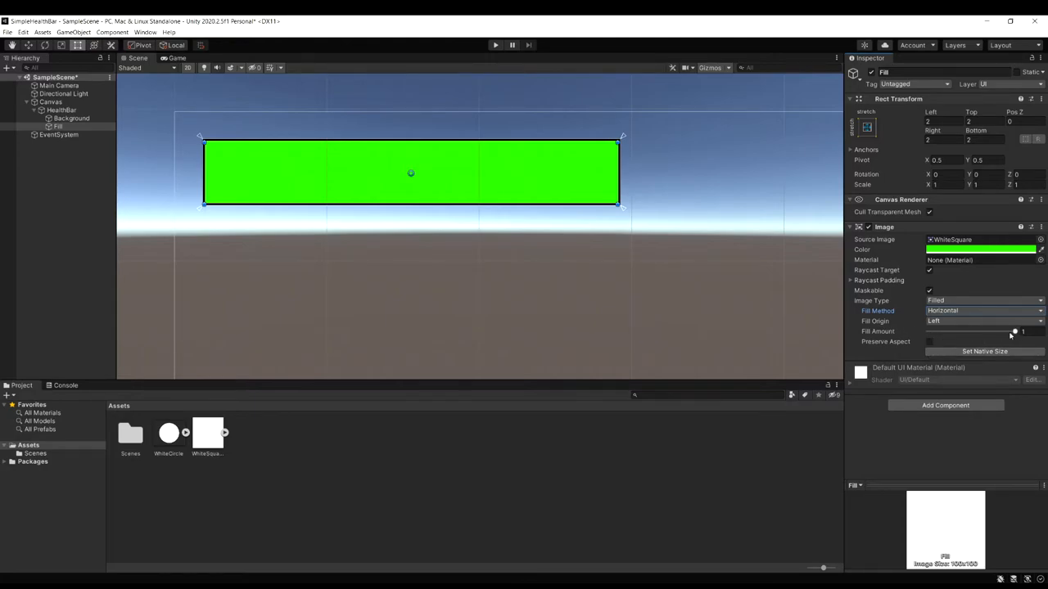
- Test Fill Amount by shrinking the green bar to about half and restoring it
drag(1019, 332, 1003, 331)
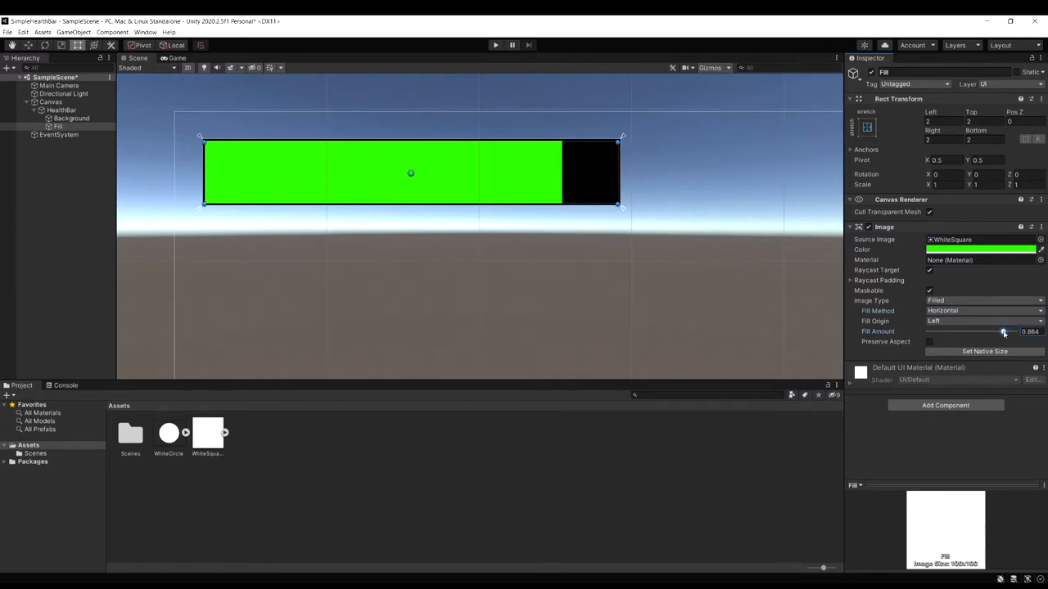
drag(1005, 332, 1023, 332)
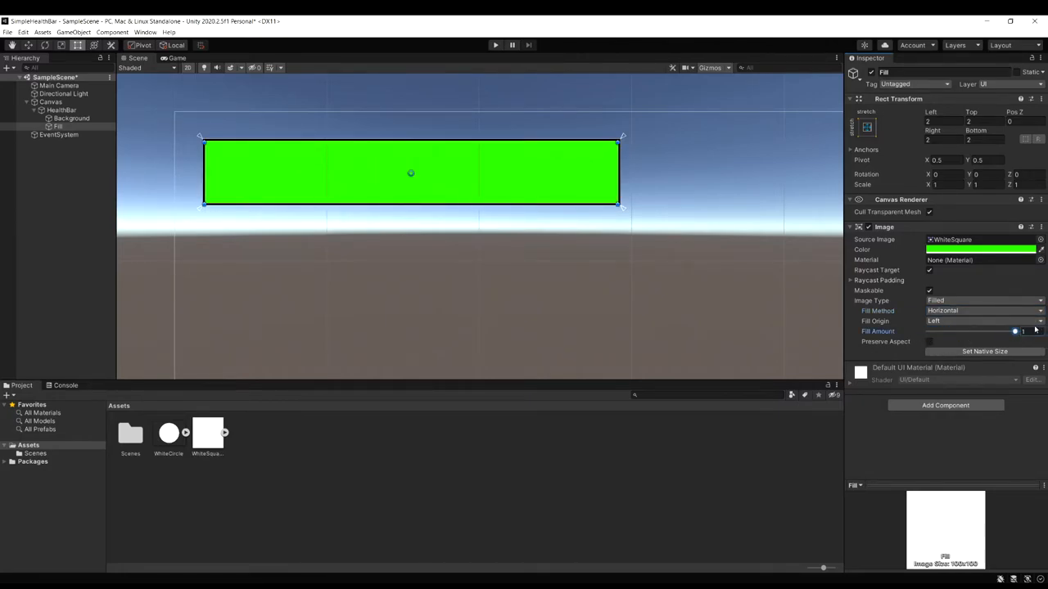
drag(1015, 332, 976, 331)
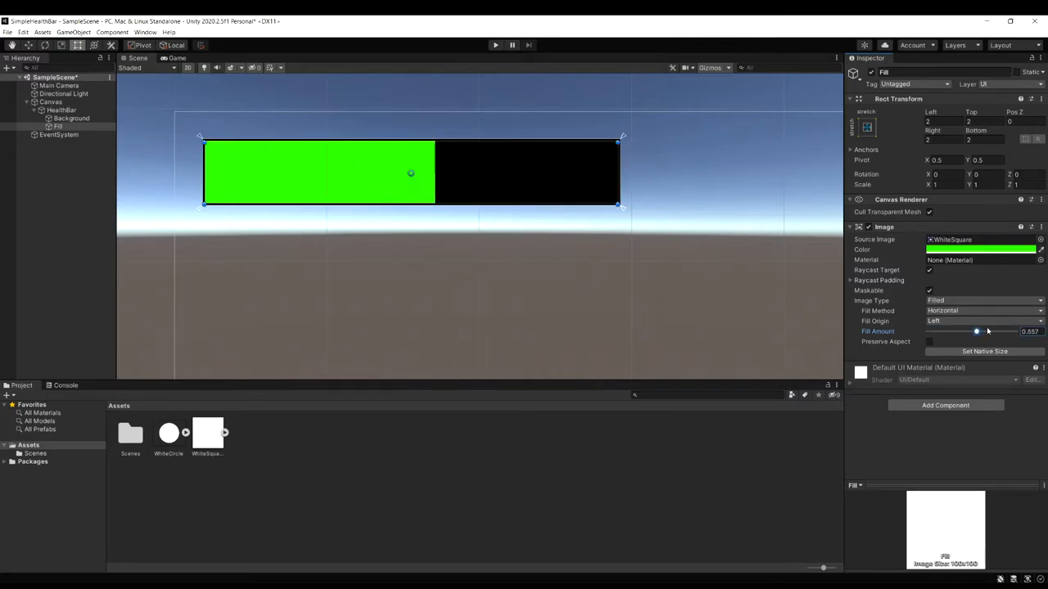
drag(976, 332, 1015, 331)
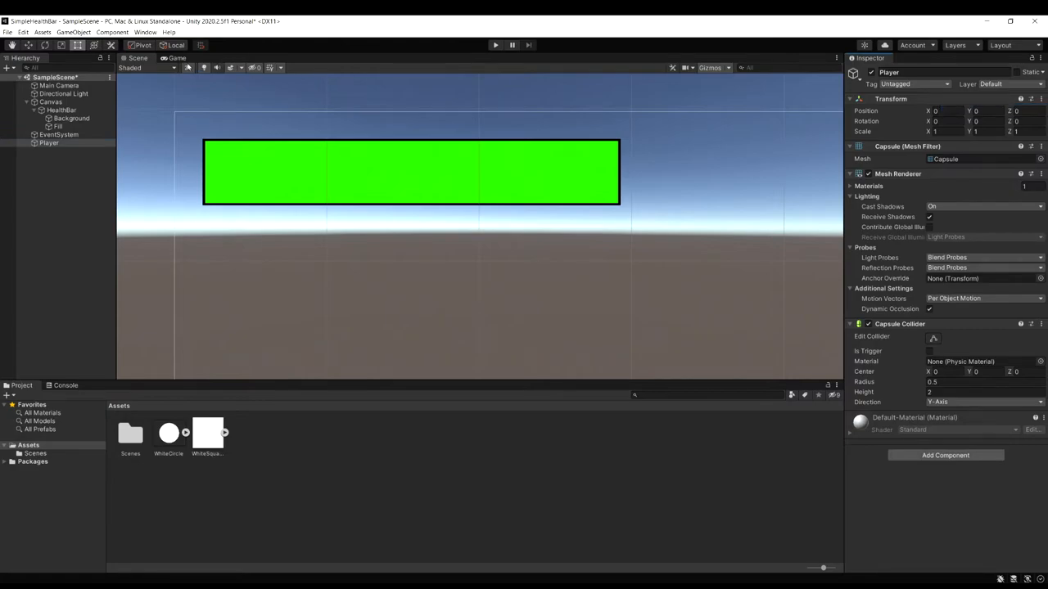
- Preview the top-left health bar in the Game view, then return to the Scene view
click(177, 58)
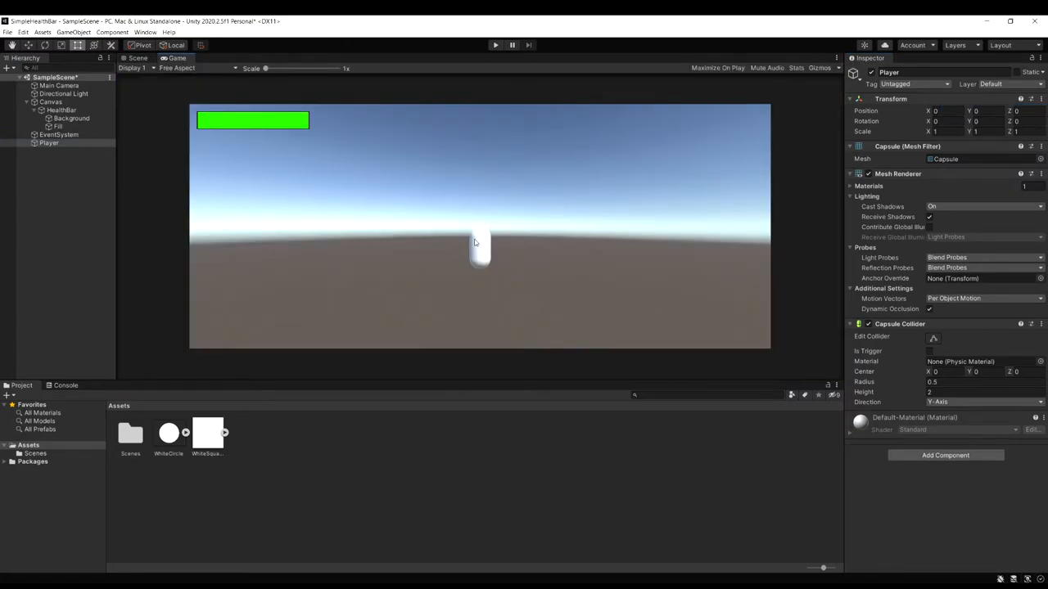
click(138, 58)
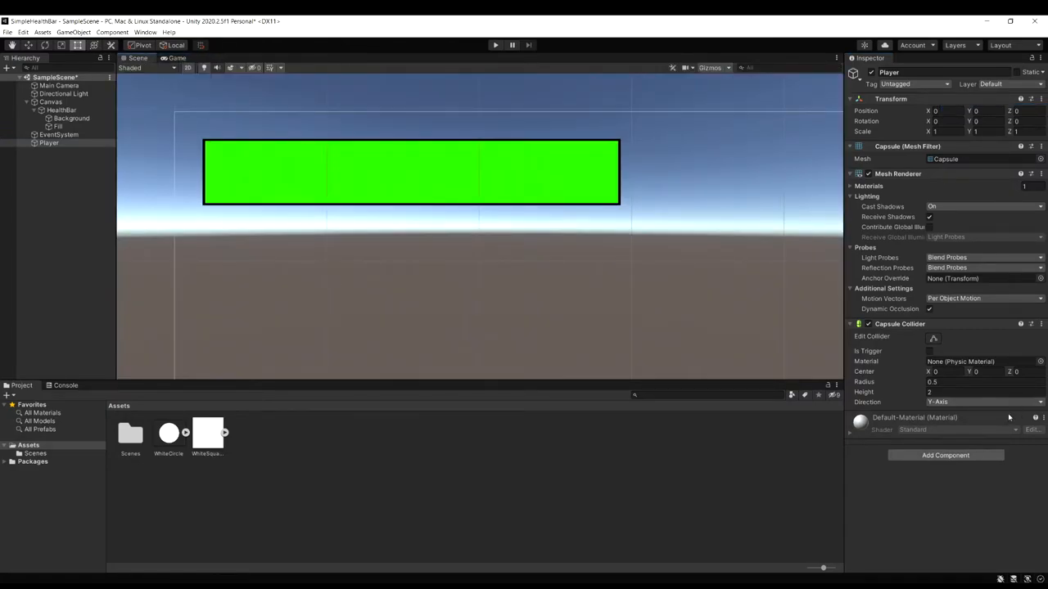
click(945, 455)
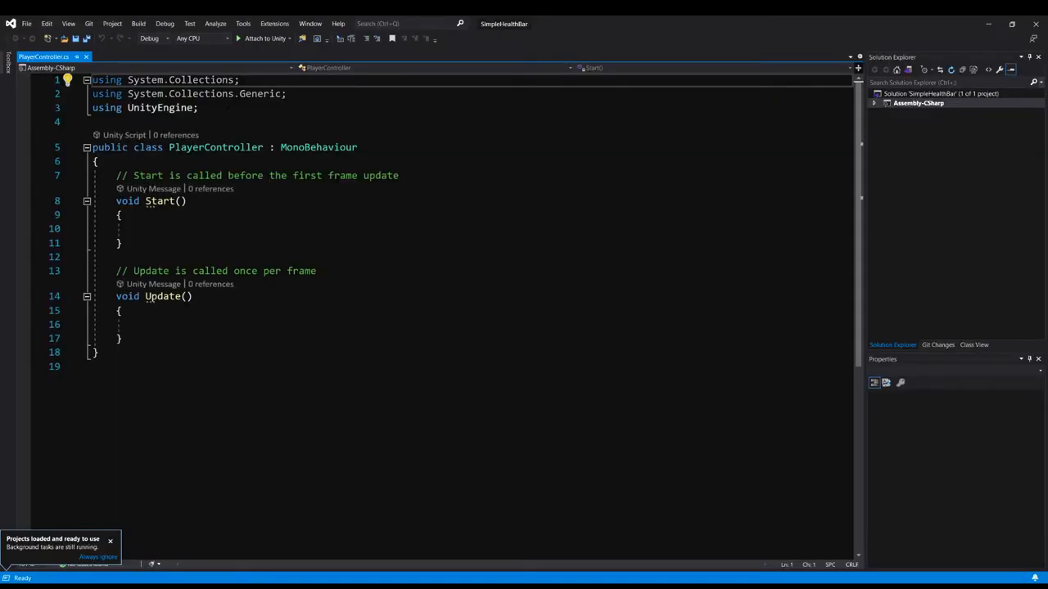
- Add a 'using UnityEngine.UI;' import to PlayerController
click(196, 108)
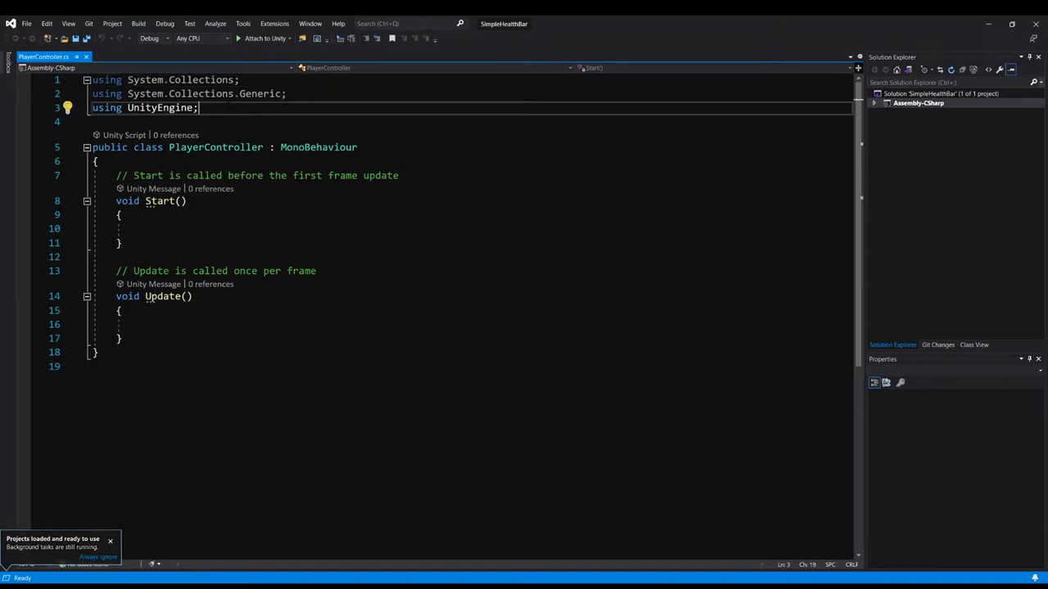
text(using u)
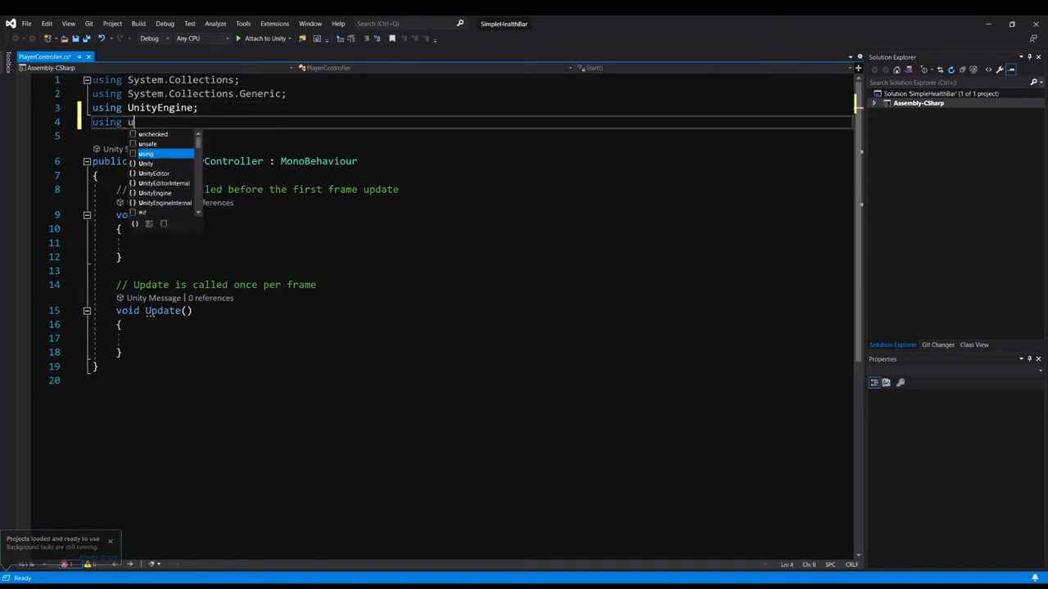
text(nityEngine.u)
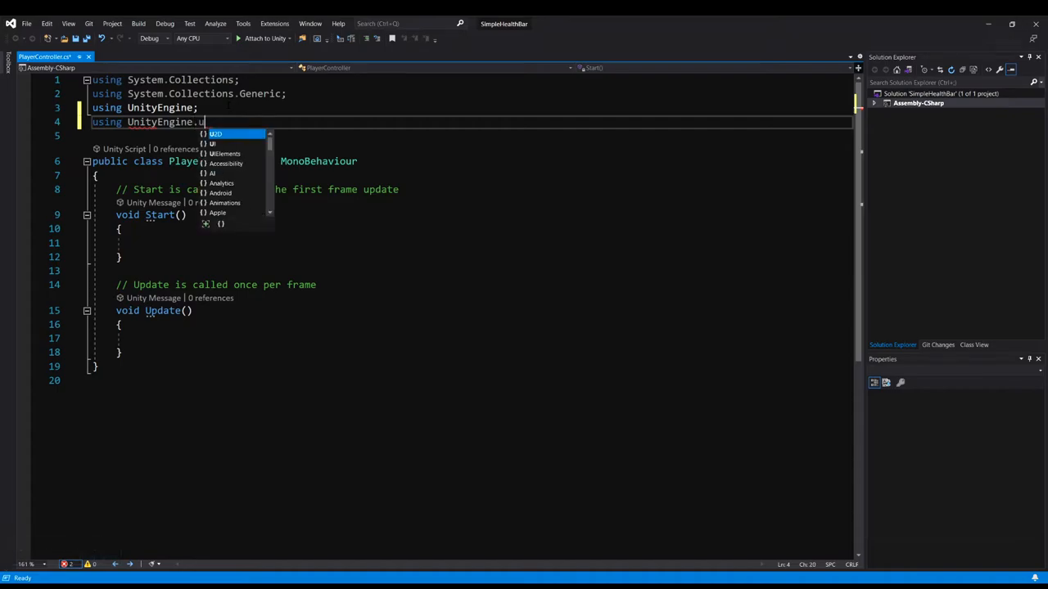
text(UI;)
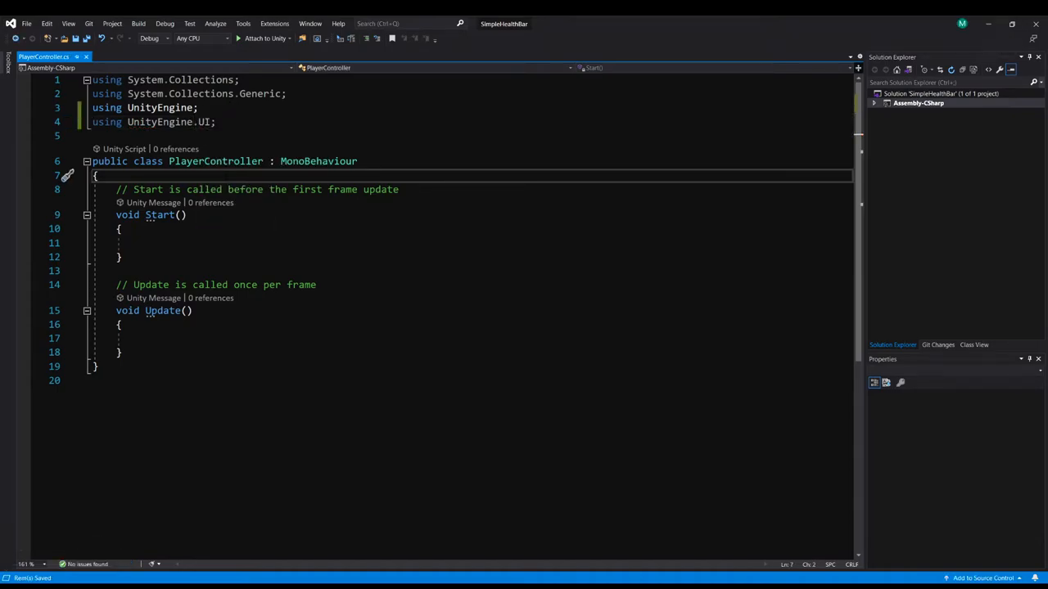
- Declare a [SerializeField] private Image healthBar field in the class
text([ser)
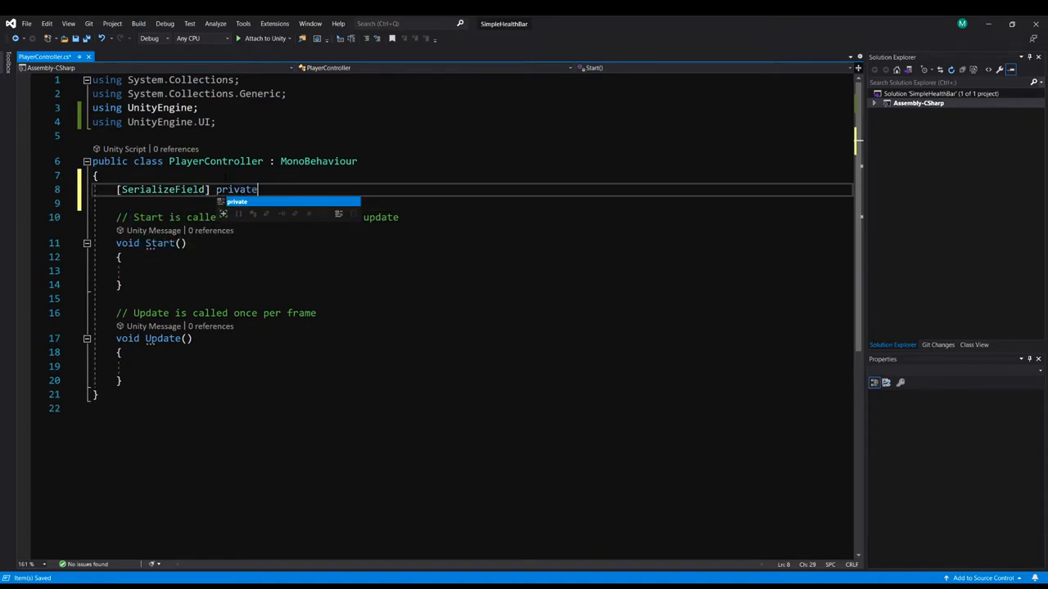
text(Image)
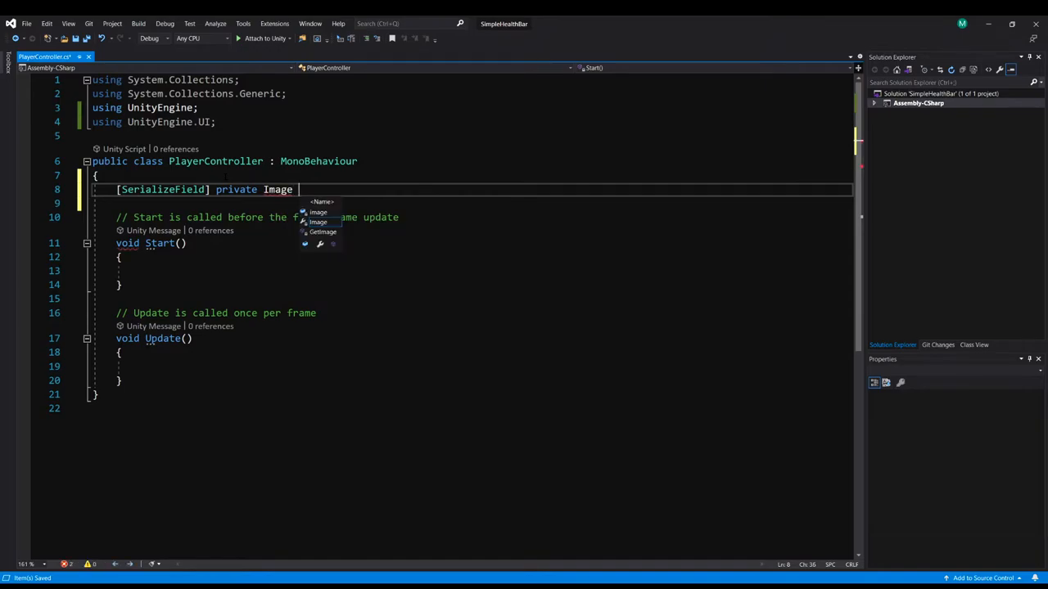
text(healthBar;)
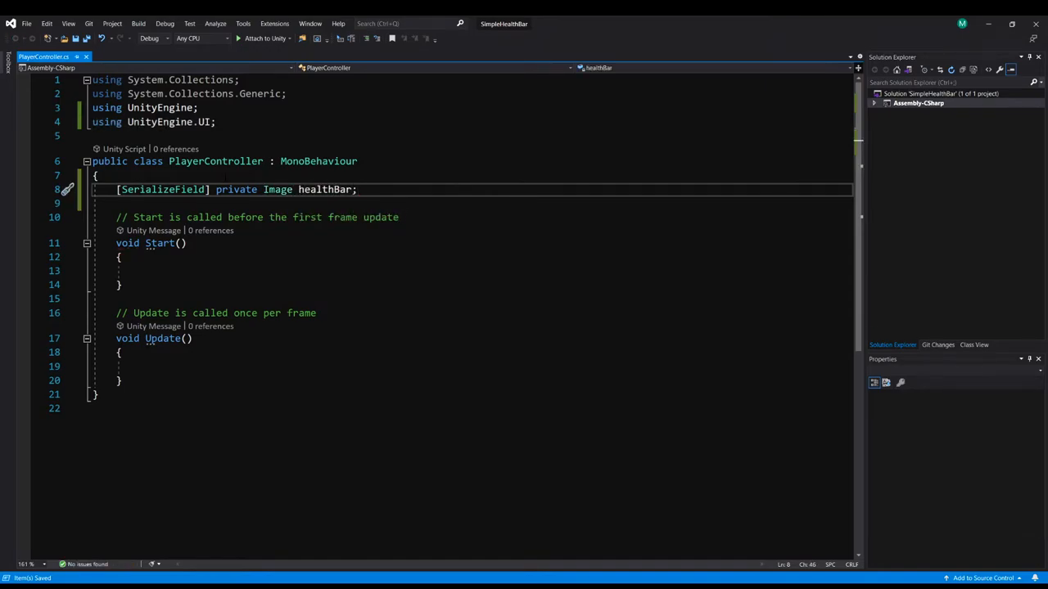
mouse_move(277, 189)
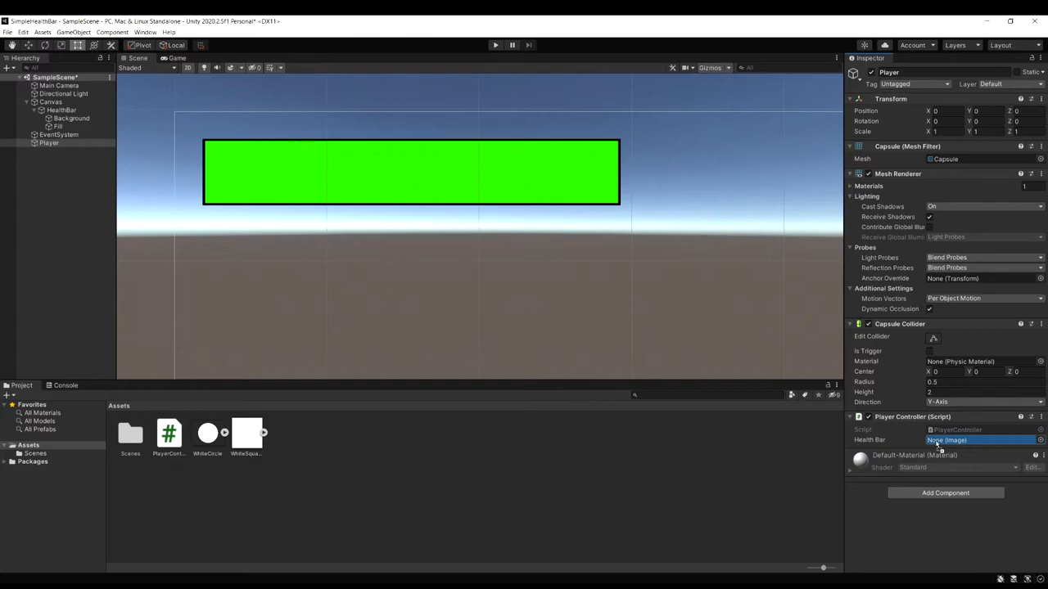
- Lower the Fill image's Fill Amount to about 72 percent, then restore it to full
click(57, 126)
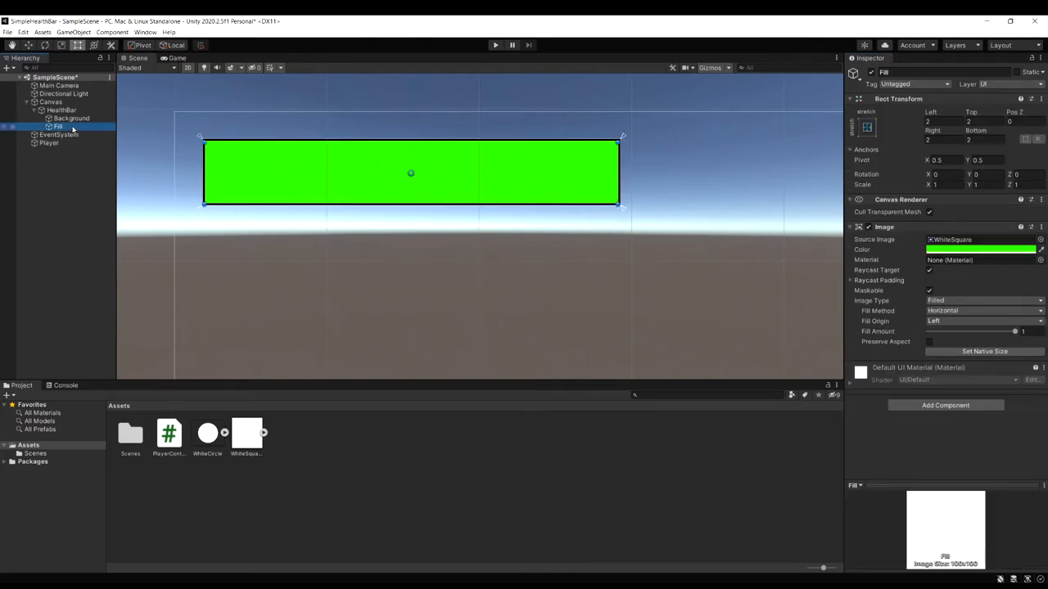
drag(1014, 330, 988, 331)
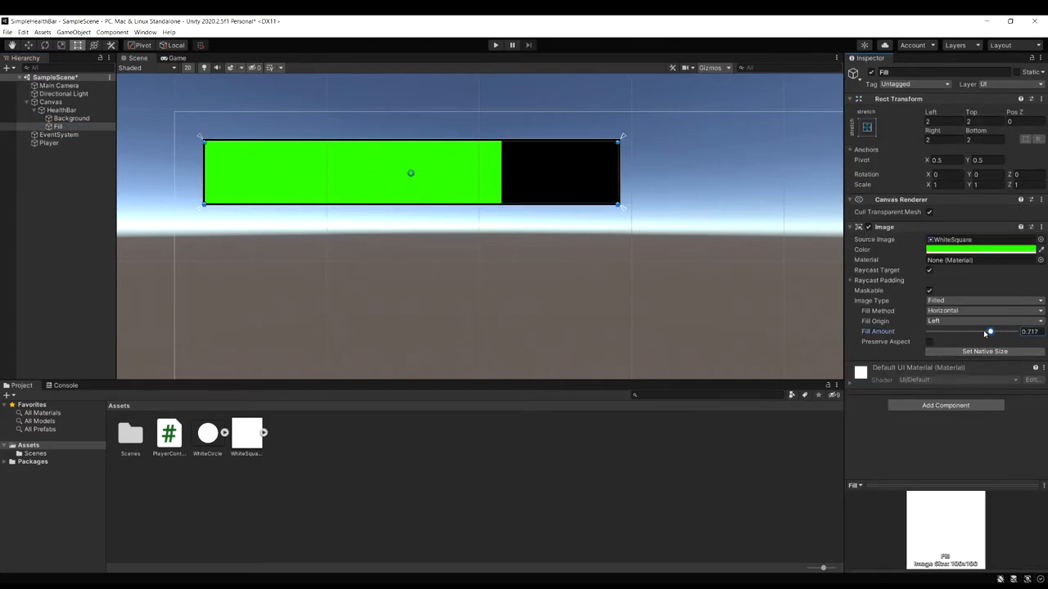
drag(987, 331, 1016, 331)
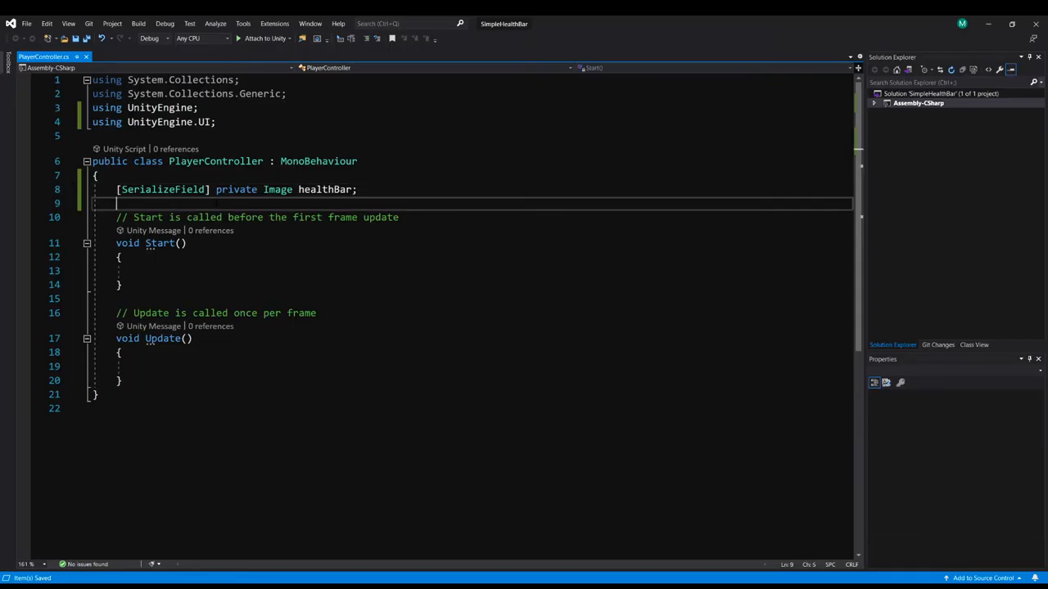
- Declare maxHealth (250f) and currentHealth fields, setting currentHealth = maxHealth in Start
text(privat)
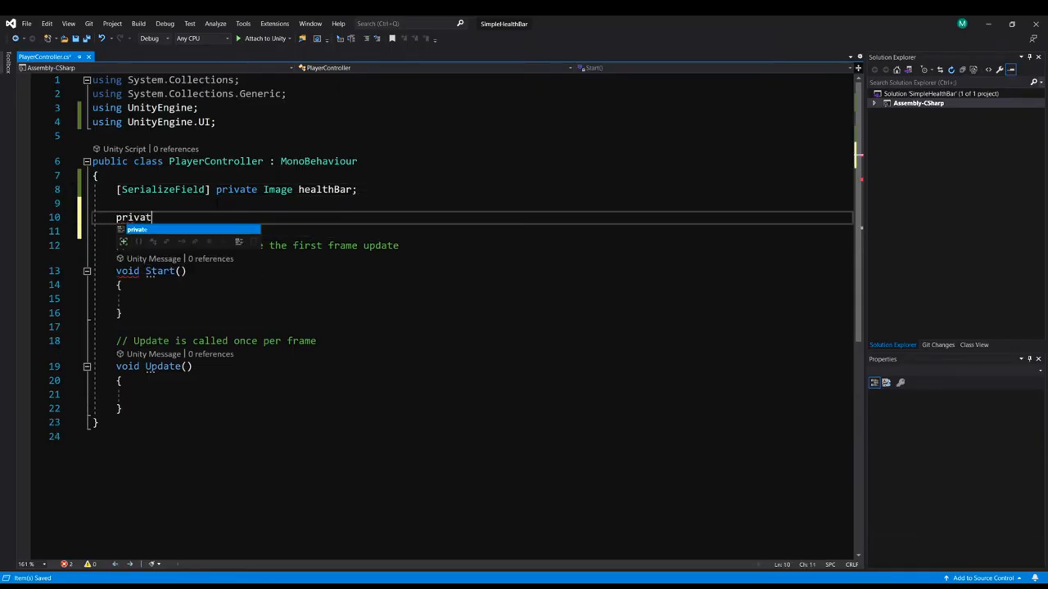
text(float maxHealth = 250f;)
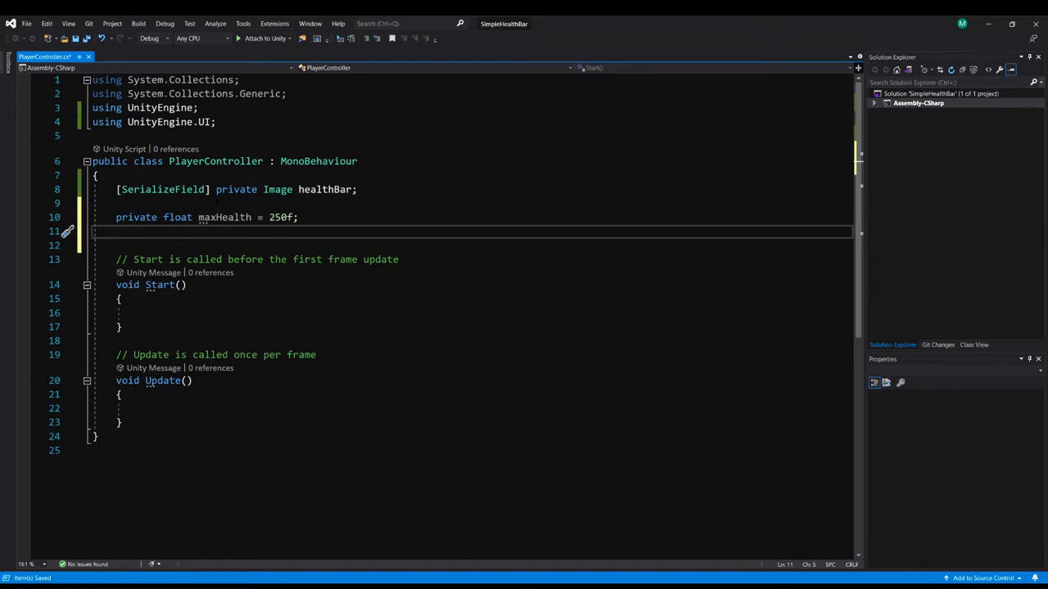
text(private float c)
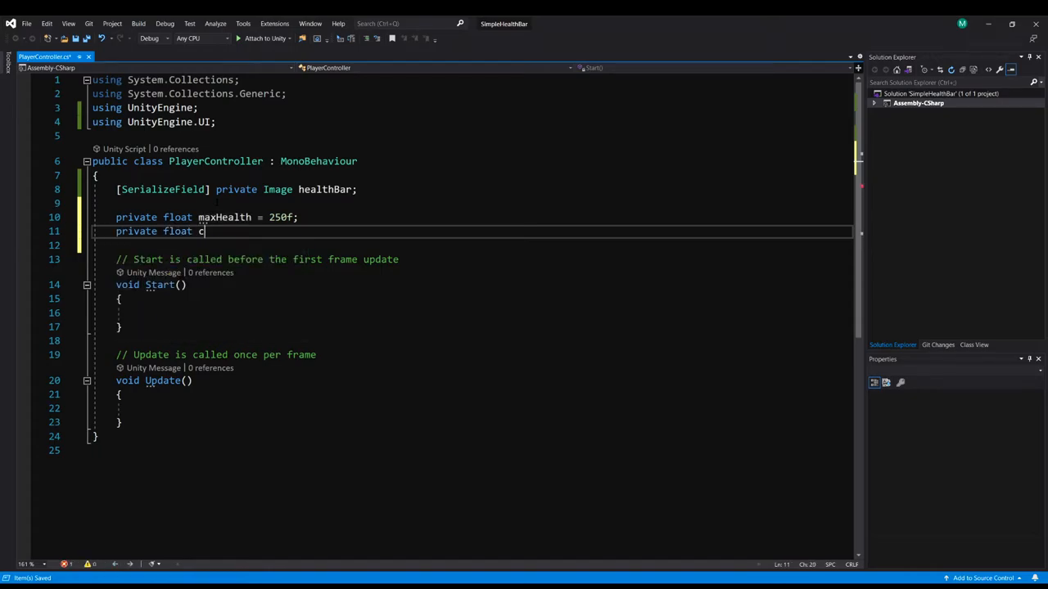
text(urrentHealth;)
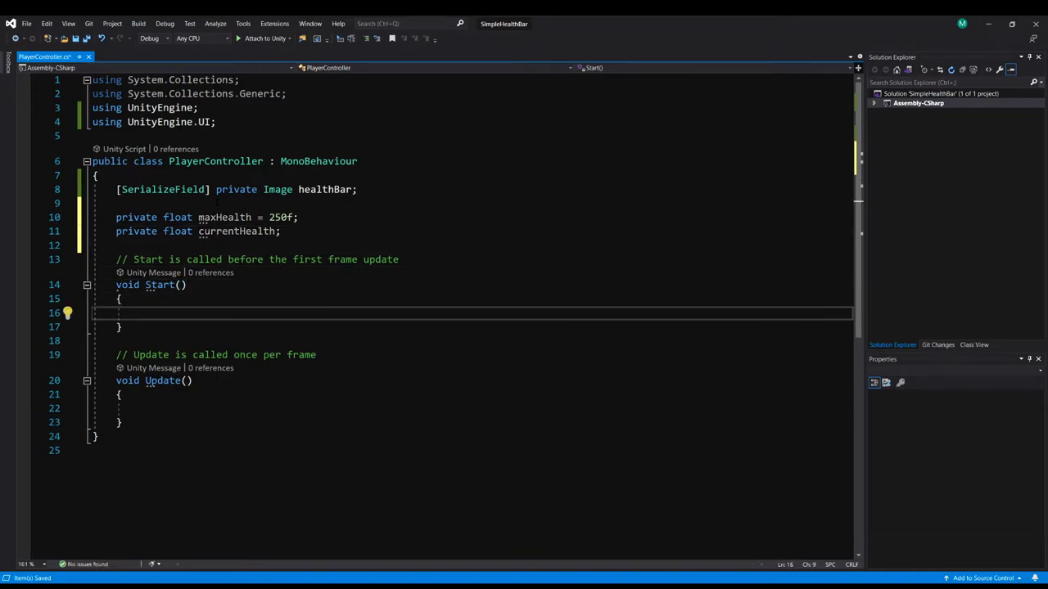
text(currentHealth =)
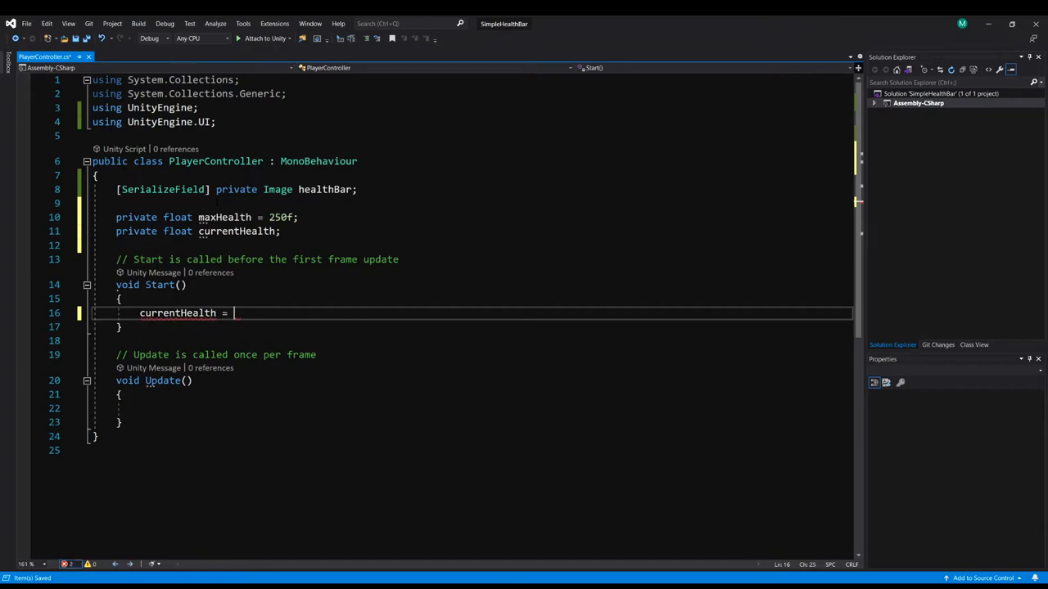
text(maxHealth;)
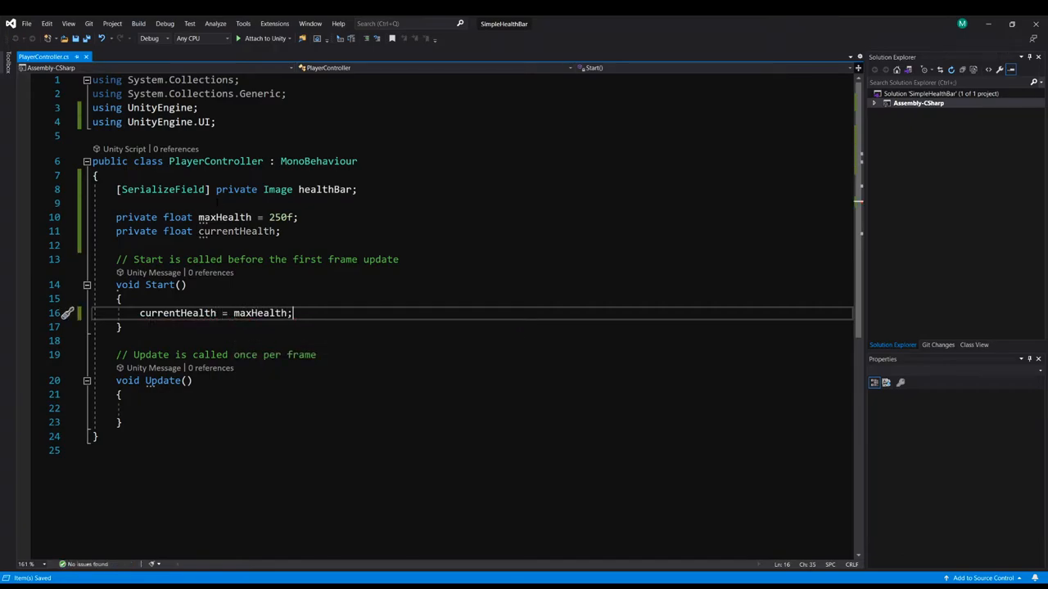
- Add an empty private void UpdateHealthBar method
scroll(down, 3)
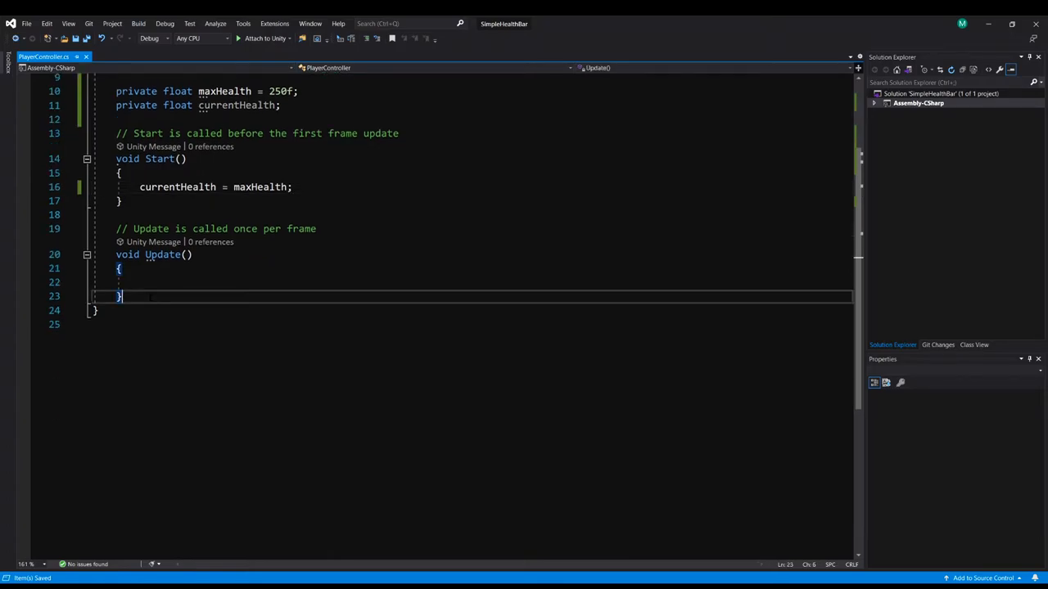
text(private void)
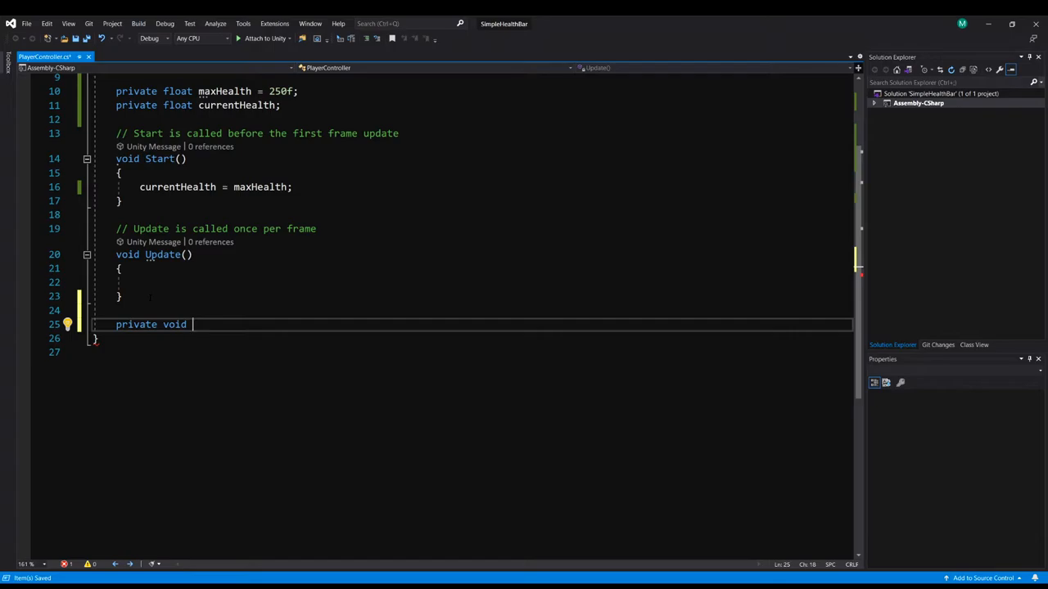
text(UpdateHealth()
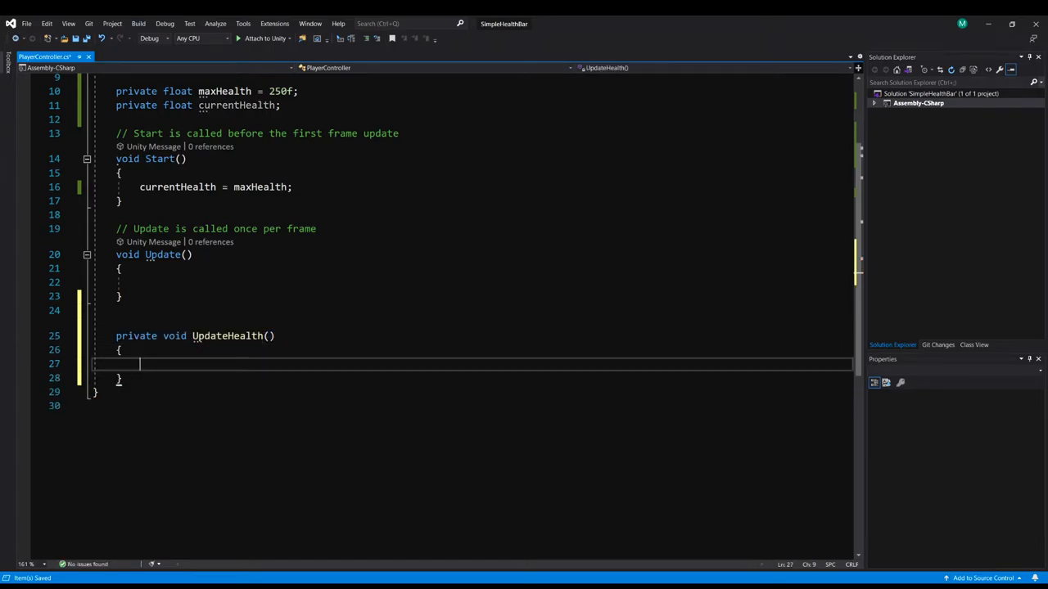
mouse_move(226, 336)
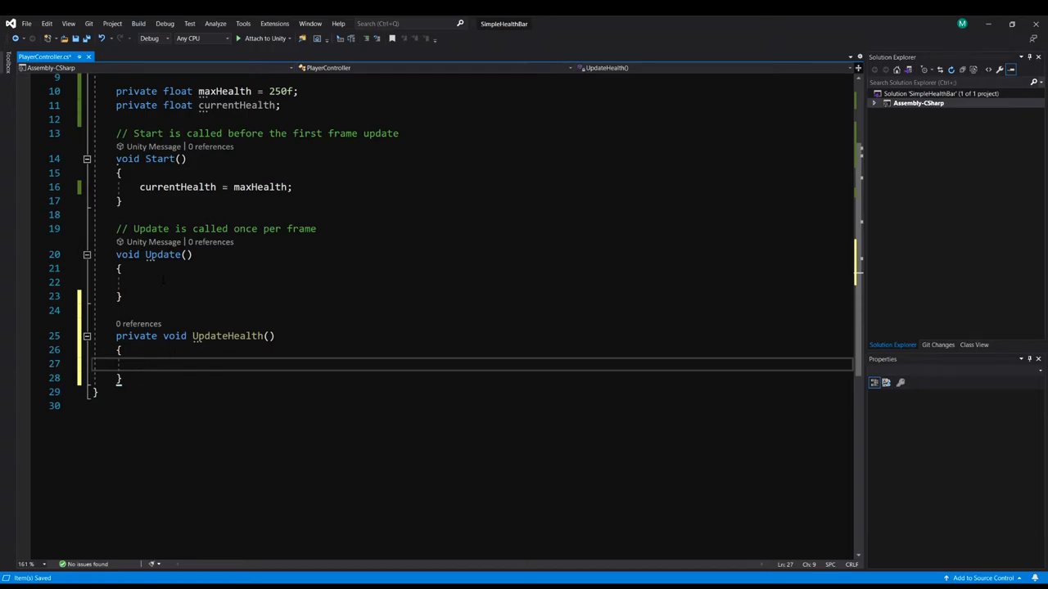
- On Input.GetKeyDown(KeyCode.Space), subtract 15 from currentHealth and call UpdateHealthBar()
text(if ()
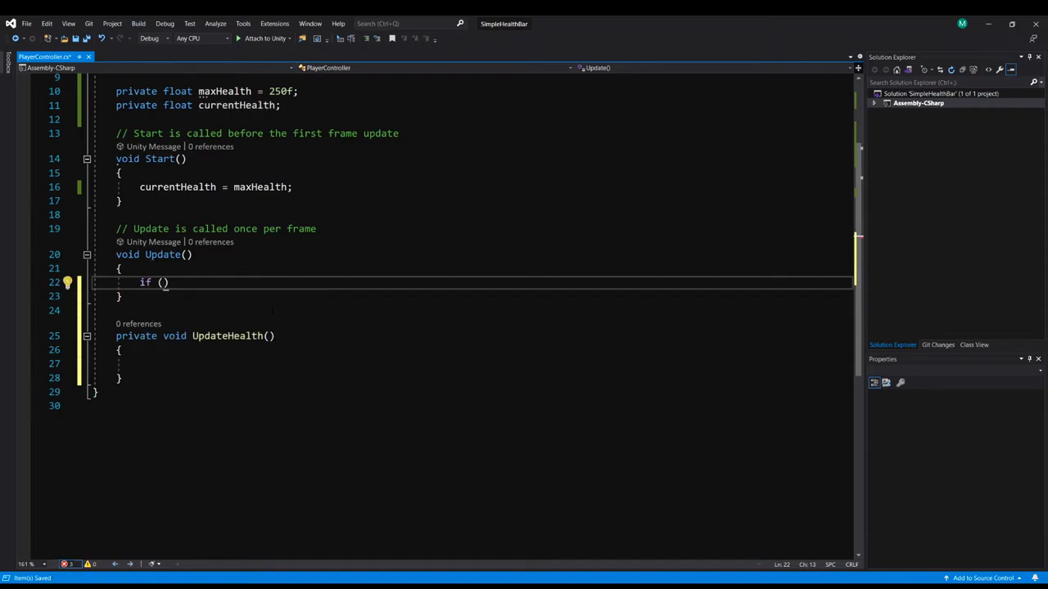
text(Input)
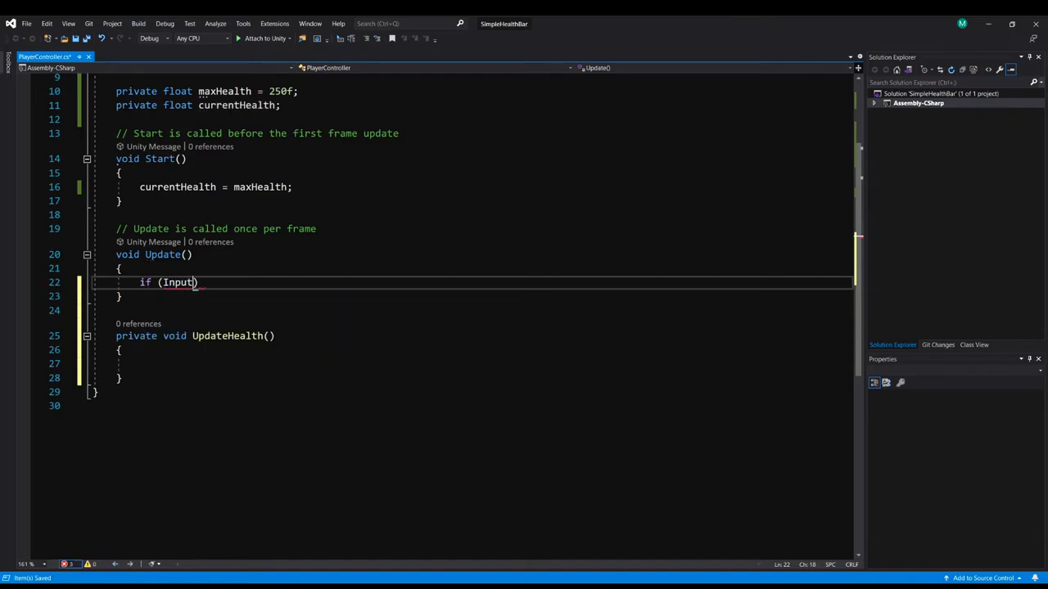
text(.GetKeyDown)
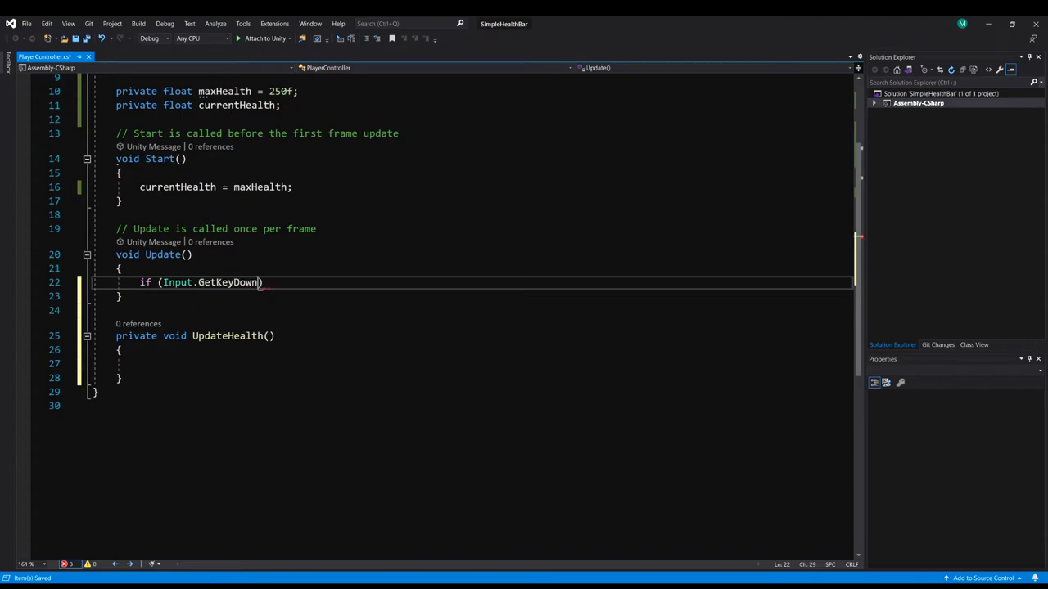
text((KeyCode.Space)
text({)
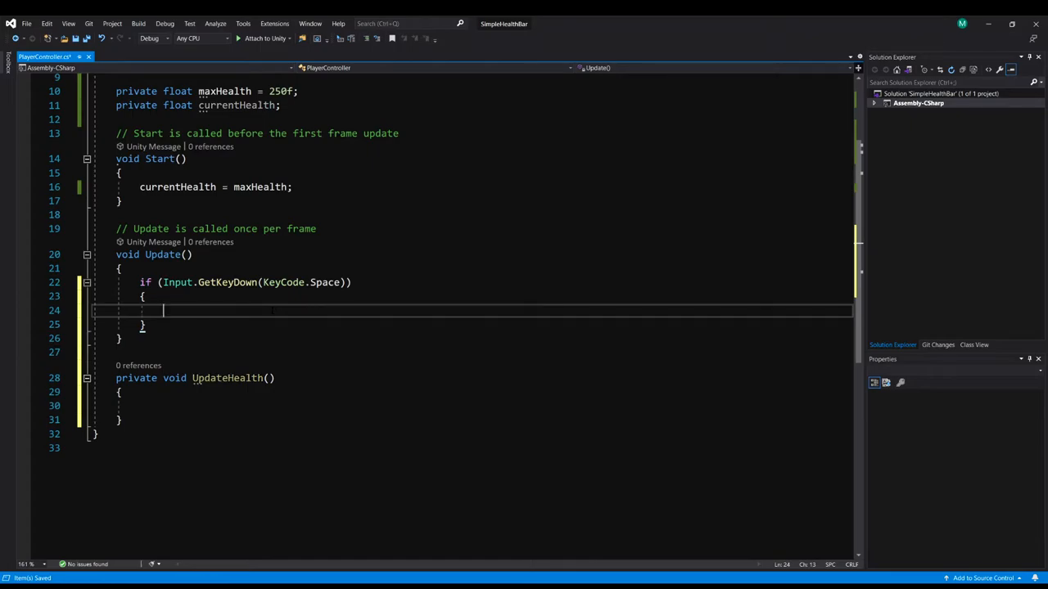
text(currentHealth -= 15f;)
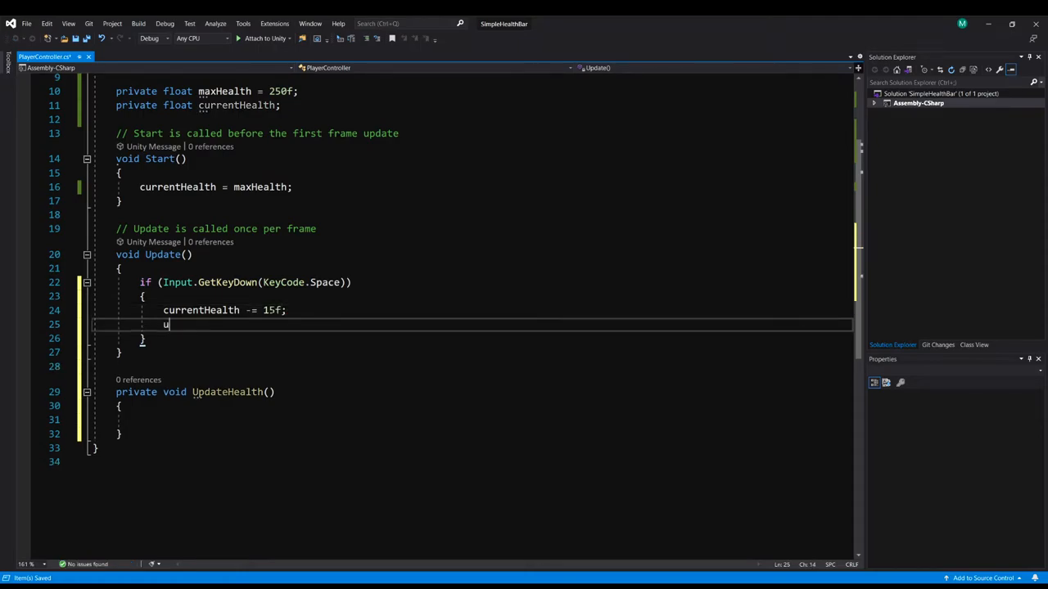
text(UpdateHealth())
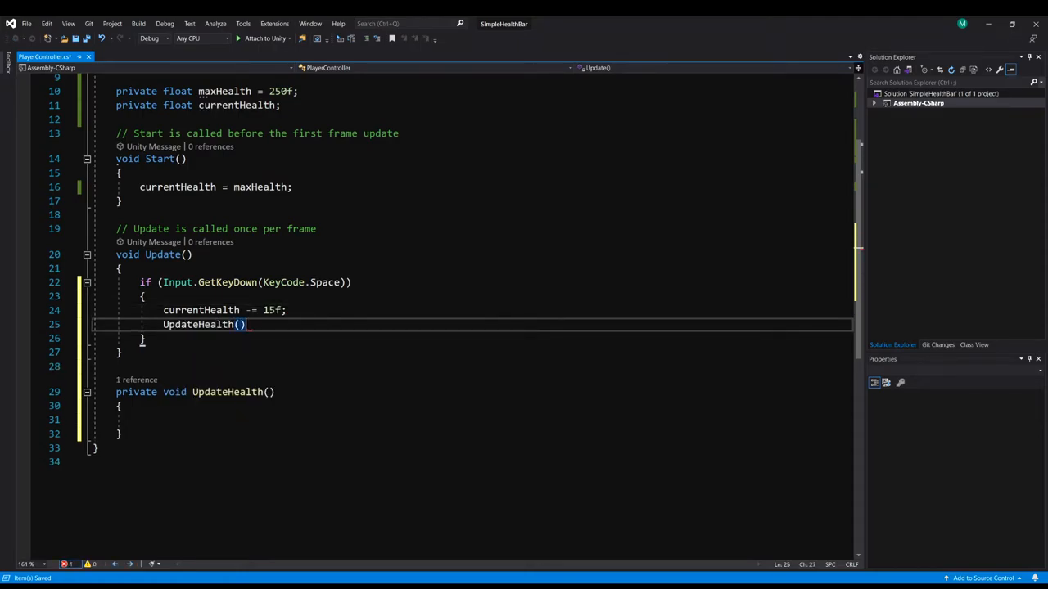
text(;)
click(197, 392)
text(Bar)
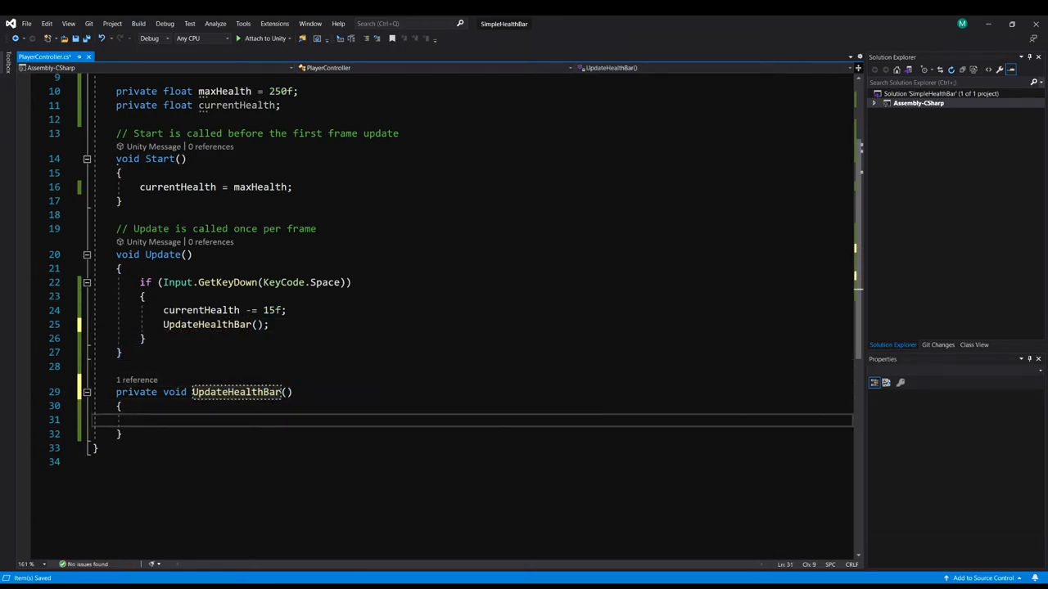
- In UpdateHealthBar, set healthBar.fillAmount = currentHealth / maxHealth
text(healthba)
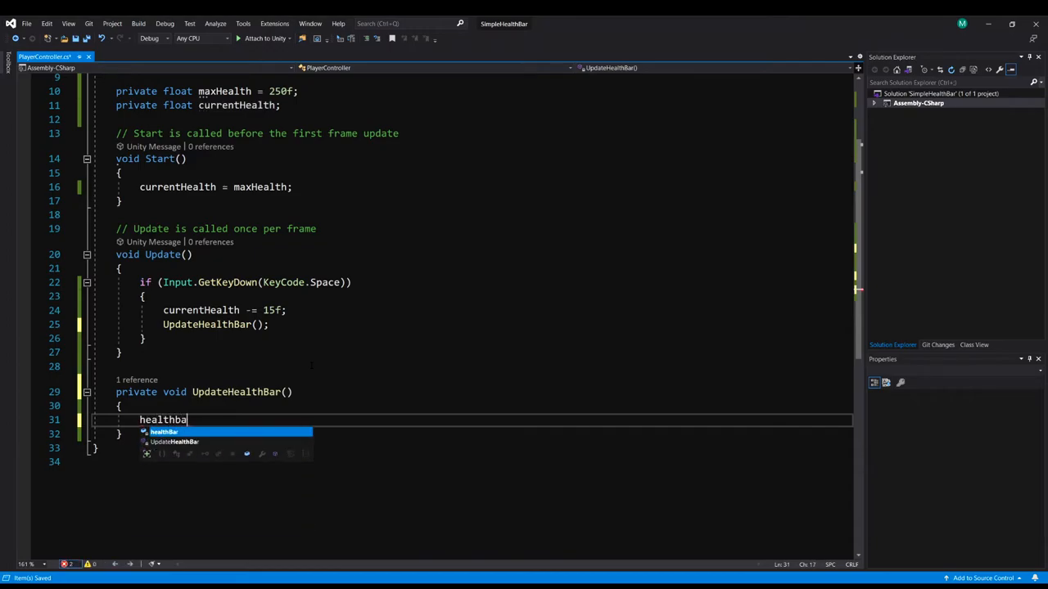
text(.fillAmount)
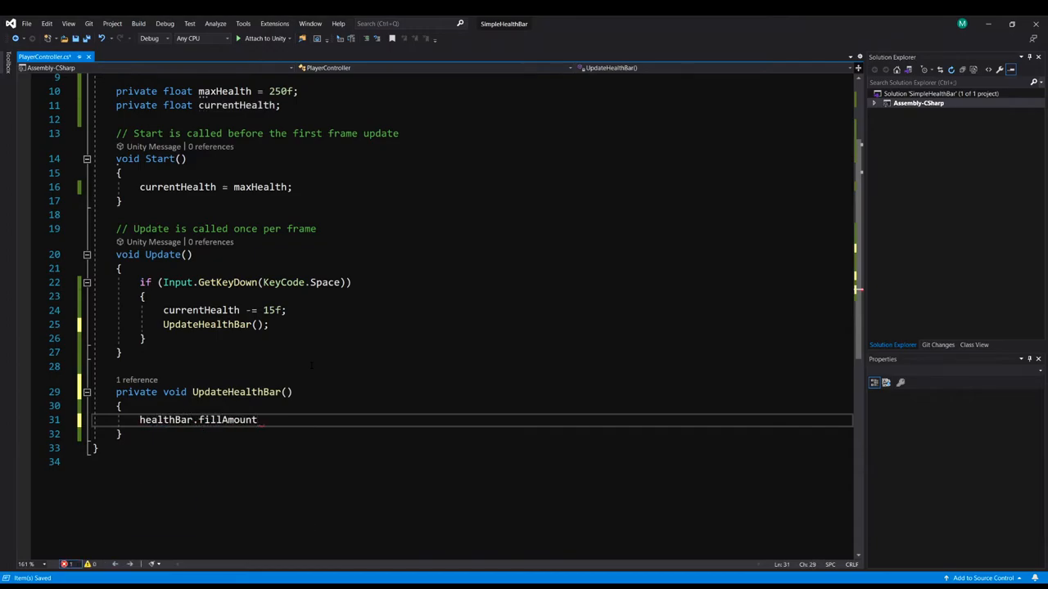
text(= currentHealth)
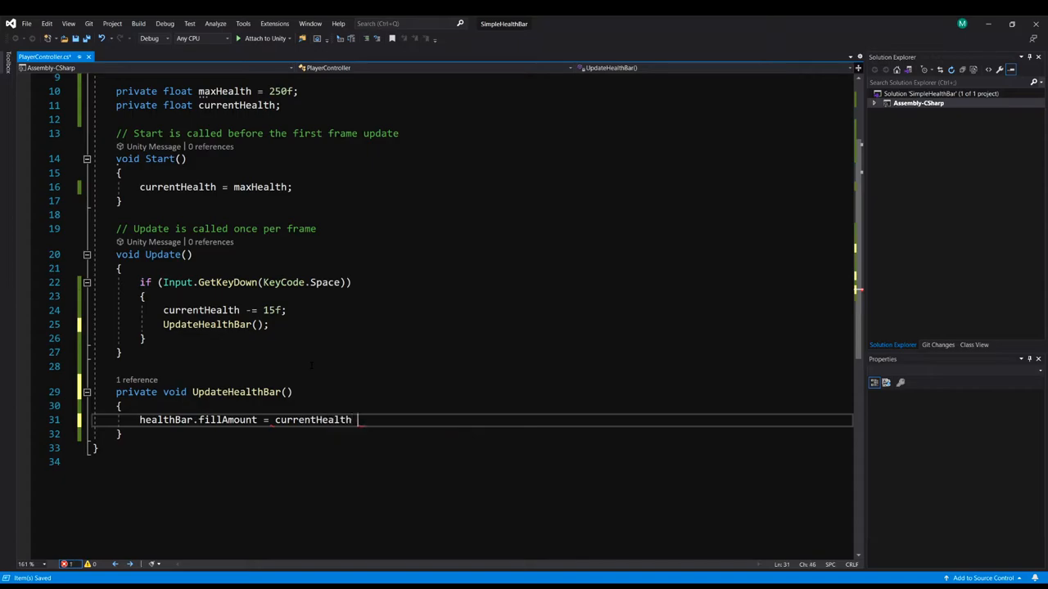
text(/ maxHealth;)
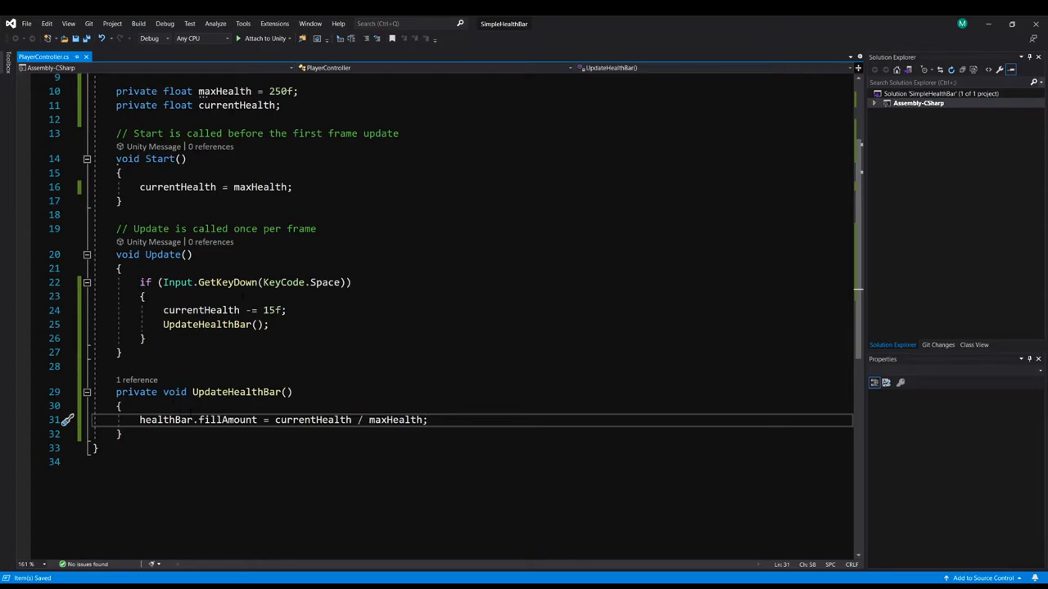
- Also call UpdateHealthBar on a new line in Start
click(246, 187)
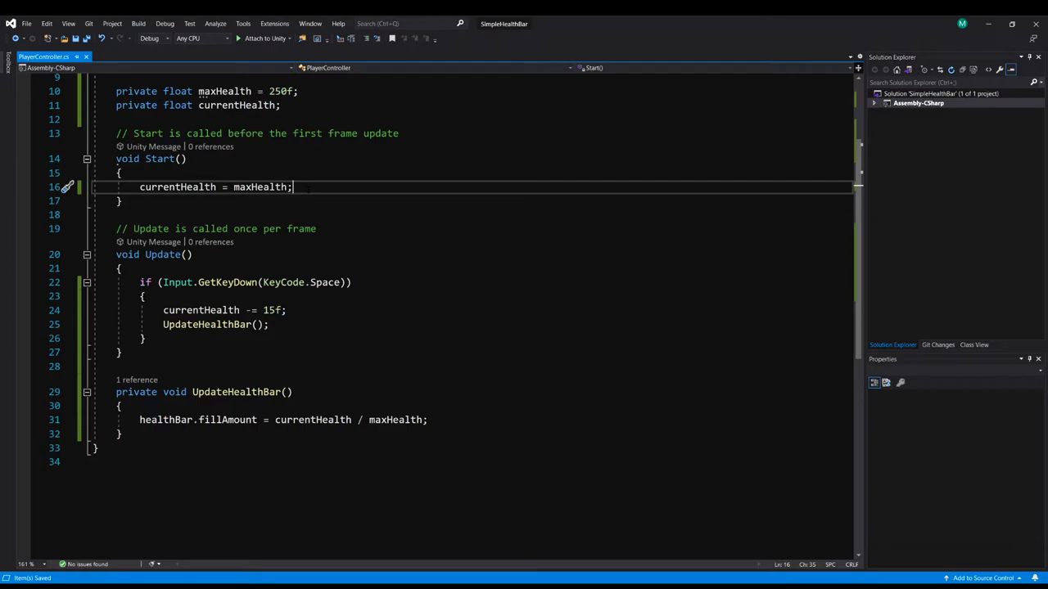
key(Return)
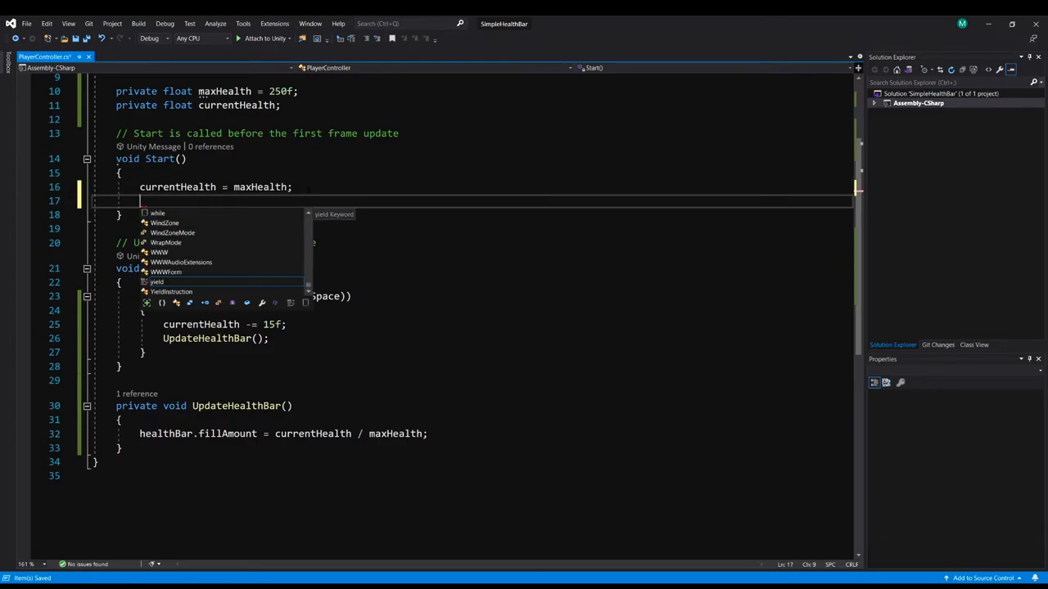
text(update)
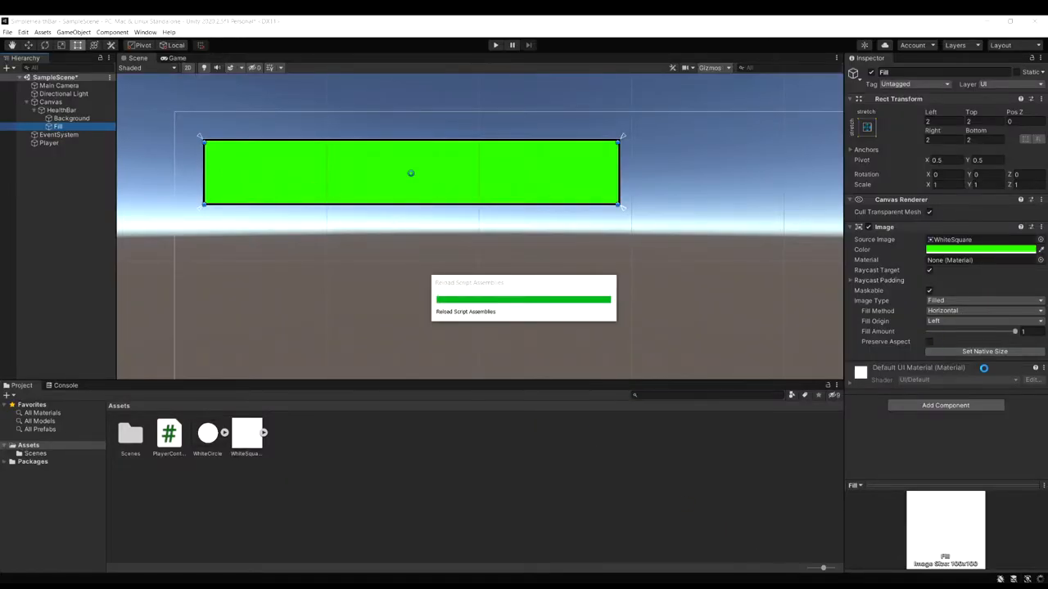
- Drain the health bar's Fill Amount in Play mode, then exit and select HealthBar
drag(1015, 332, 970, 332)
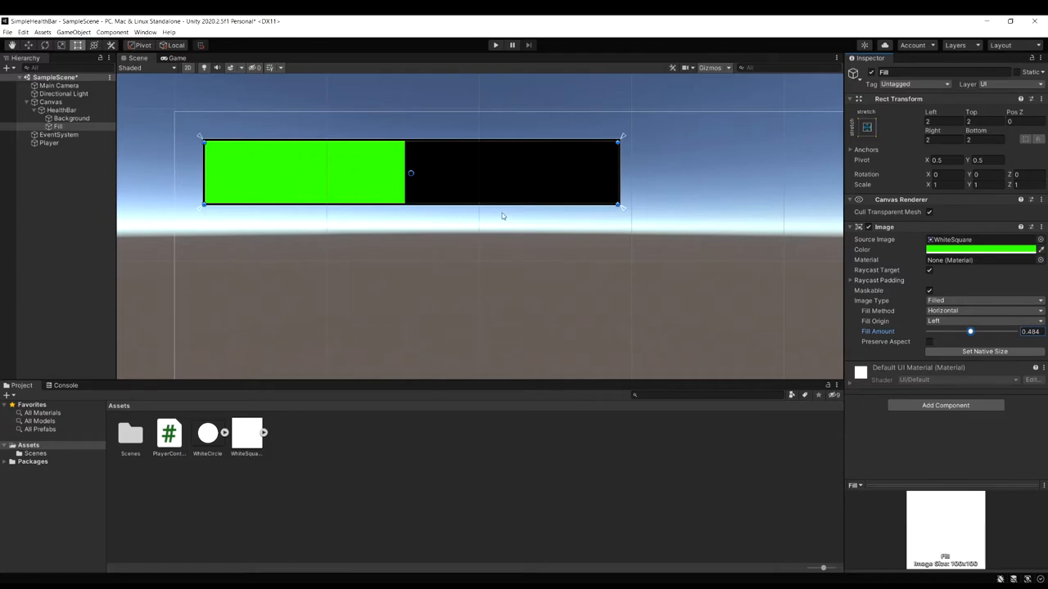
click(495, 45)
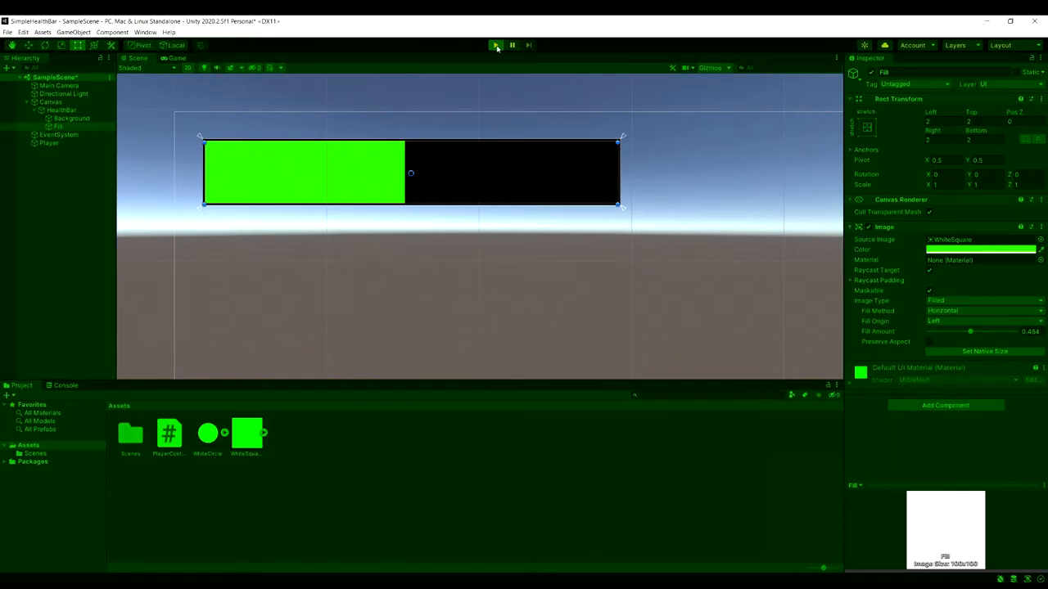
click(495, 45)
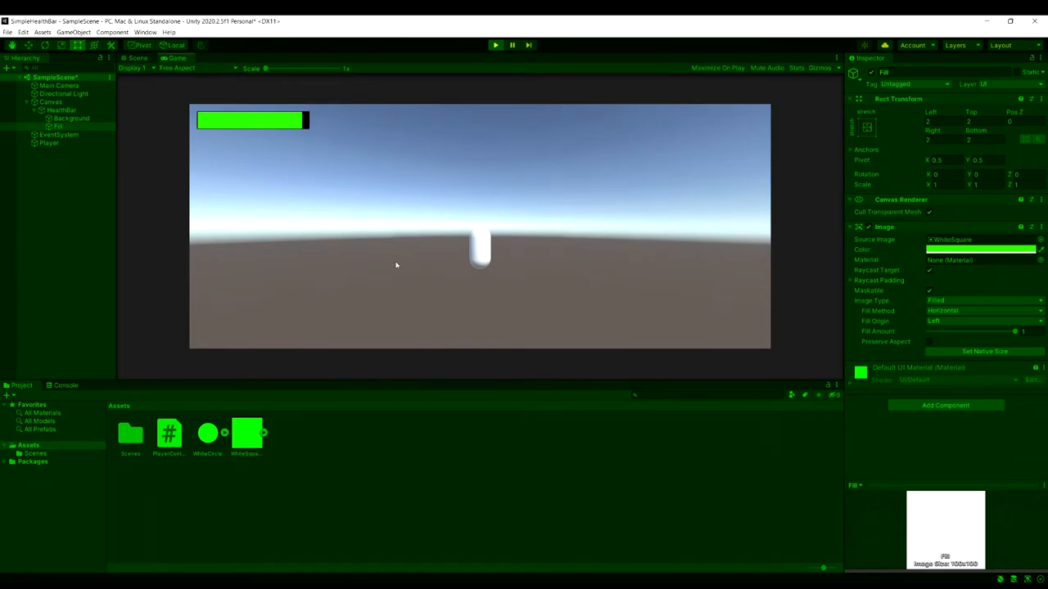
drag(1015, 331, 984, 331)
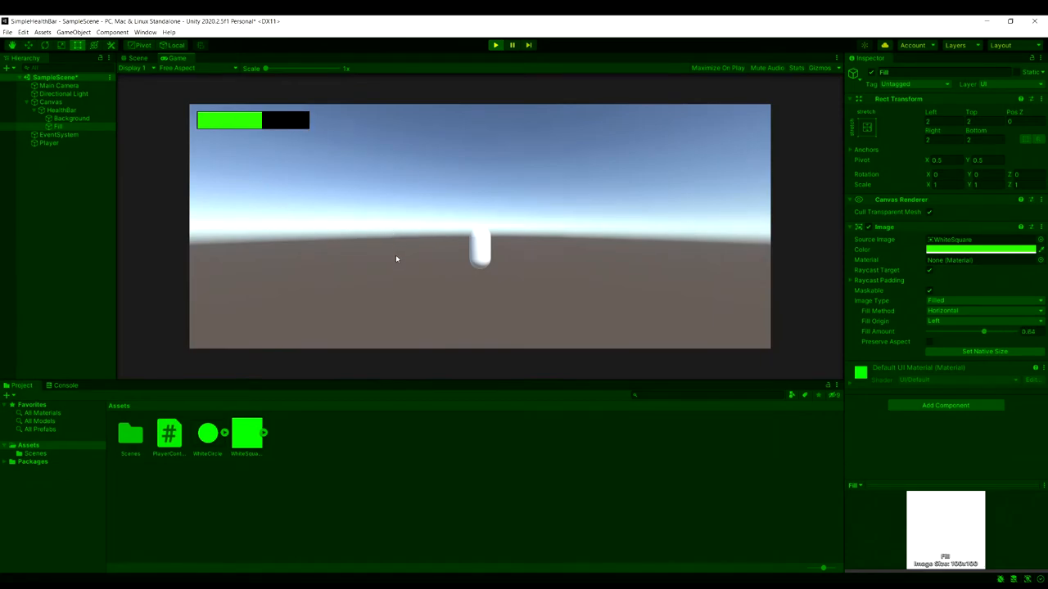
drag(983, 332, 957, 331)
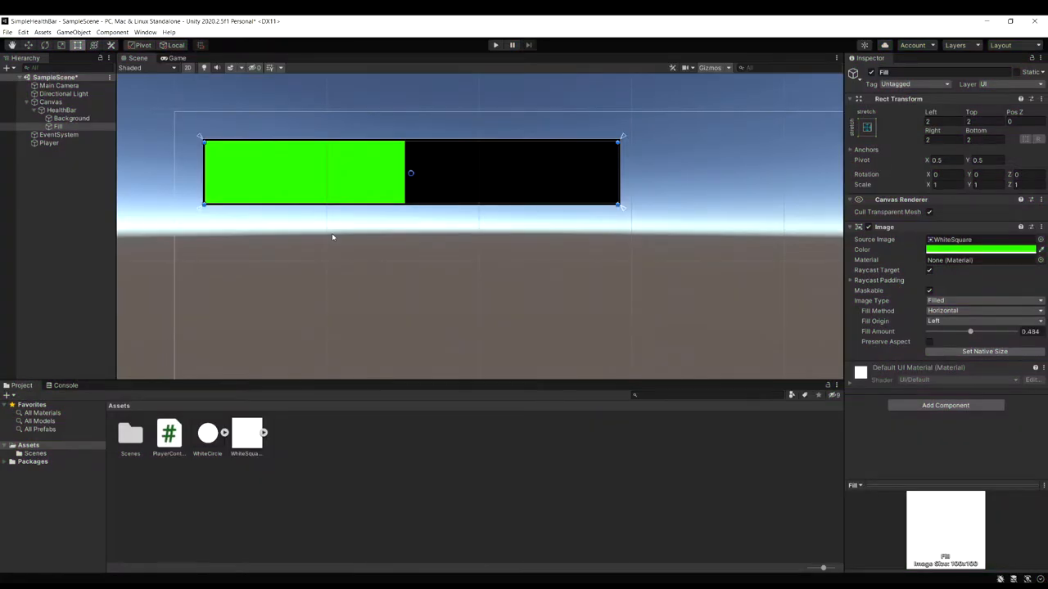
mouse_move(323, 249)
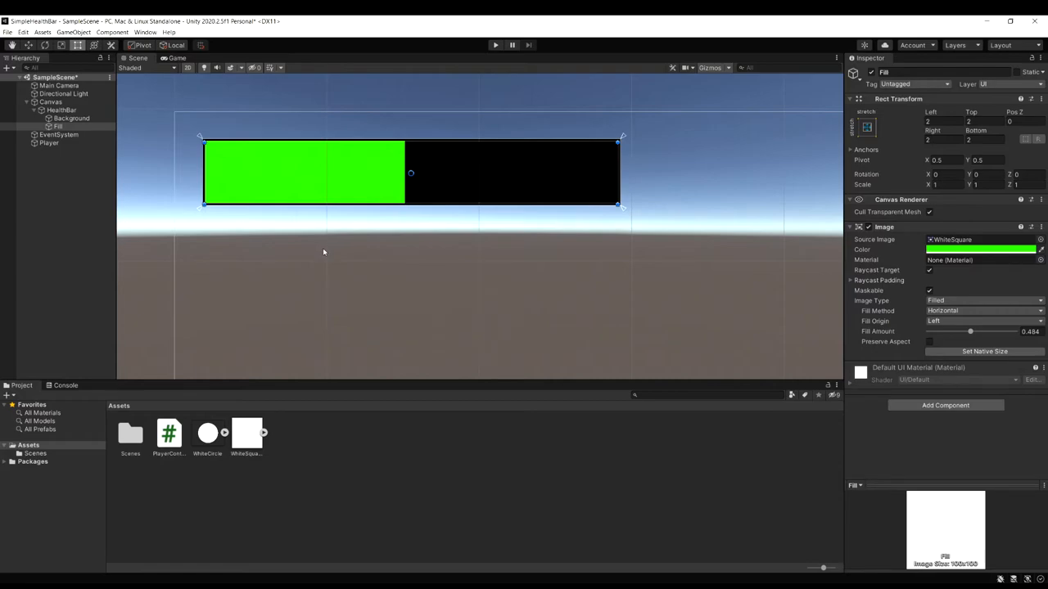
mouse_move(285, 242)
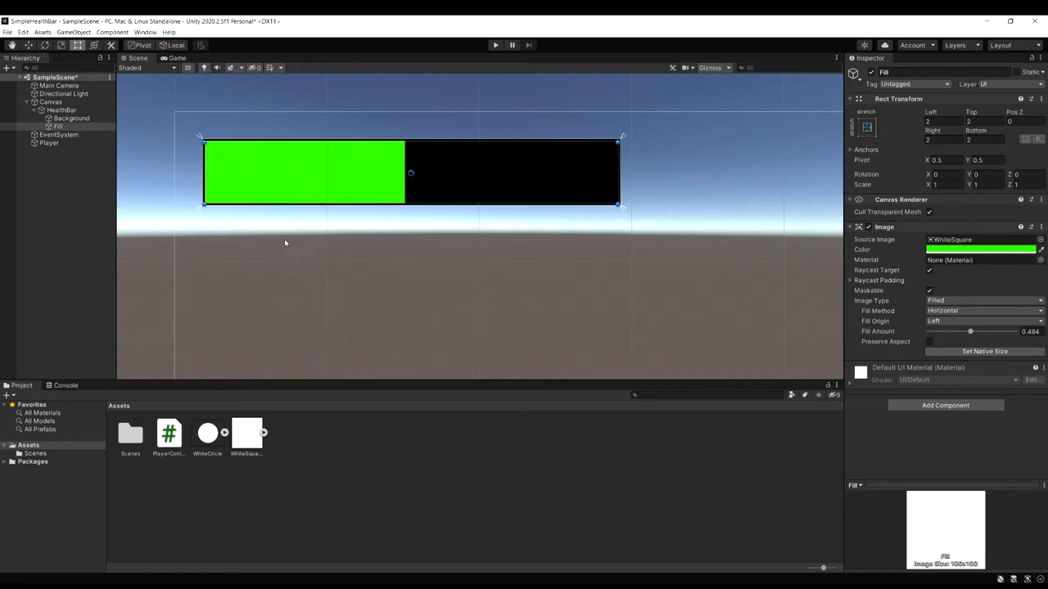
mouse_move(390, 134)
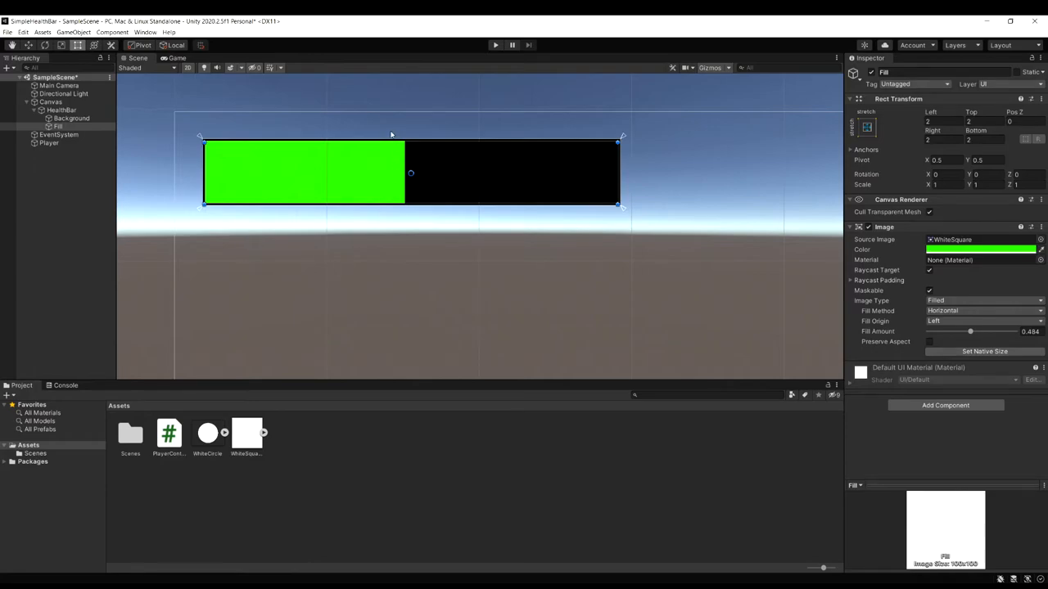
mouse_move(388, 170)
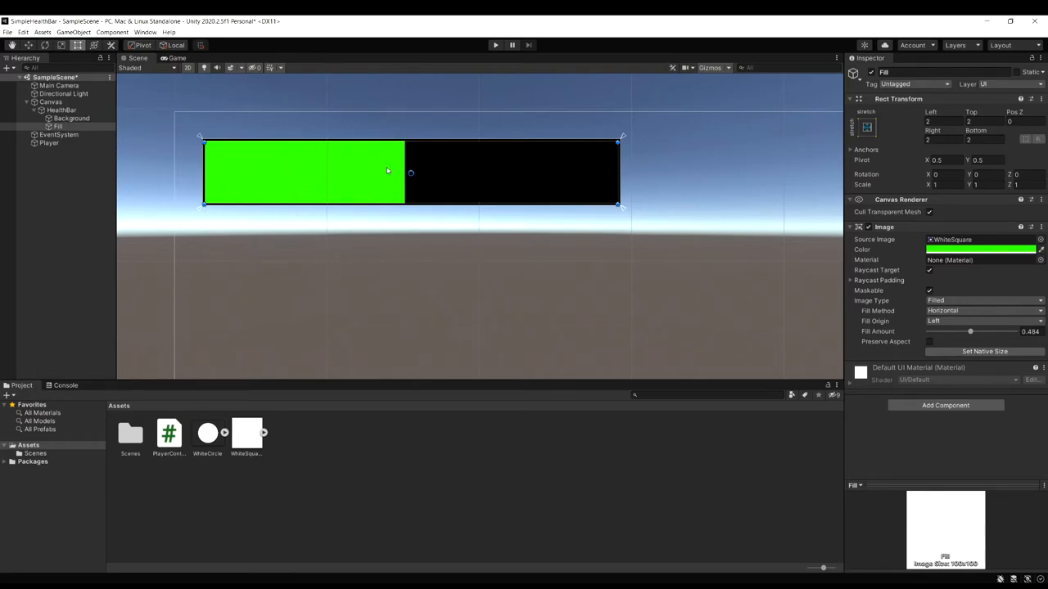
mouse_move(383, 198)
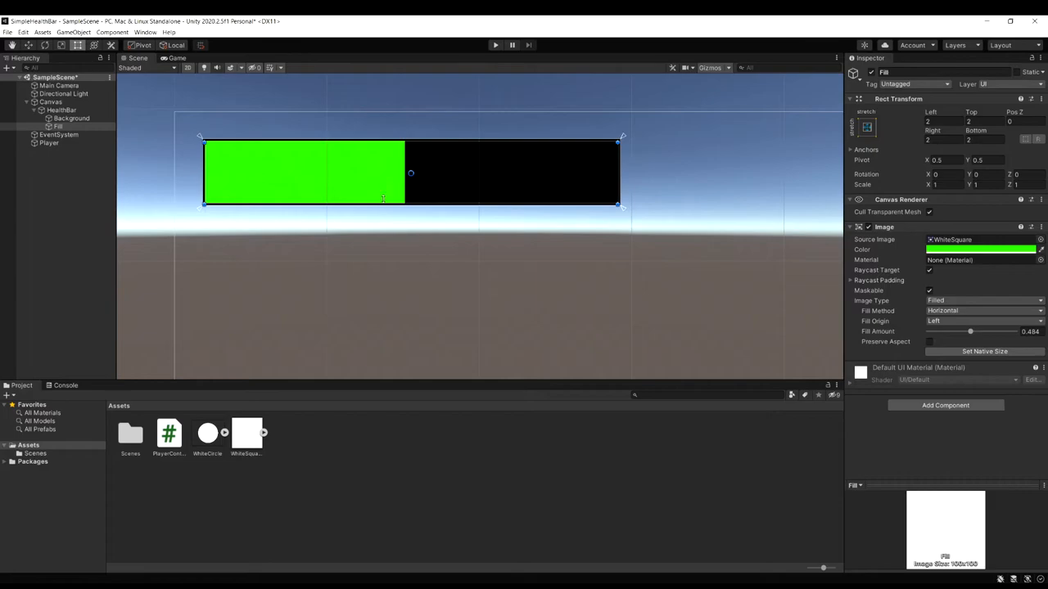
mouse_move(208, 462)
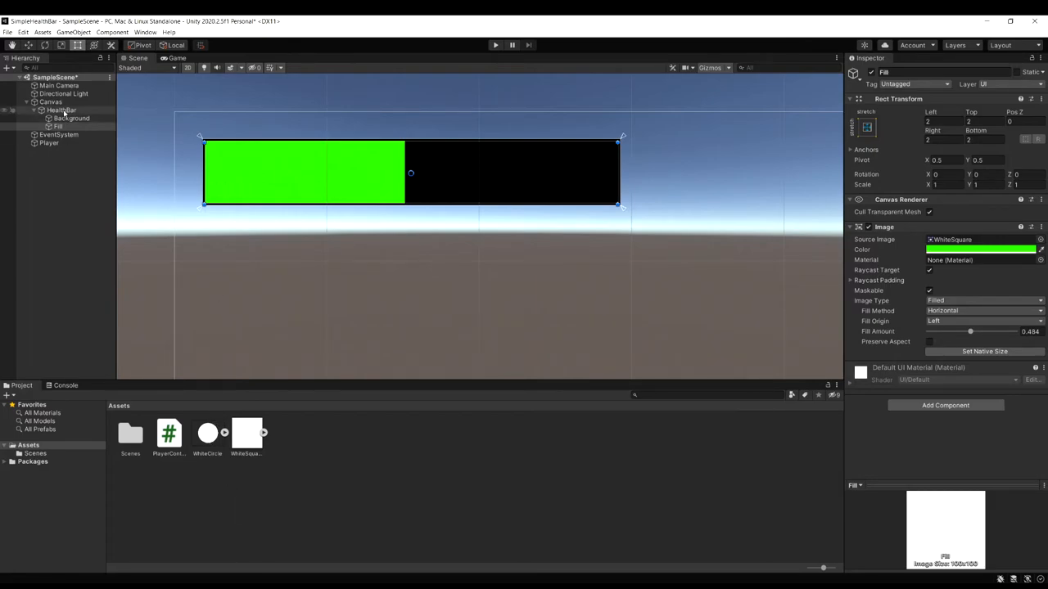
click(62, 110)
text(ManaWh)
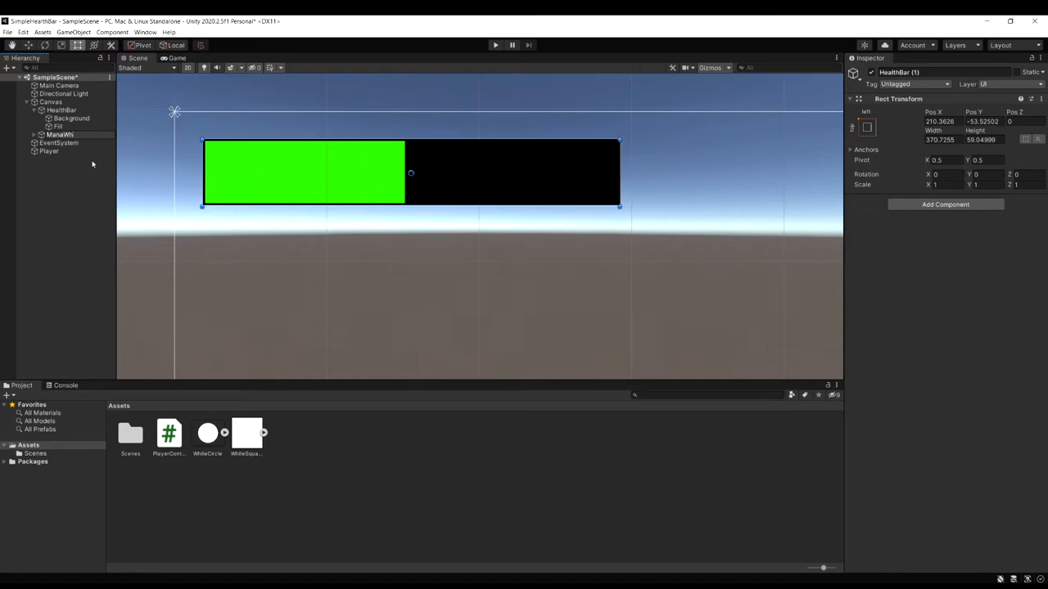
- Name the copy ManaWheel and set its Background's Source Image to WhiteCircle
click(60, 134)
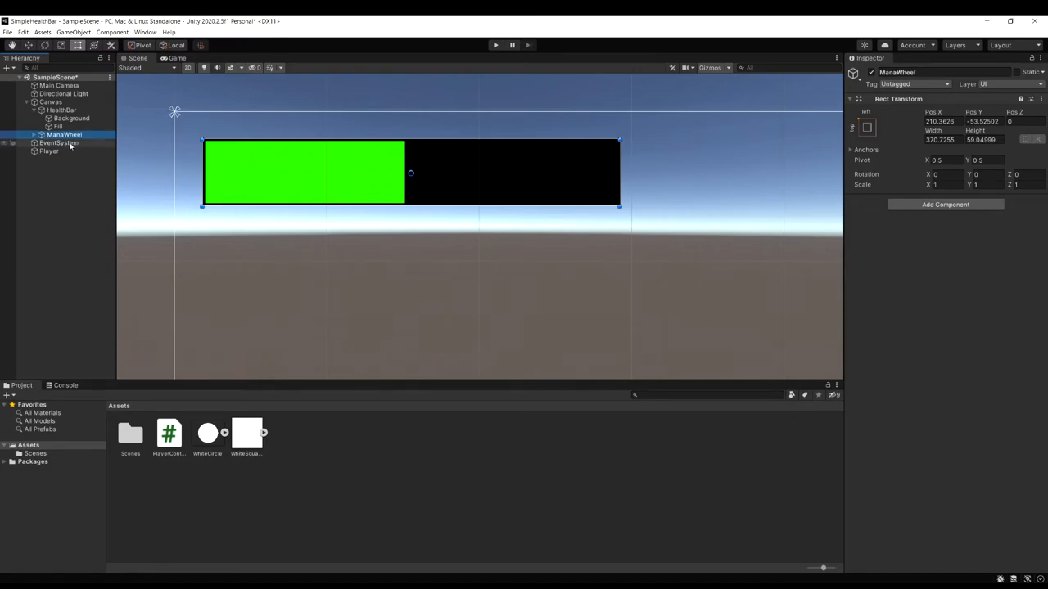
click(41, 134)
text(-142.5)
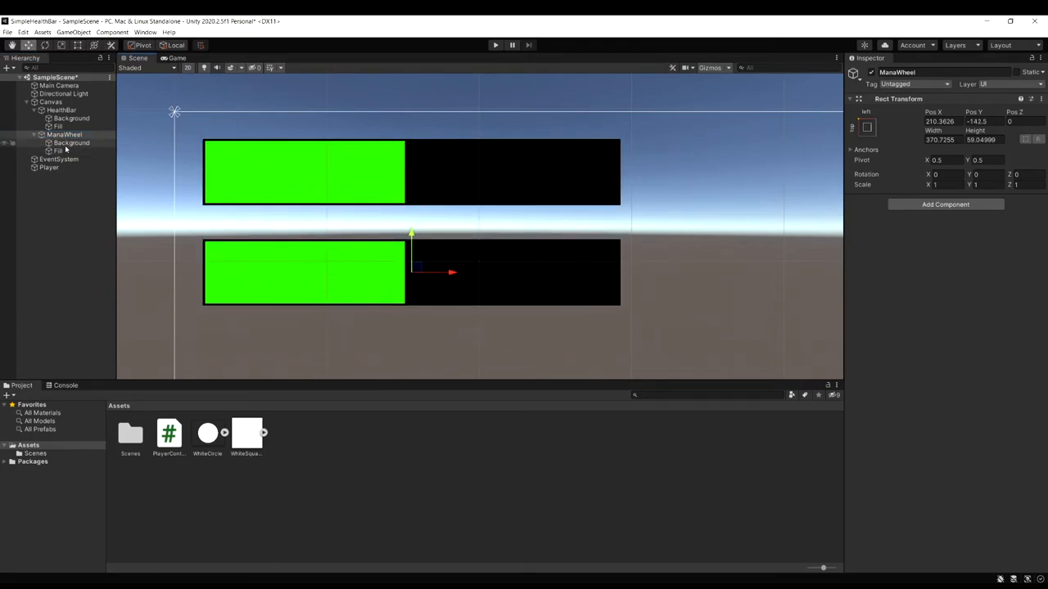
click(72, 142)
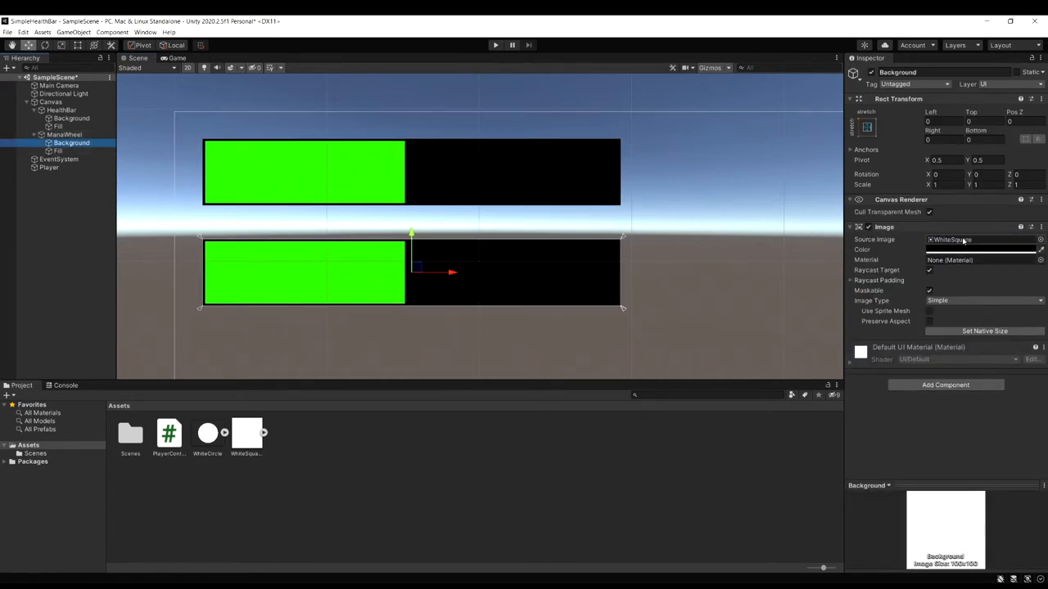
click(982, 239)
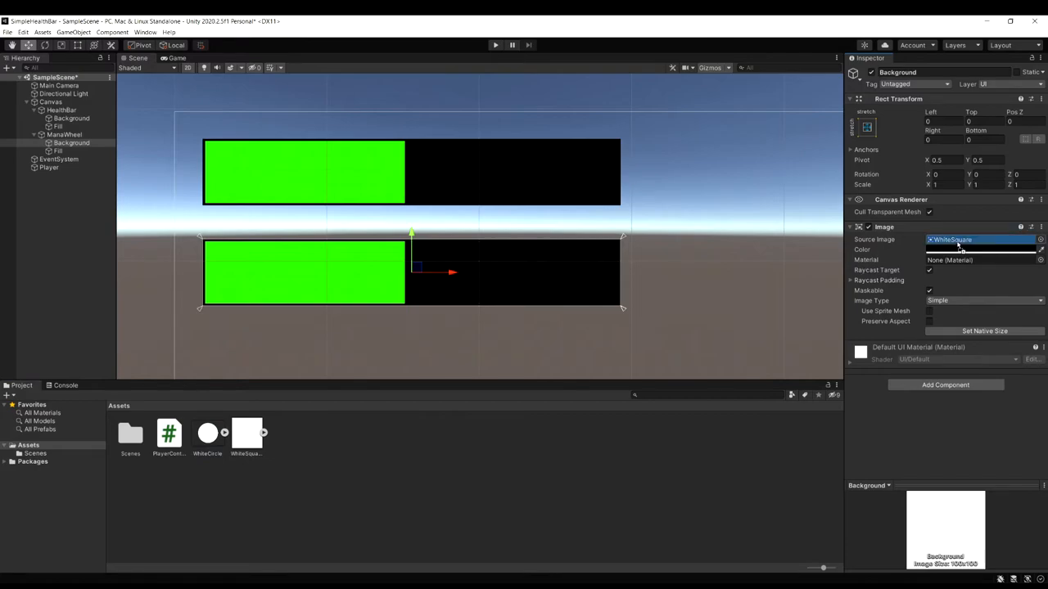
click(957, 239)
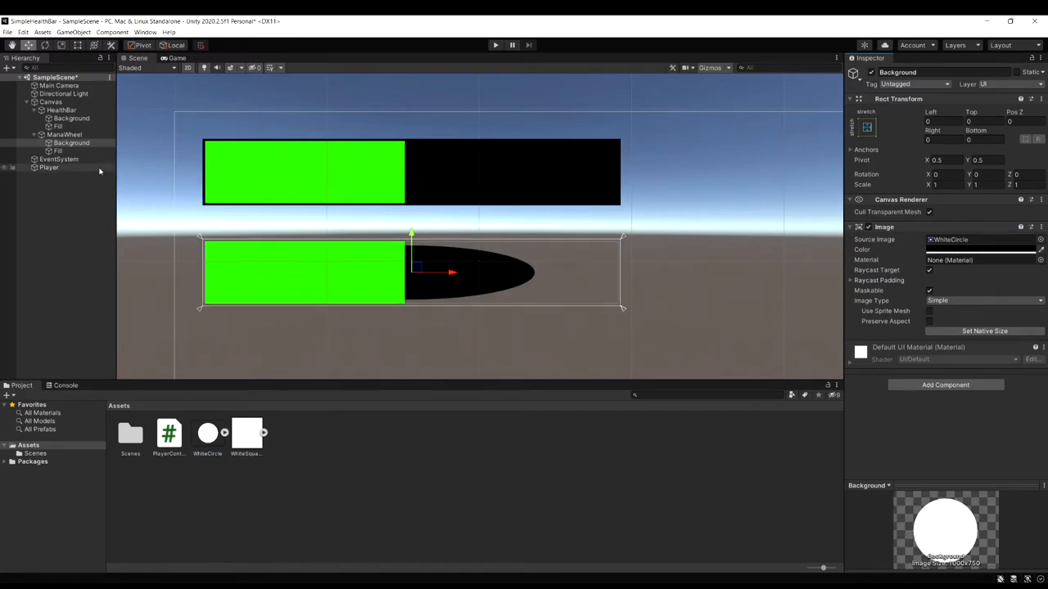
- Give ManaWheel's Fill the WhiteCircle image and shrink Fill and Background into a small circle
click(58, 150)
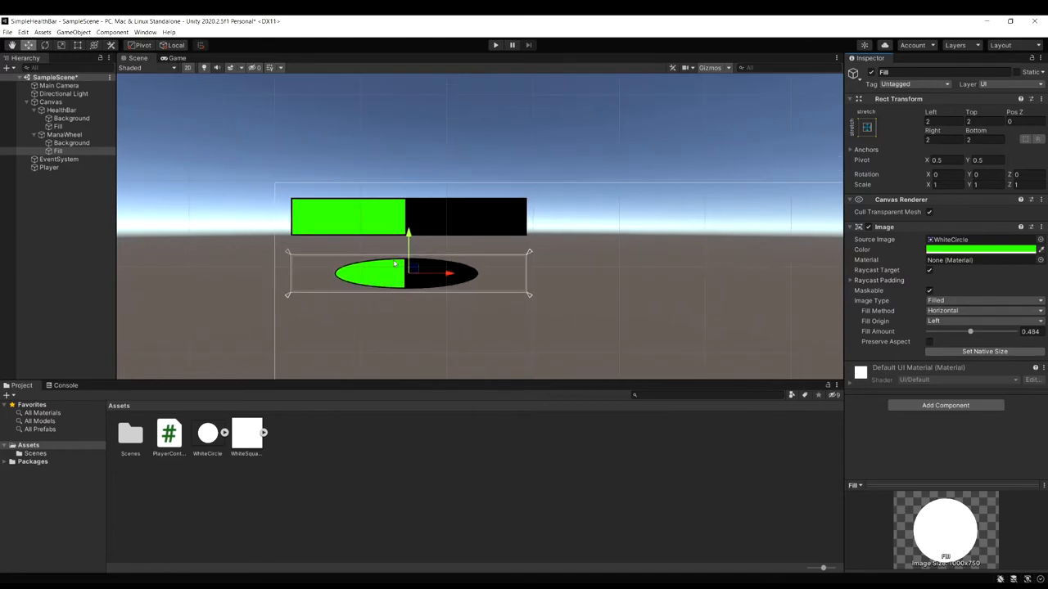
mouse_move(385, 296)
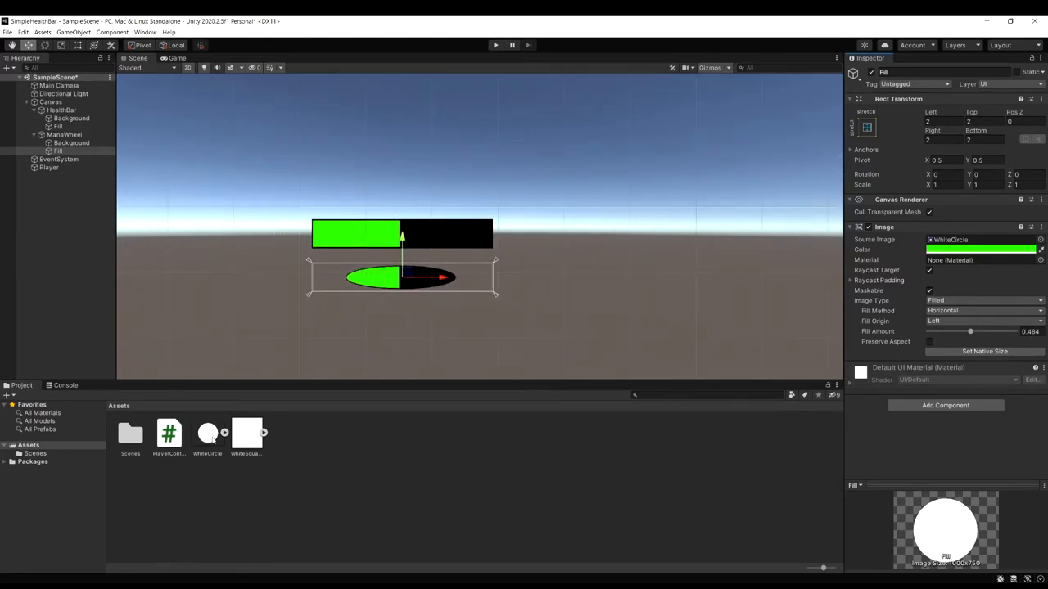
click(71, 143)
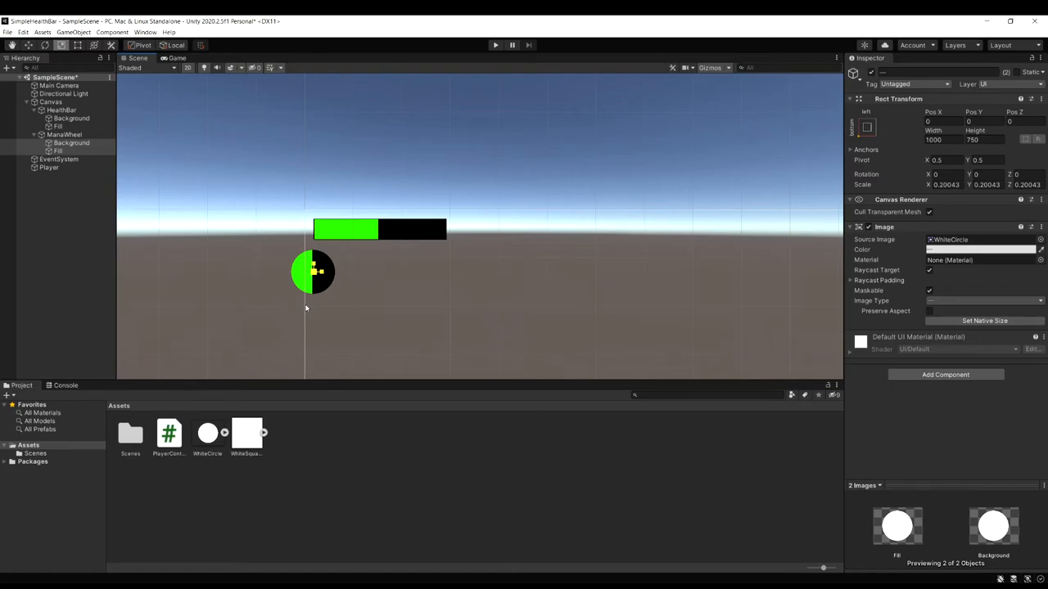
click(57, 151)
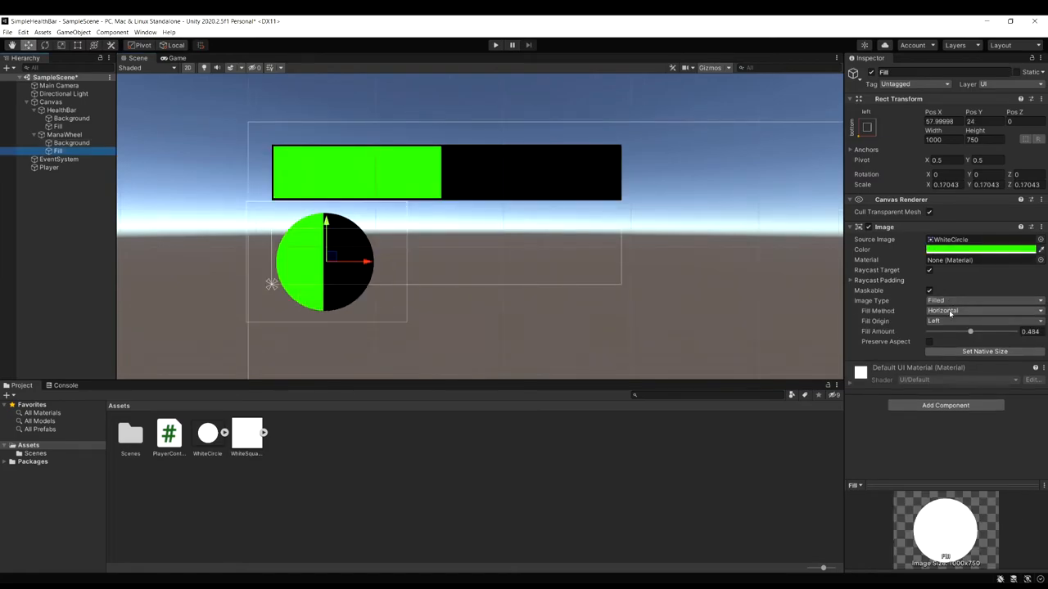
- Set the Fill's Fill Method to Radial 360 with Fill Origin Top
click(983, 310)
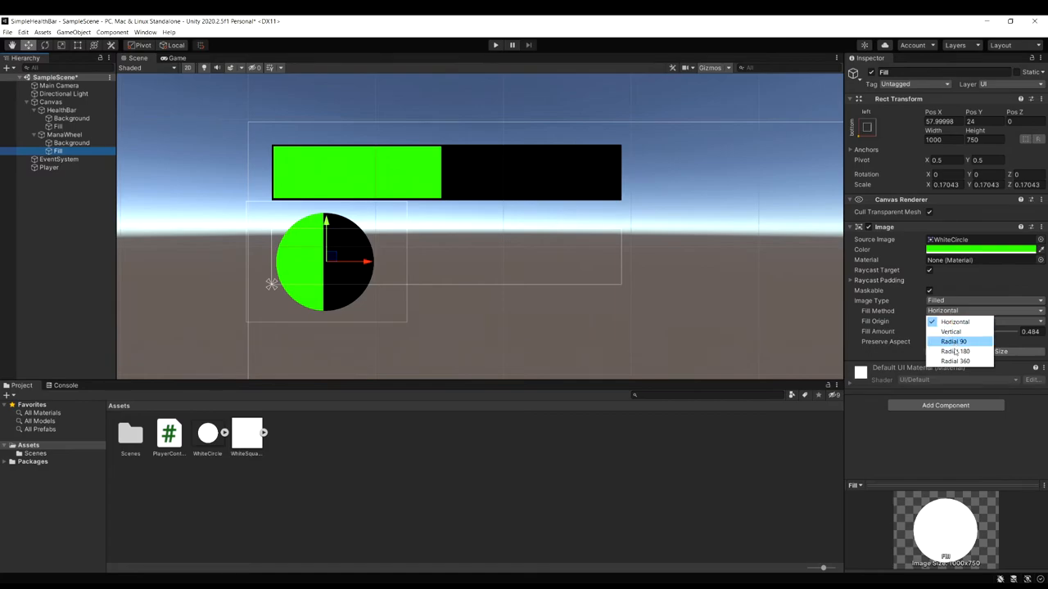
mouse_move(955, 361)
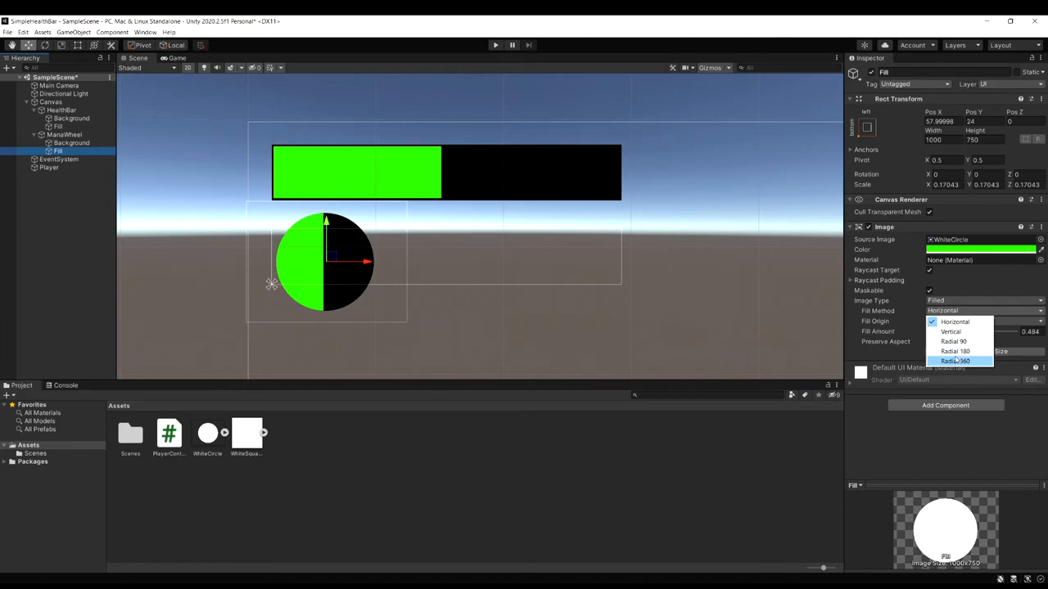
mouse_move(951, 332)
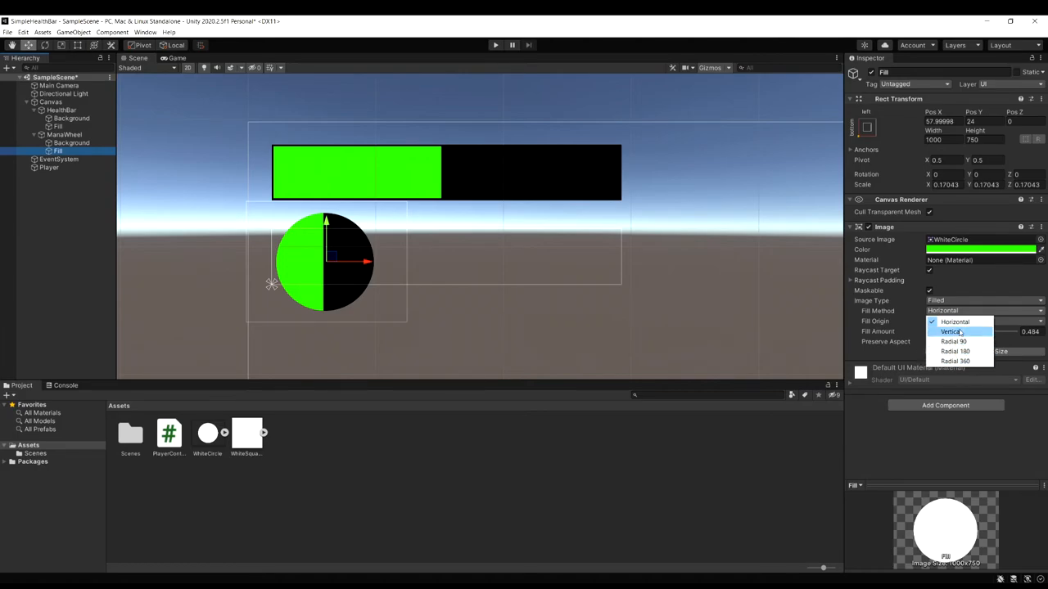
click(955, 361)
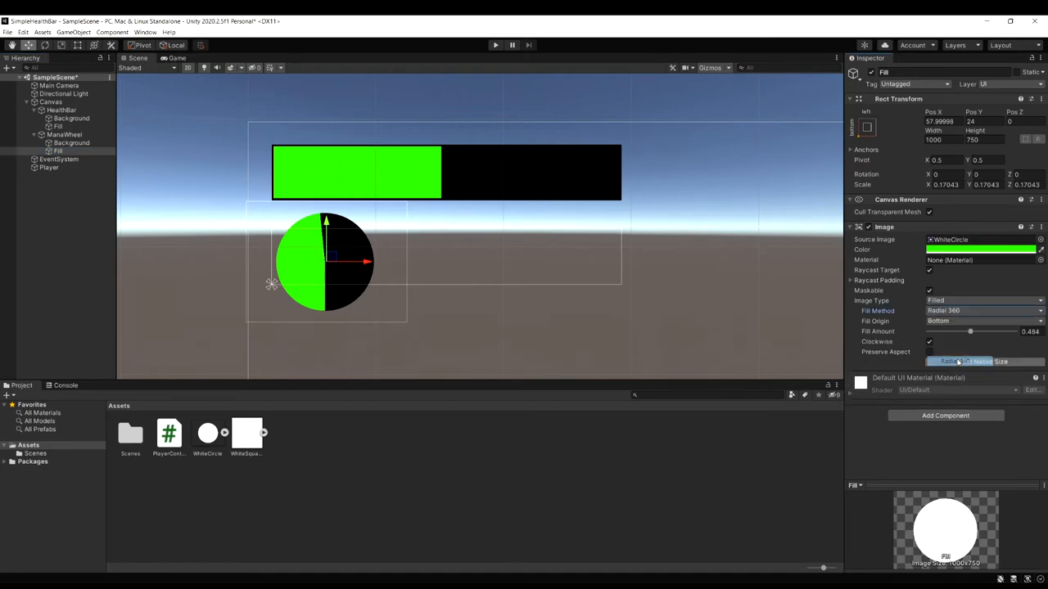
click(982, 321)
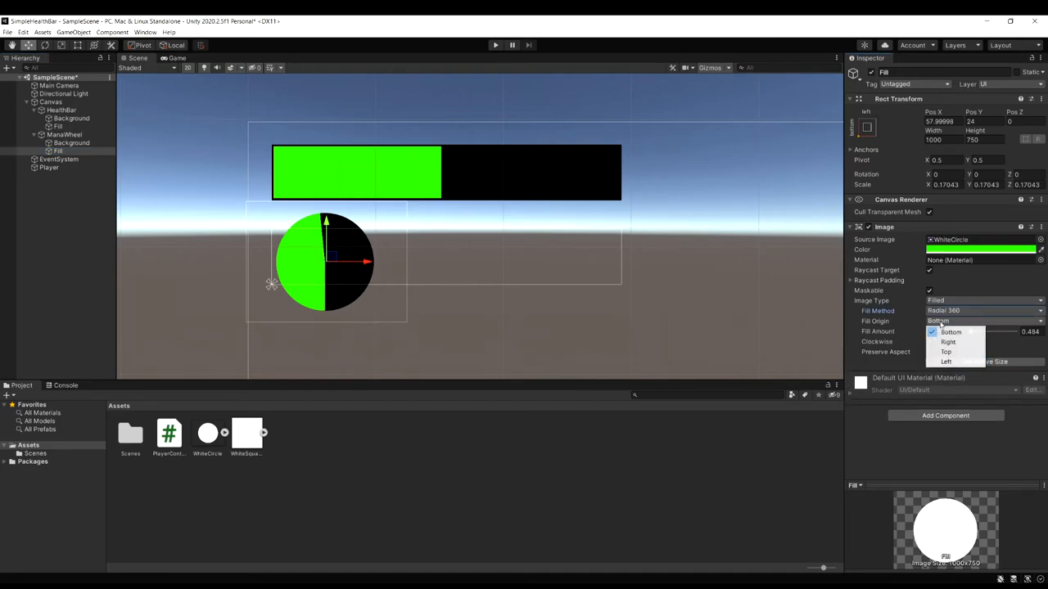
click(945, 352)
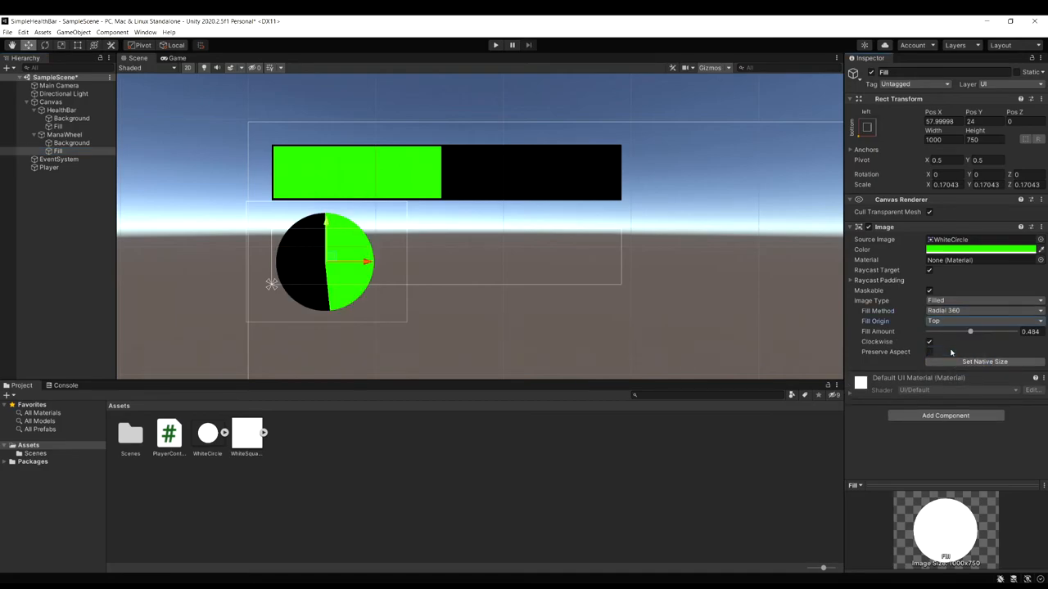
- Preview the radial fill at several levels and leave Fill Amount at 1
drag(969, 331, 1004, 331)
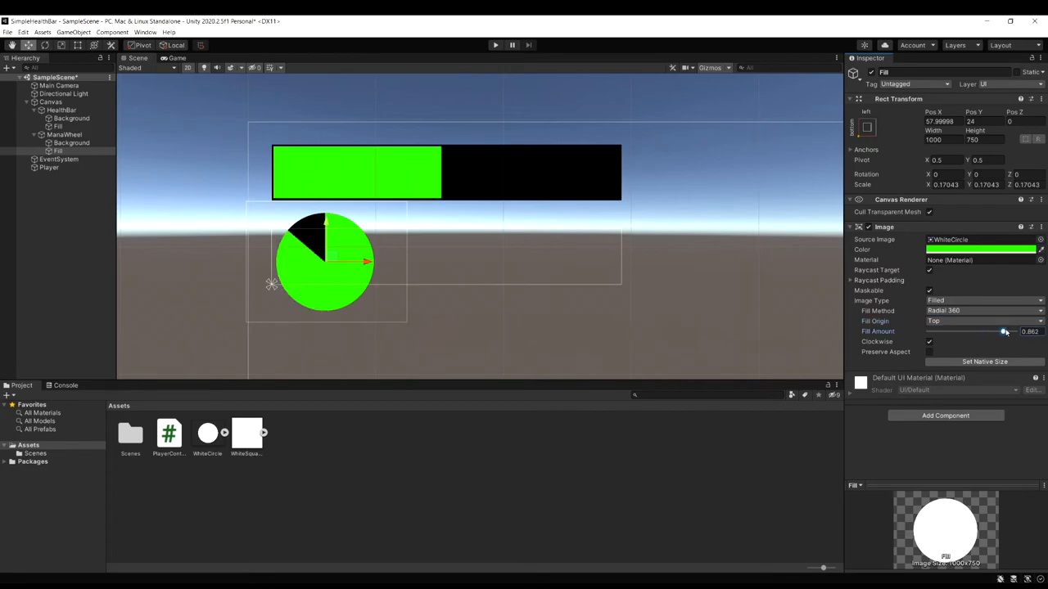
drag(1004, 332, 972, 331)
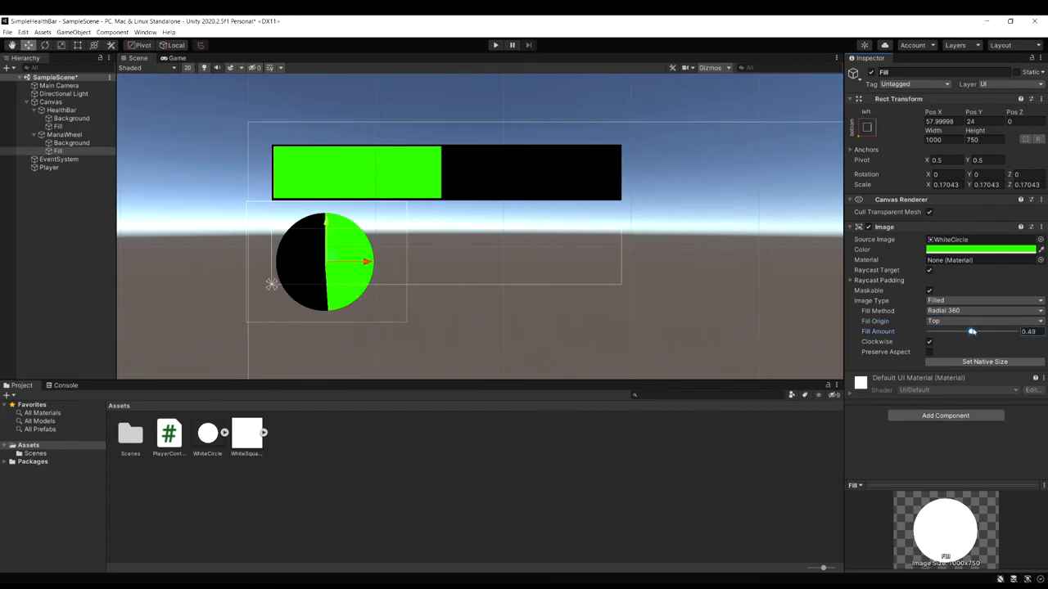
drag(973, 332, 1008, 331)
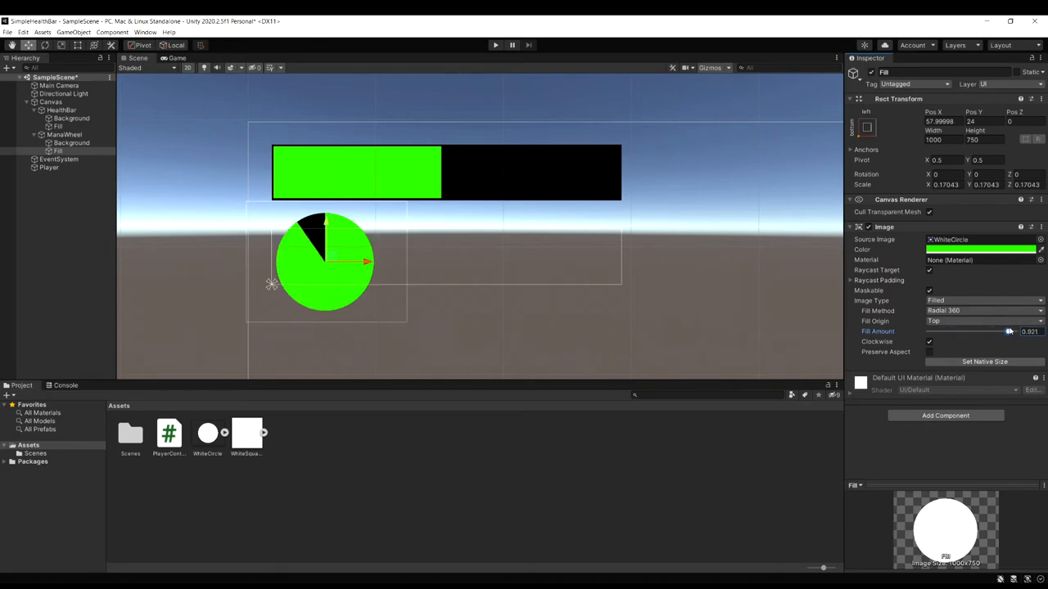
drag(1008, 332, 1015, 331)
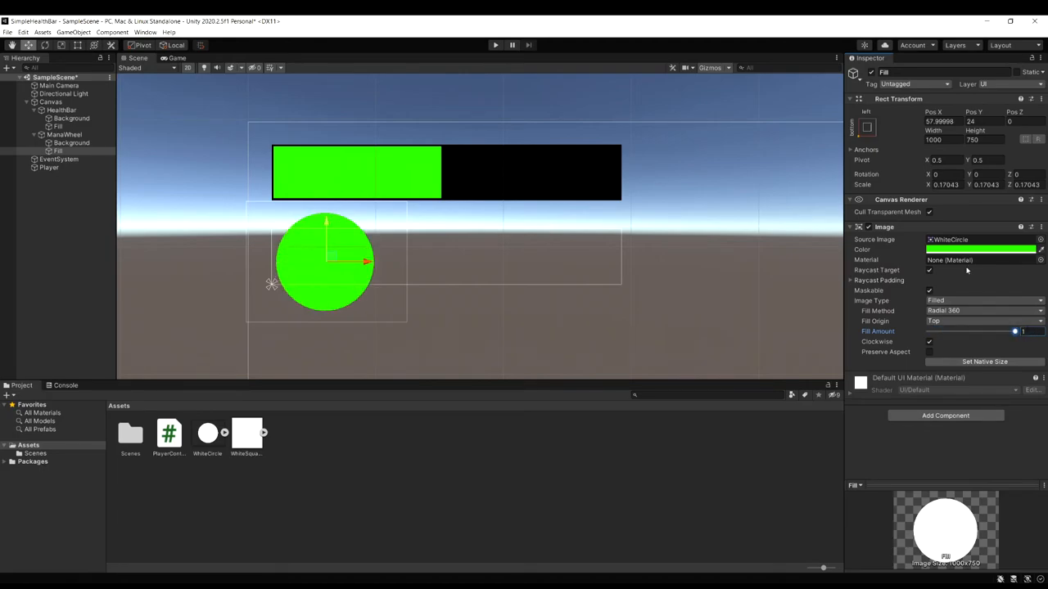
click(982, 249)
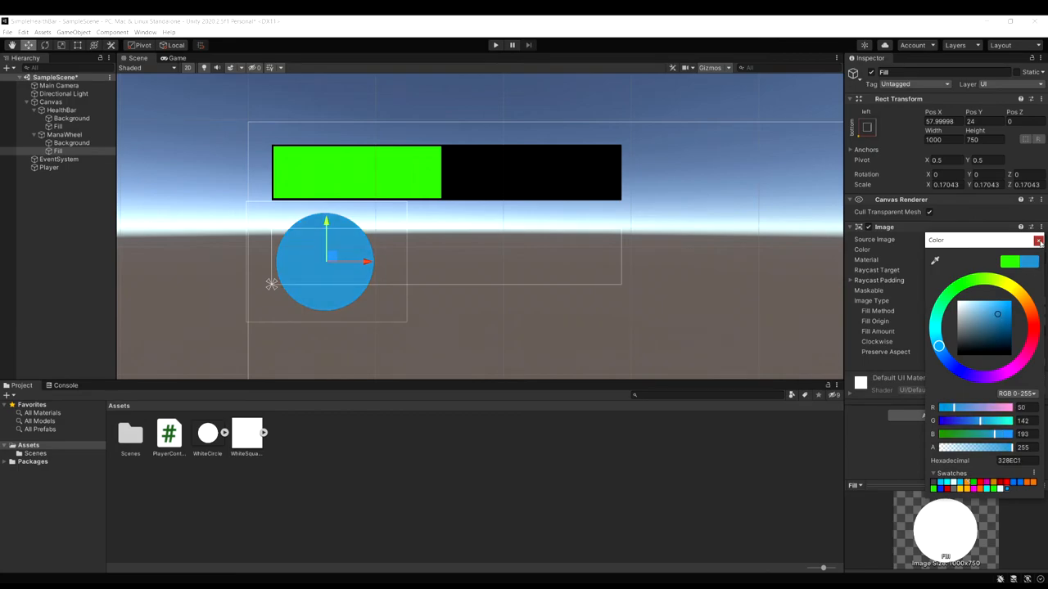
- Colour the Fill blue and enlarge Background to 1050×800 for a black ring
click(72, 142)
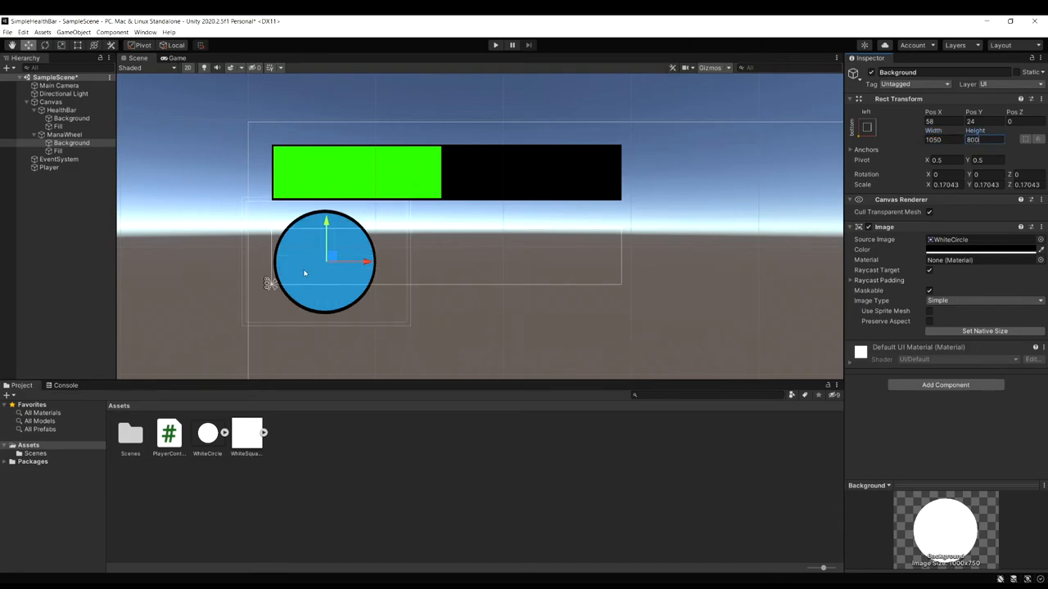
mouse_move(325, 246)
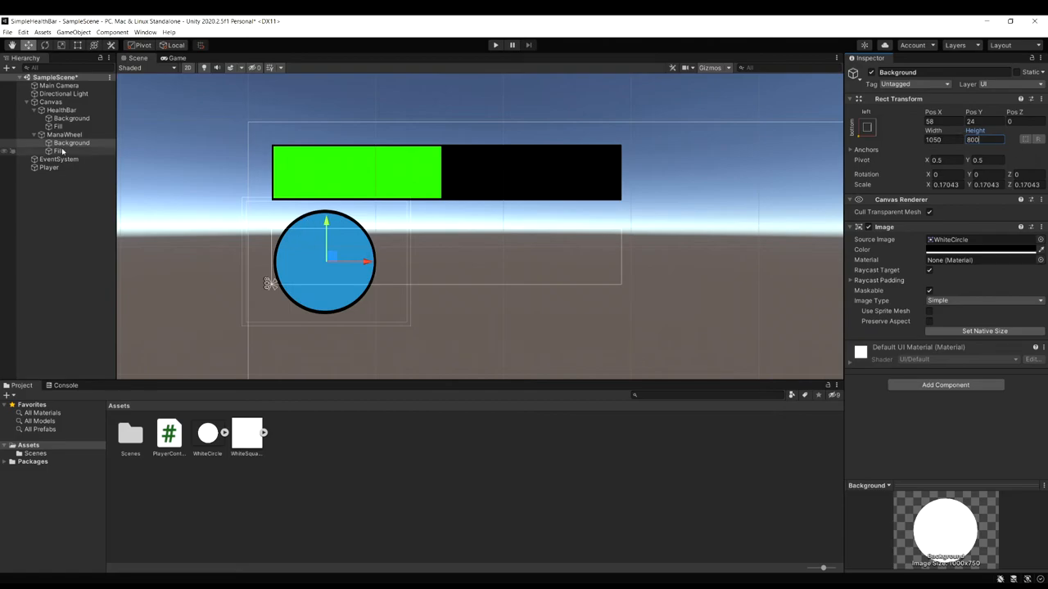
click(58, 151)
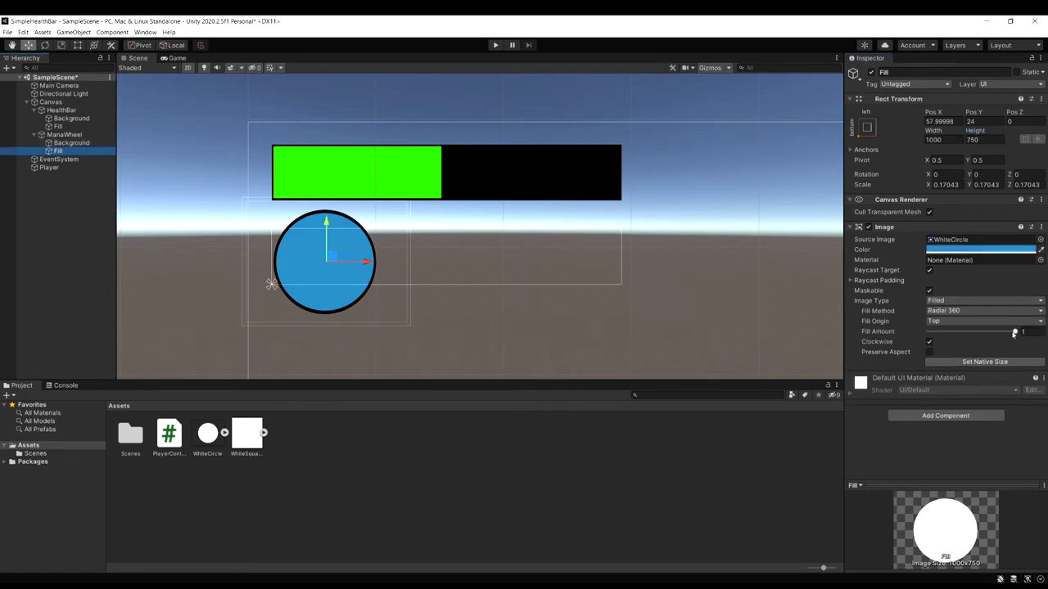
- Scrub the mana wheel's Fill Amount through several levels, then refill it completely
drag(1023, 331, 966, 332)
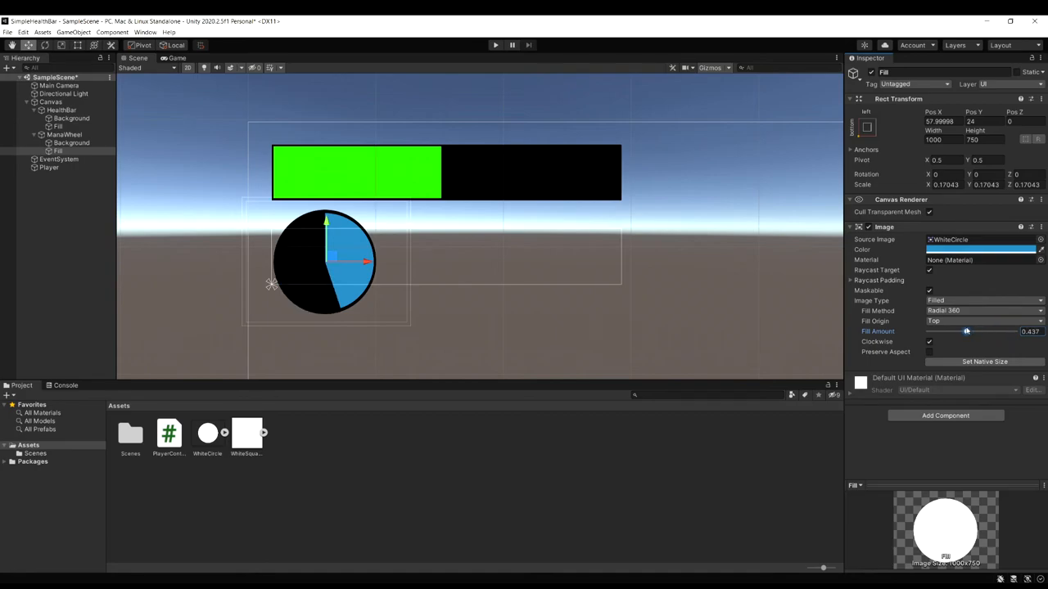
drag(966, 331, 1002, 331)
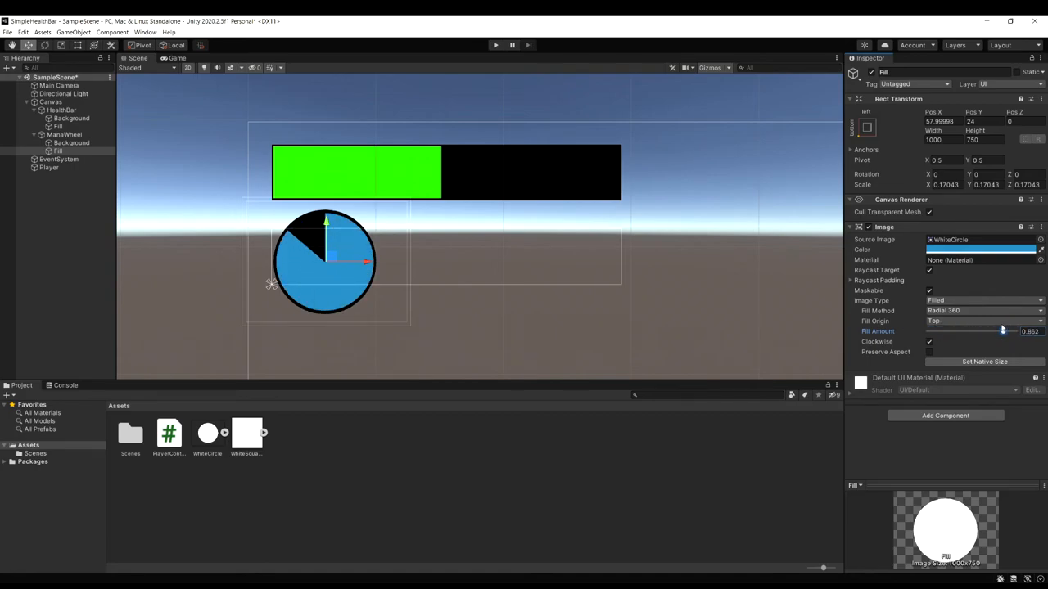
drag(1001, 331, 954, 330)
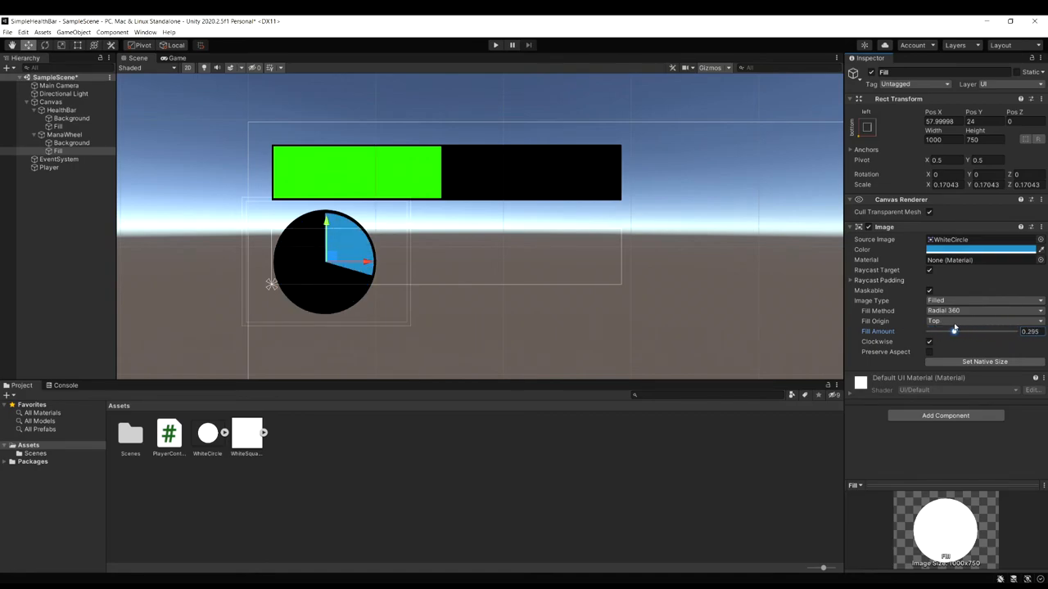
drag(954, 332, 932, 331)
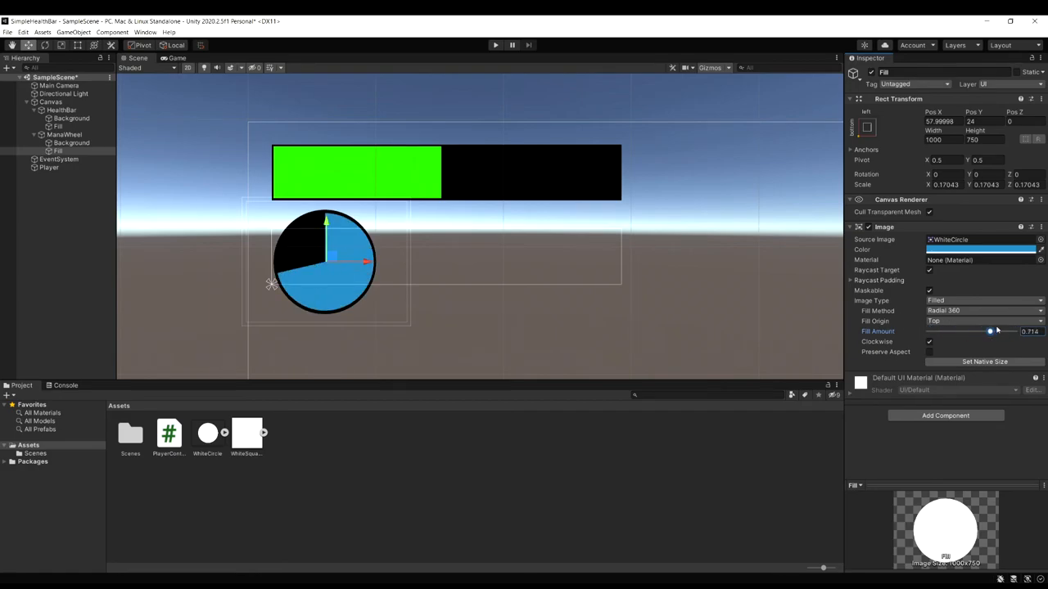
drag(990, 330, 985, 330)
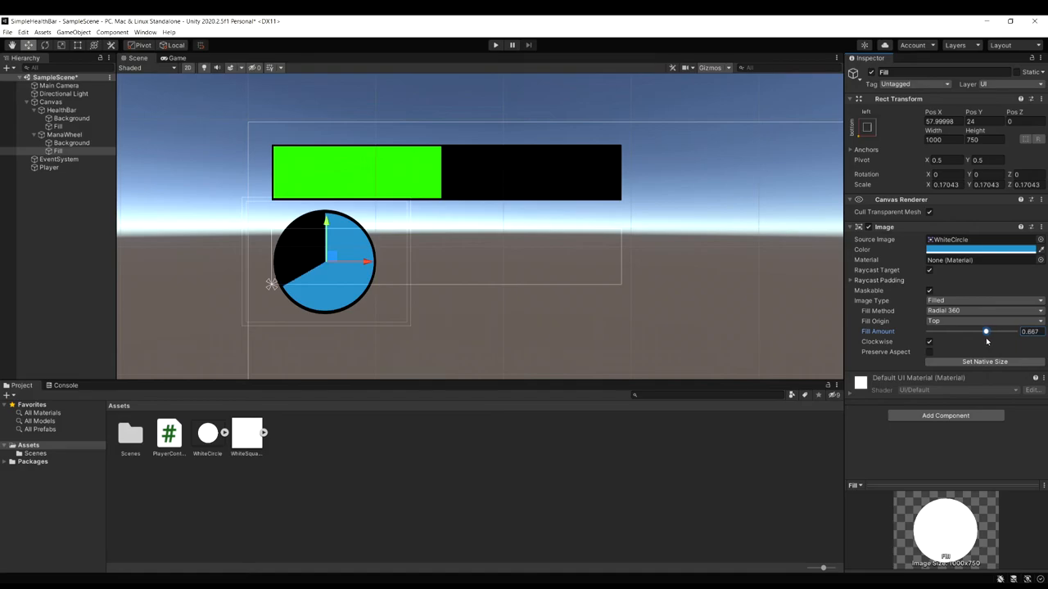
drag(986, 331, 1014, 330)
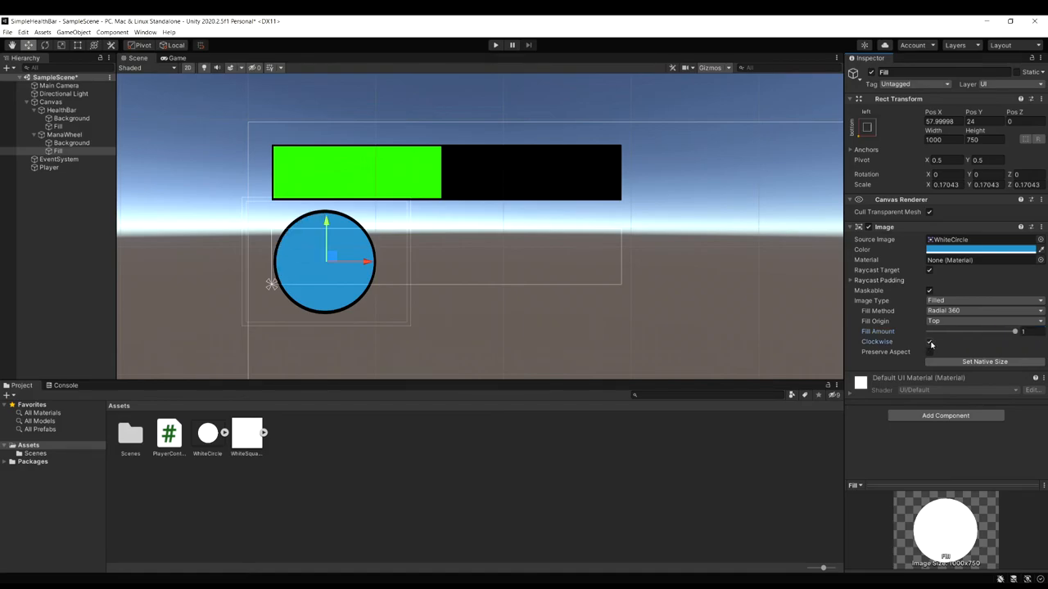
- With Clockwise unchecked, preview the wheel draining counter-clockwise and return it to full
drag(1015, 332, 982, 332)
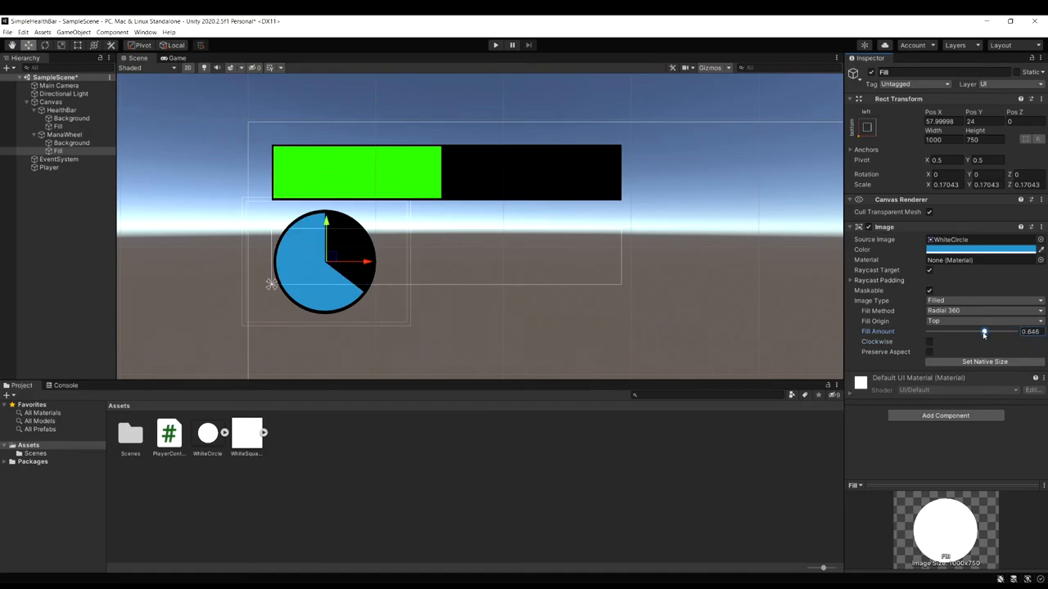
drag(983, 332, 1015, 332)
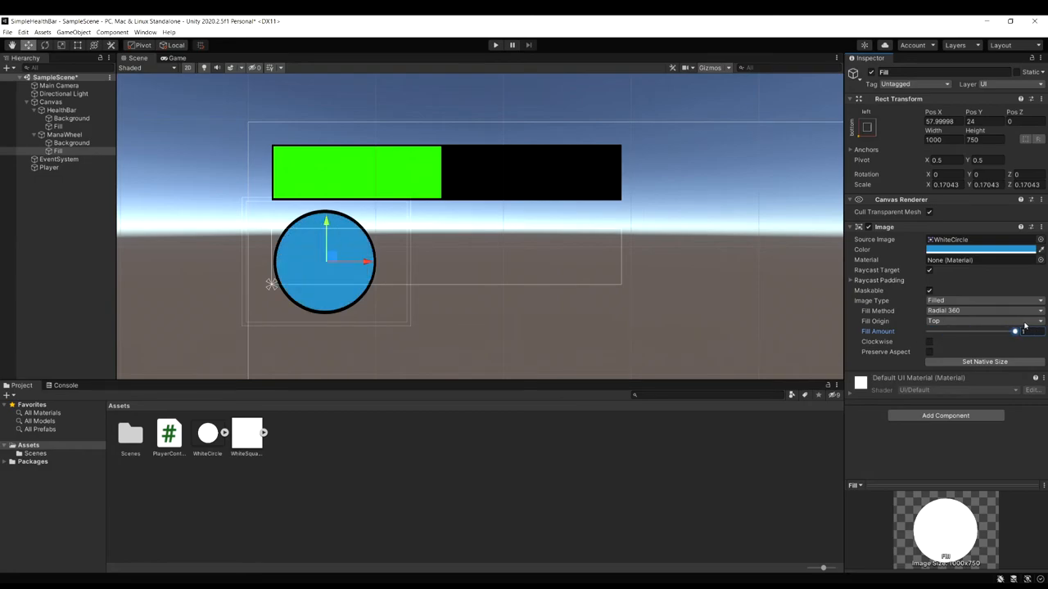
drag(1013, 332, 985, 332)
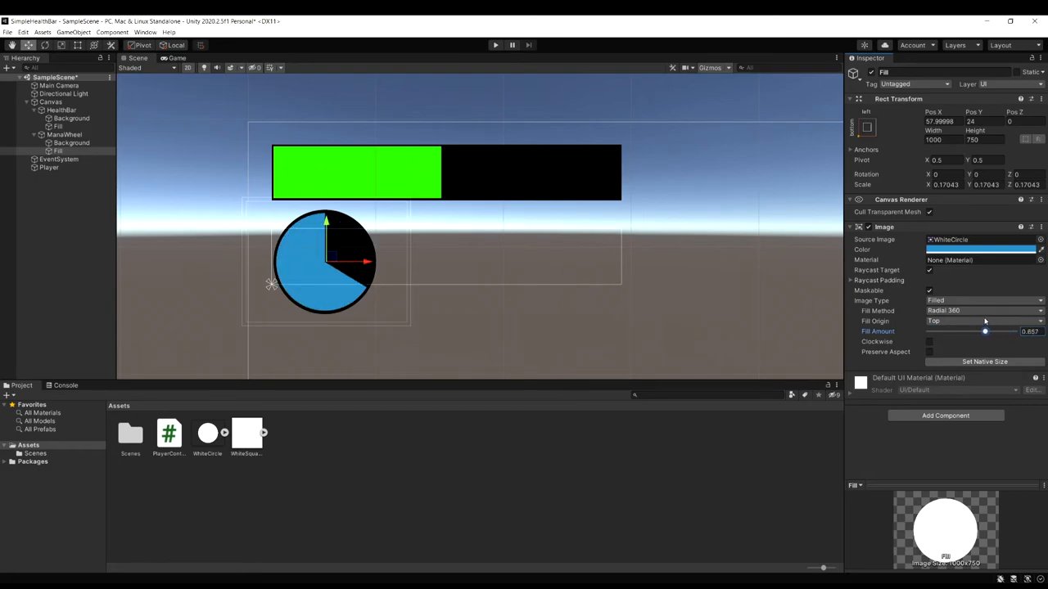
drag(985, 330, 929, 331)
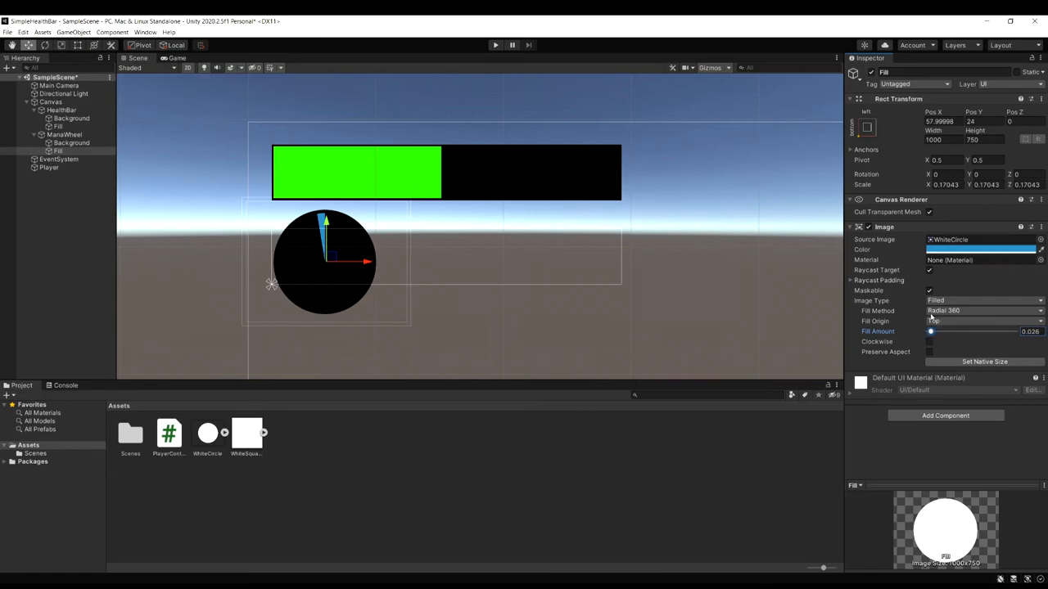
drag(930, 331, 955, 330)
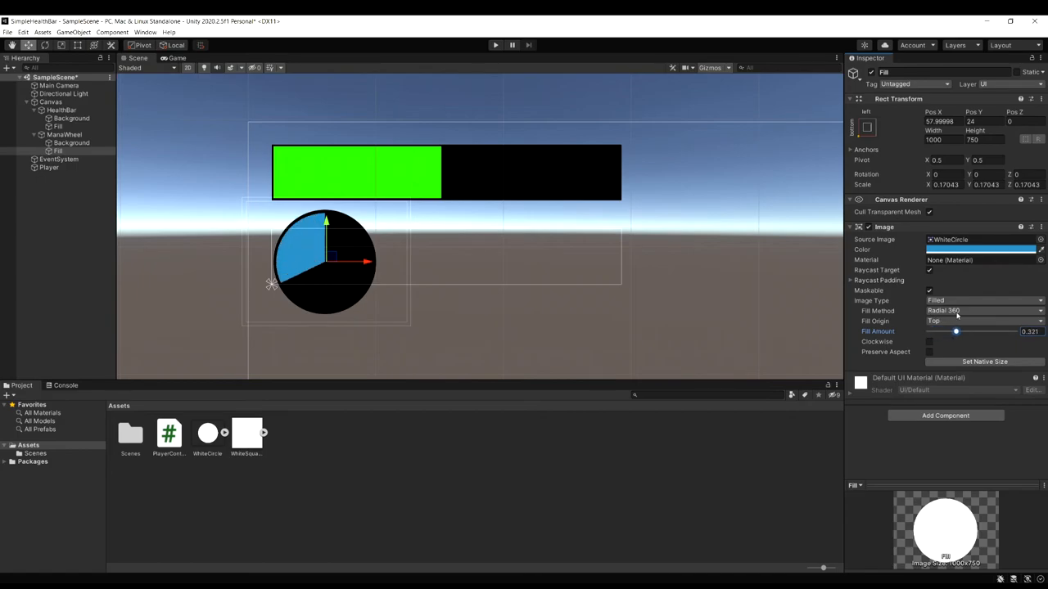
drag(955, 331, 1015, 332)
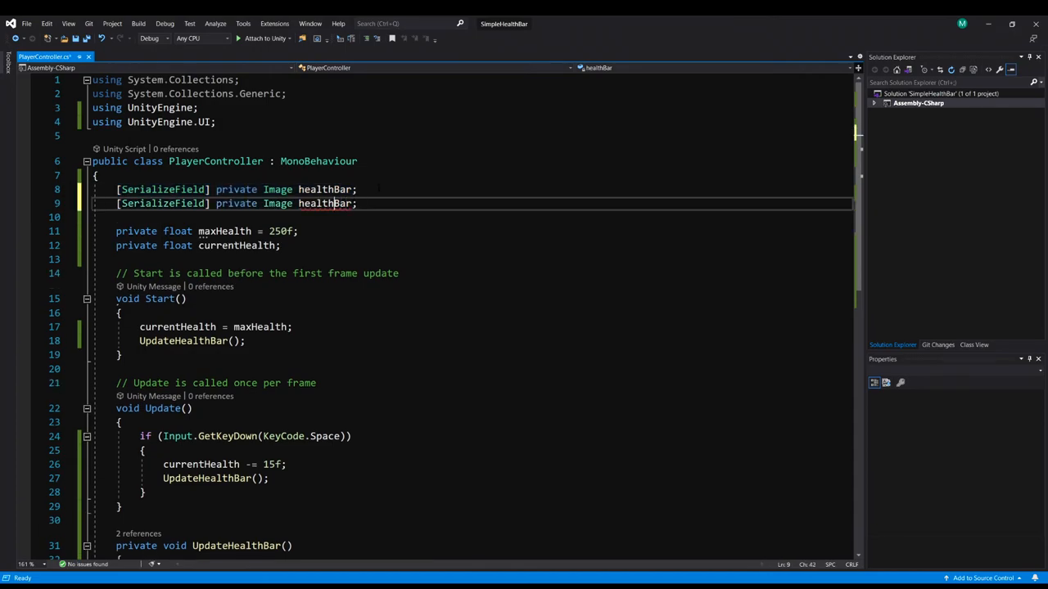
- Add a manaBar image field, duplicate the health variables as maxMana/currentMana, and add UpdateManaWheel
text(manaBar)
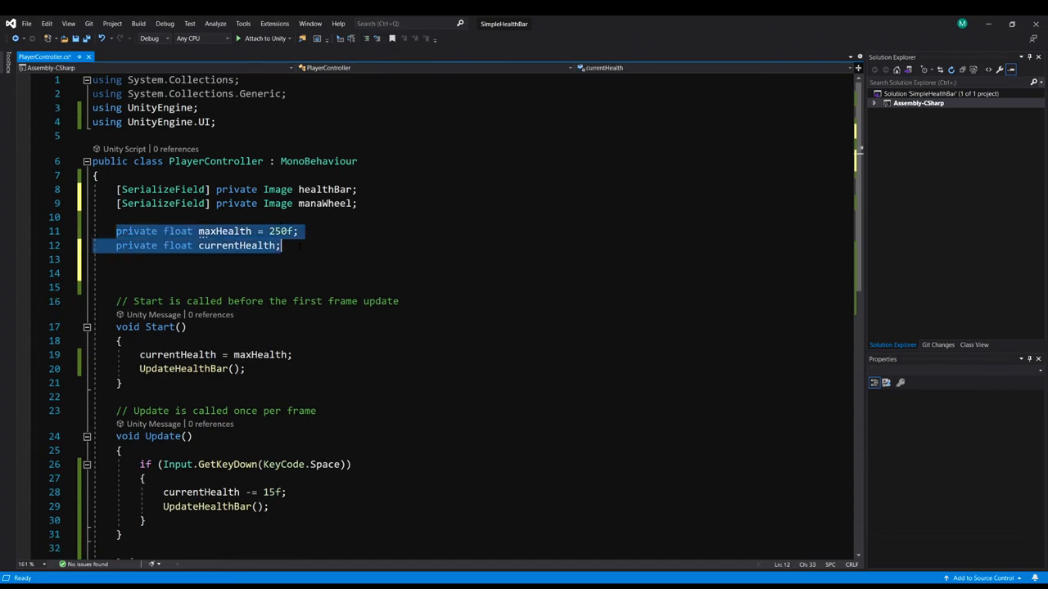
key(ctrl+v)
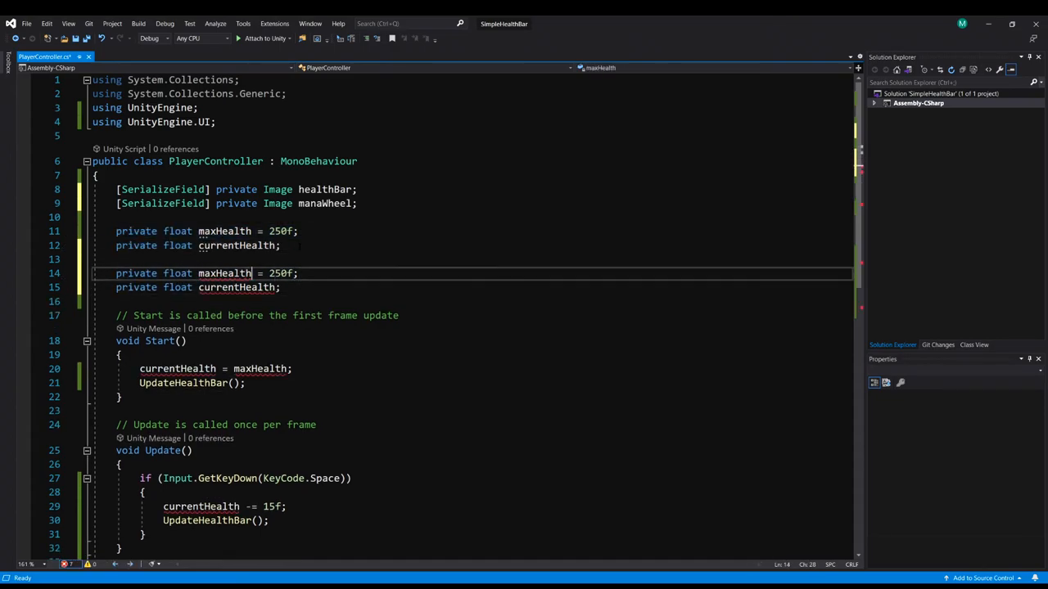
text(maxMana)
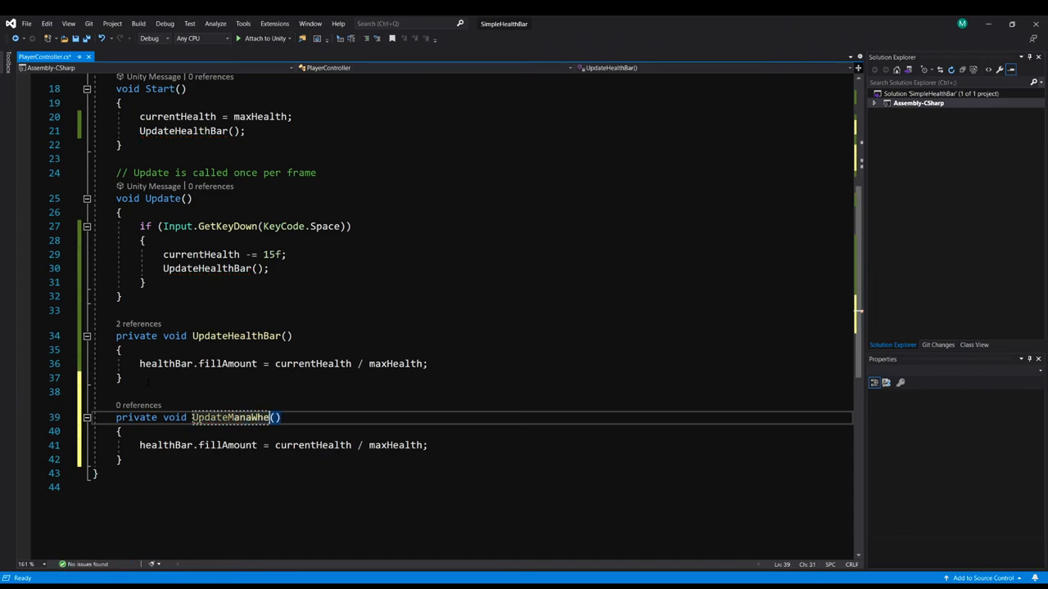
text(manaWhee)
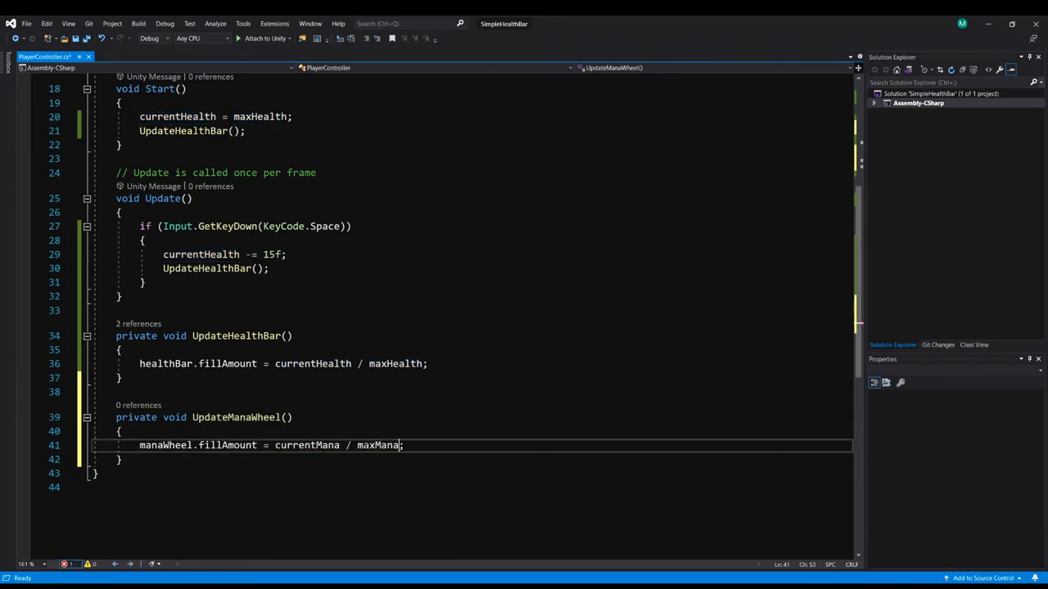
text(UpdateManaWheel();)
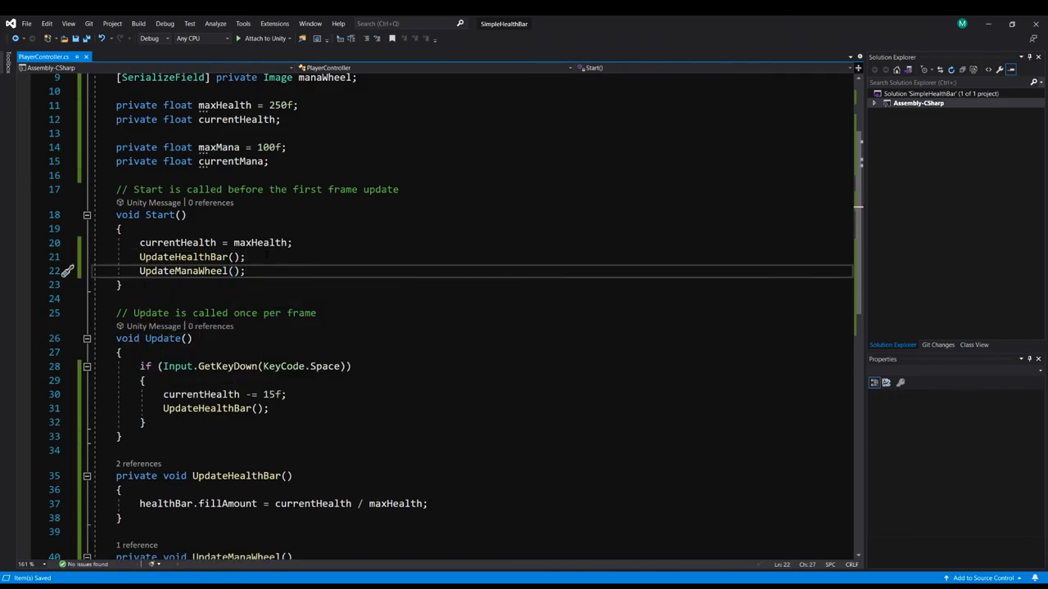
- Add a second input block that spends mana, replacing currentHealth in the copy
scroll(down, 3)
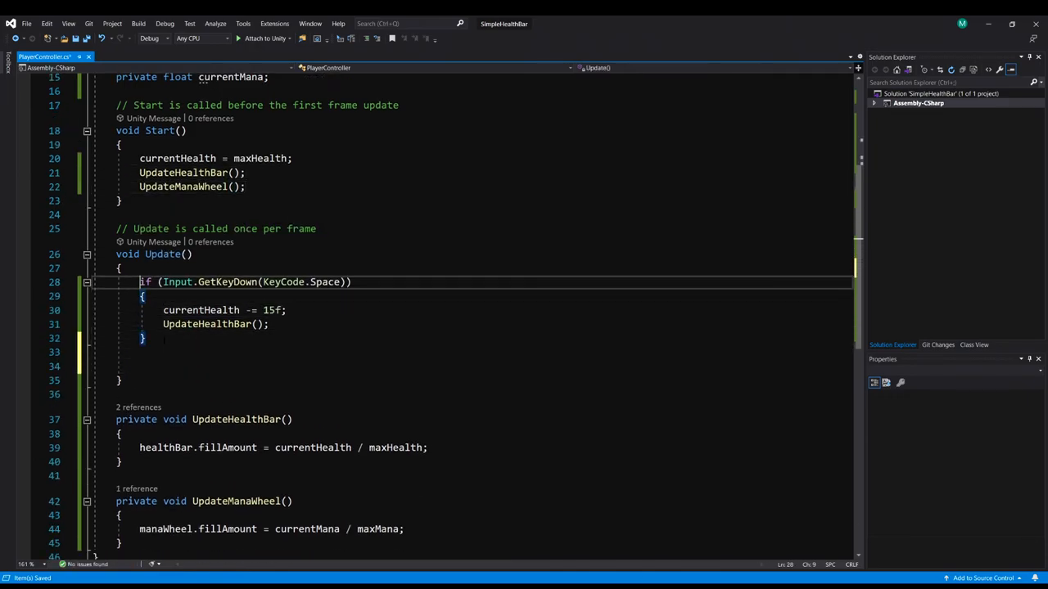
click(163, 352)
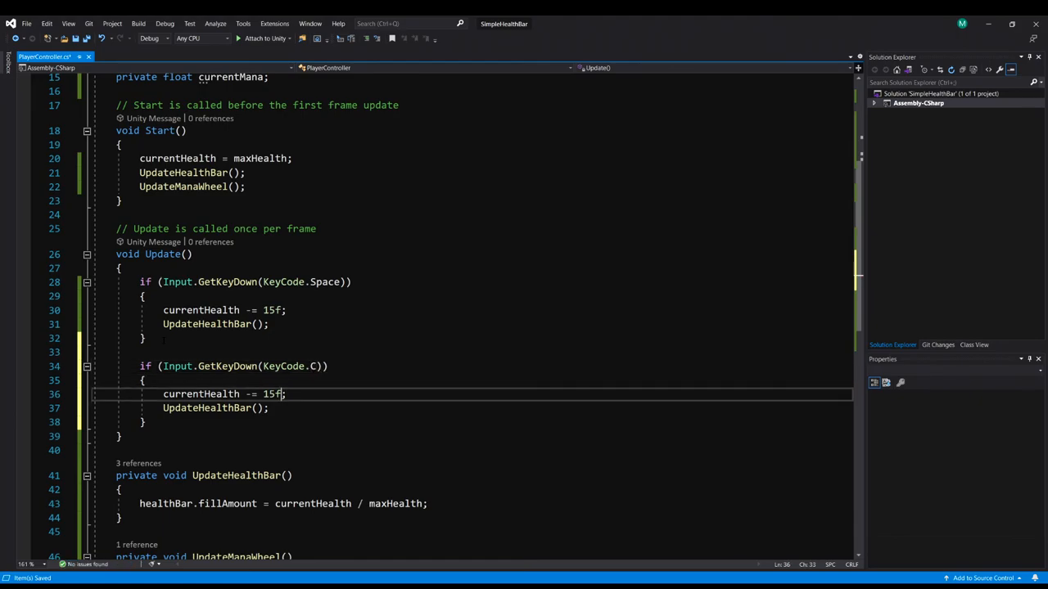
double_click(201, 393)
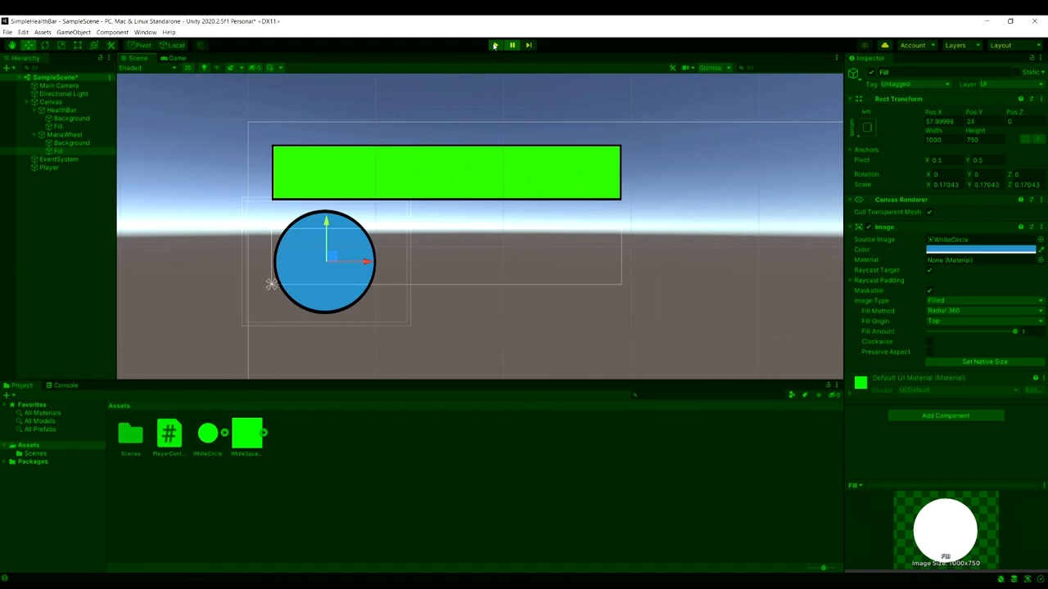
- Assign ManaWheel's Fill to the Player's Mana Wheel field and rerun the game
click(494, 45)
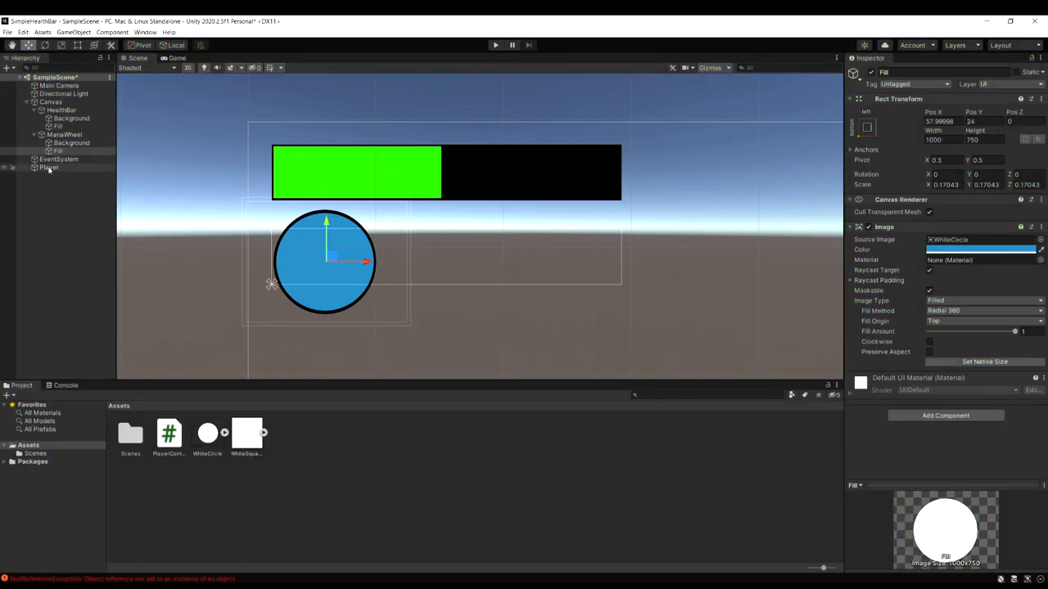
click(49, 166)
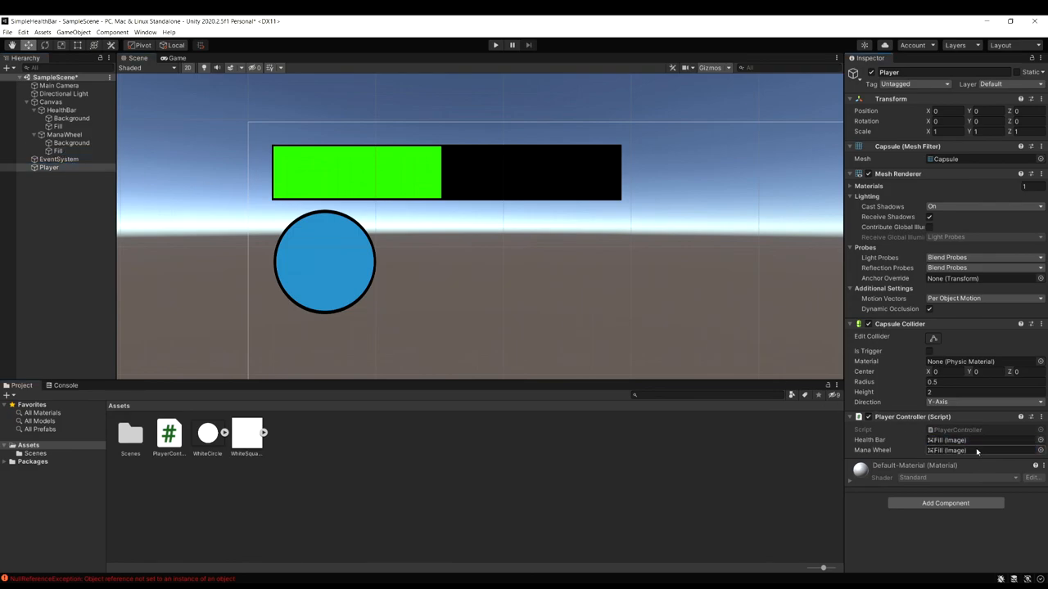
click(494, 45)
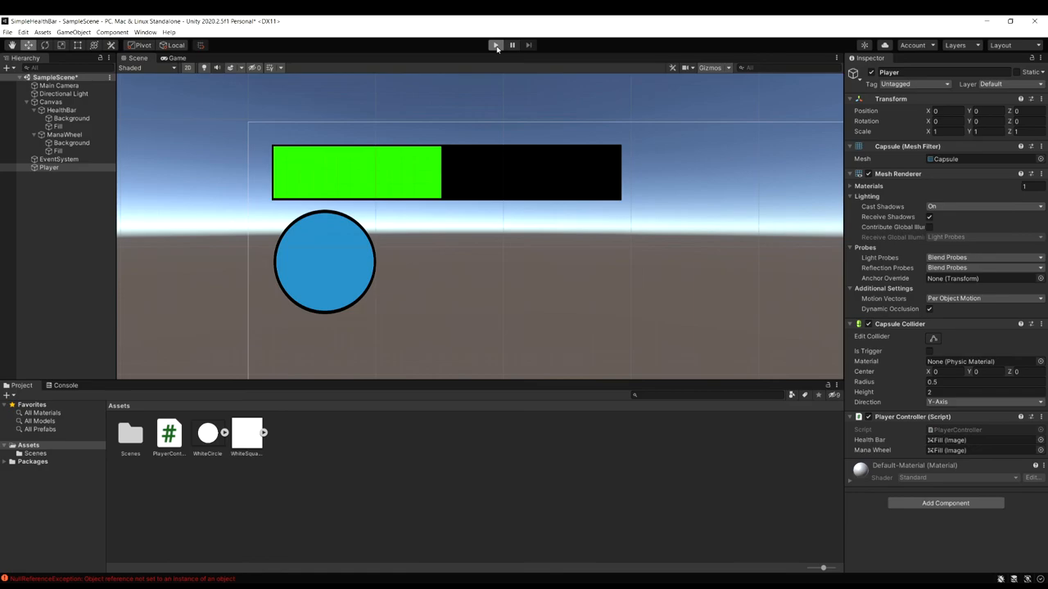
click(495, 45)
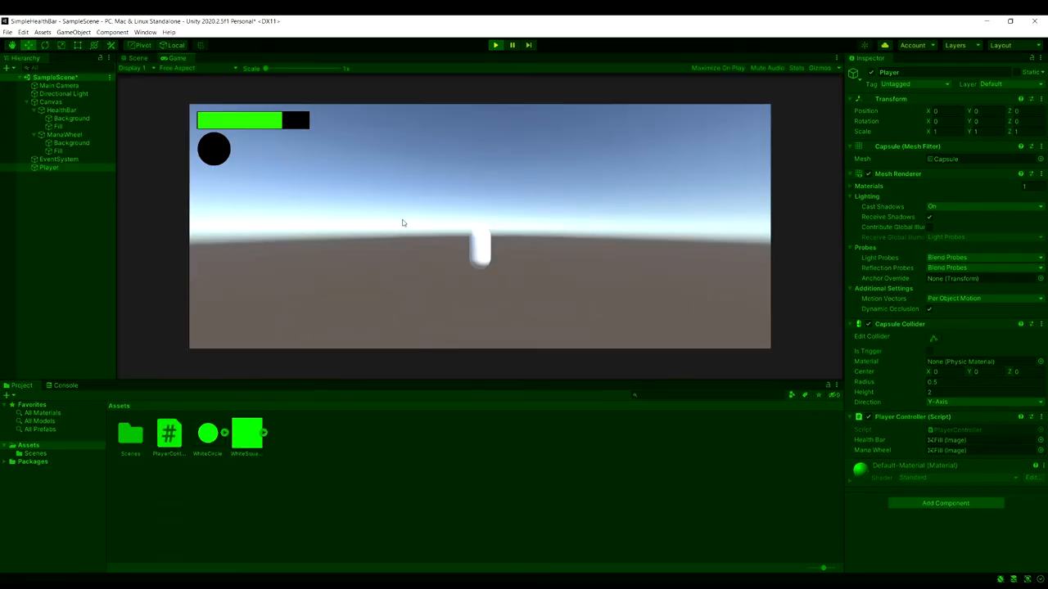
mouse_move(256, 141)
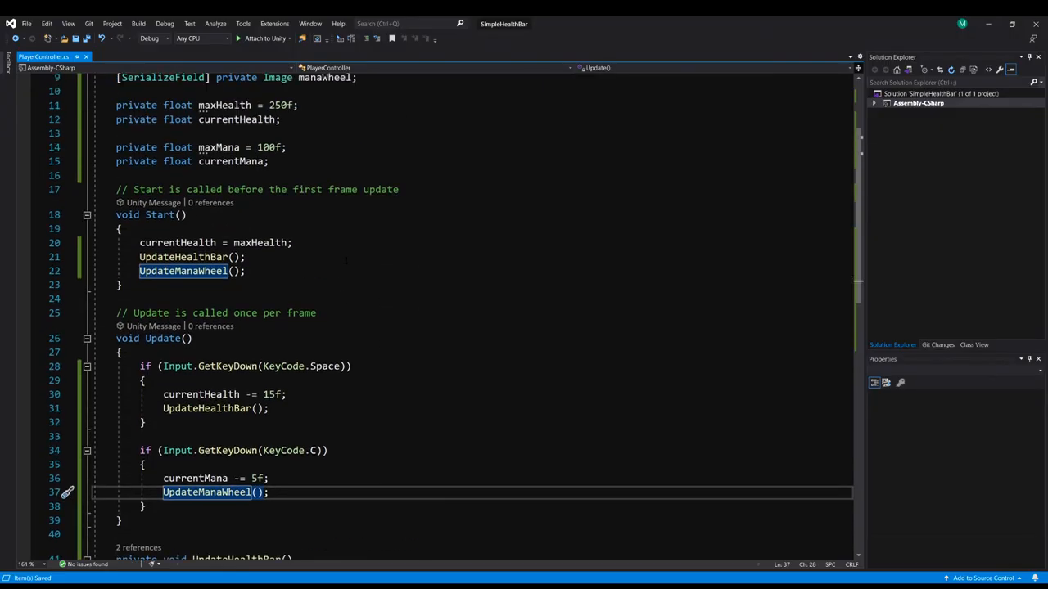
- Add currentMana = maxMana; at the start of Start()
scroll(up, 3)
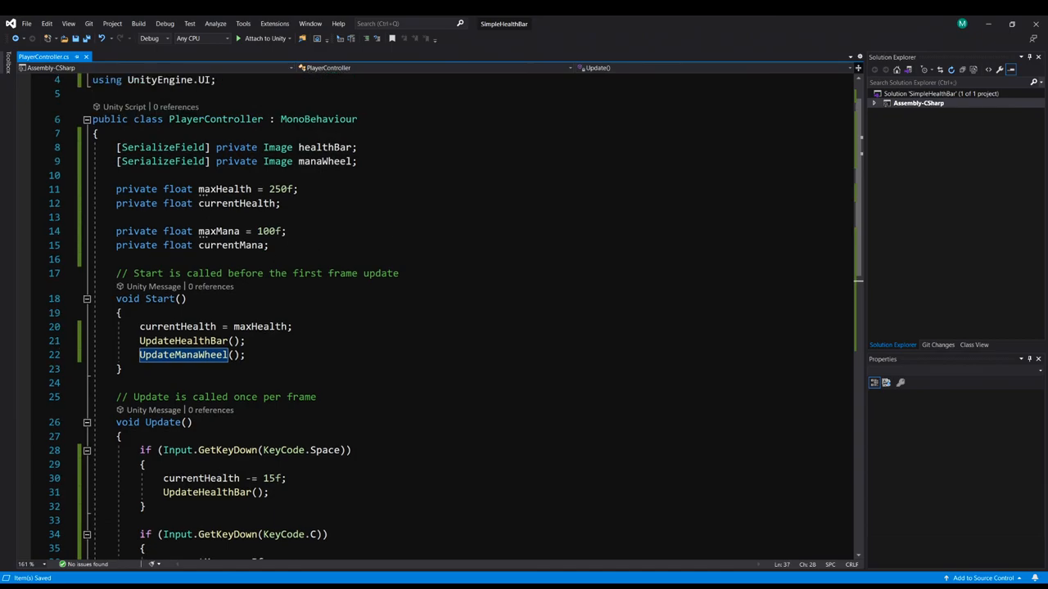
text(currentMana =)
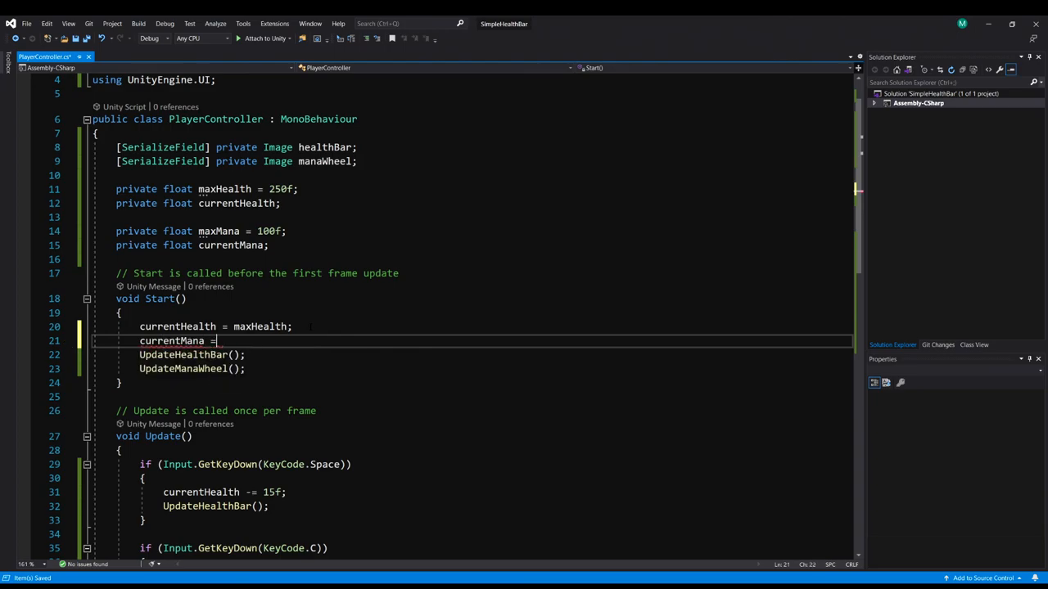
text(maxMana;)
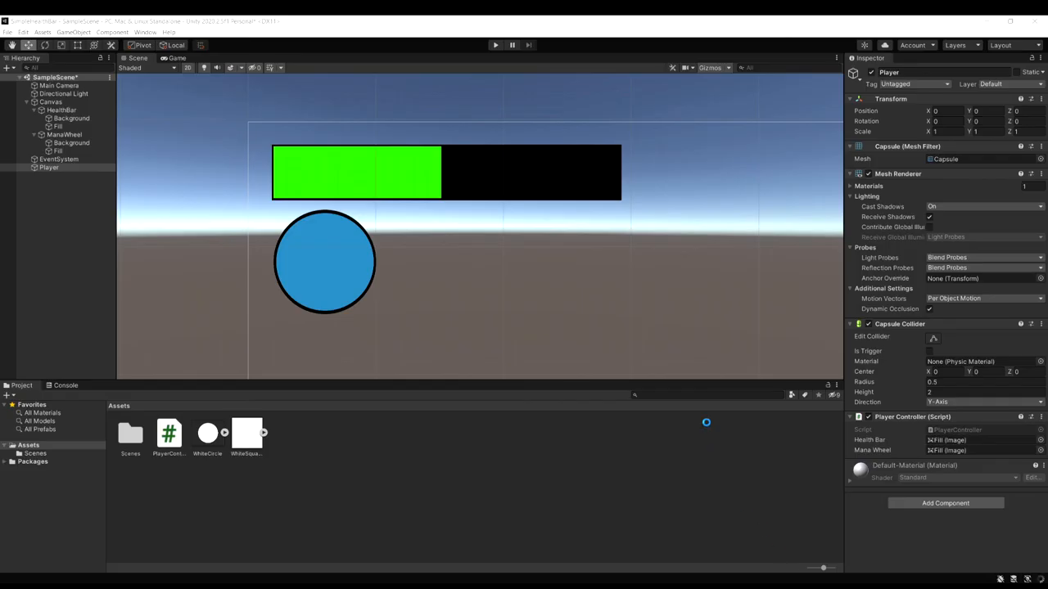
- Run the game and drain health and mana with Space and C
click(495, 45)
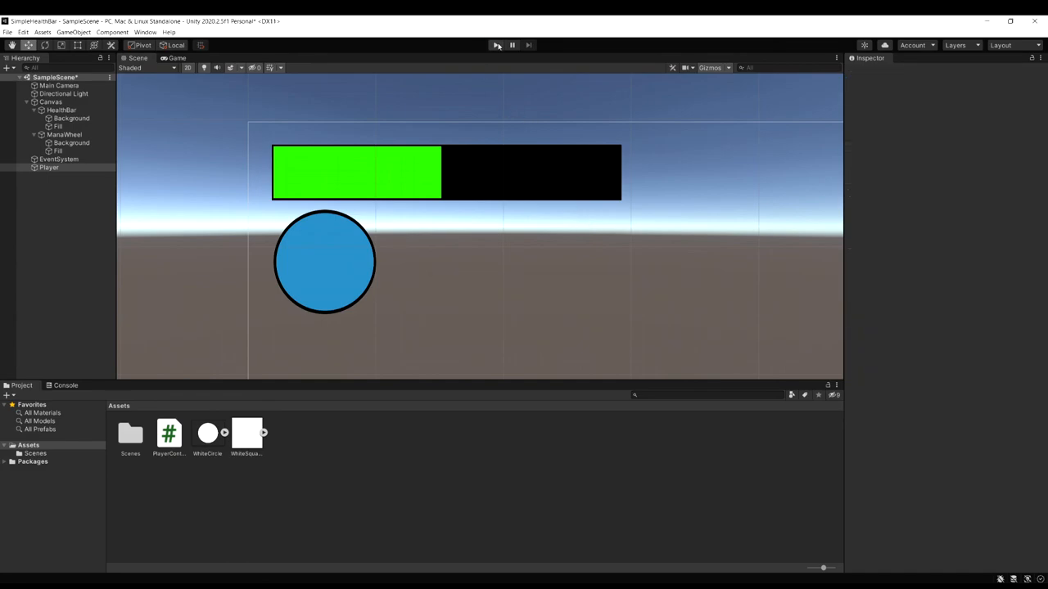
click(495, 45)
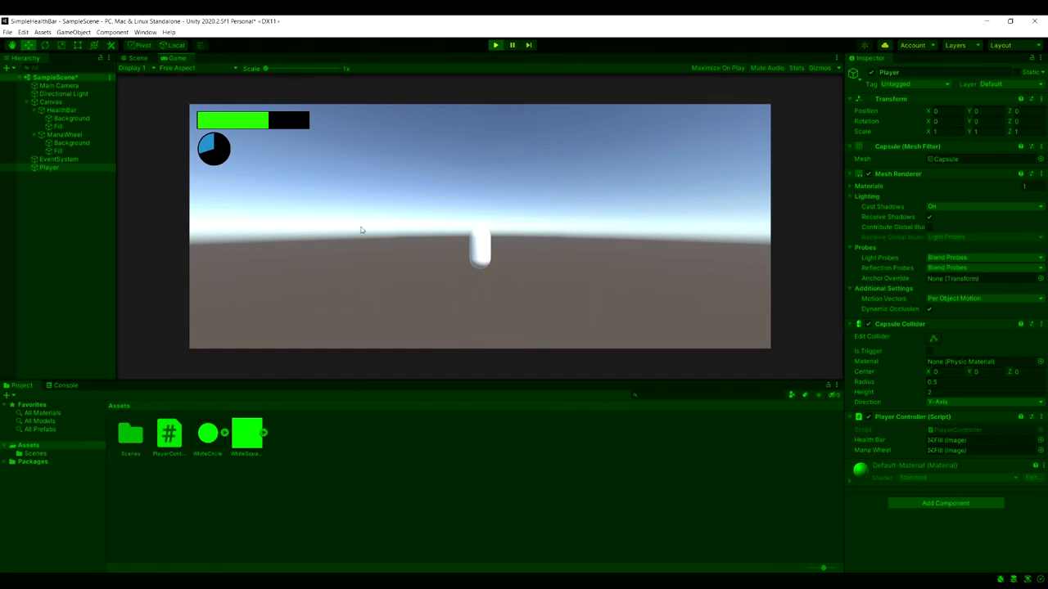
mouse_move(340, 149)
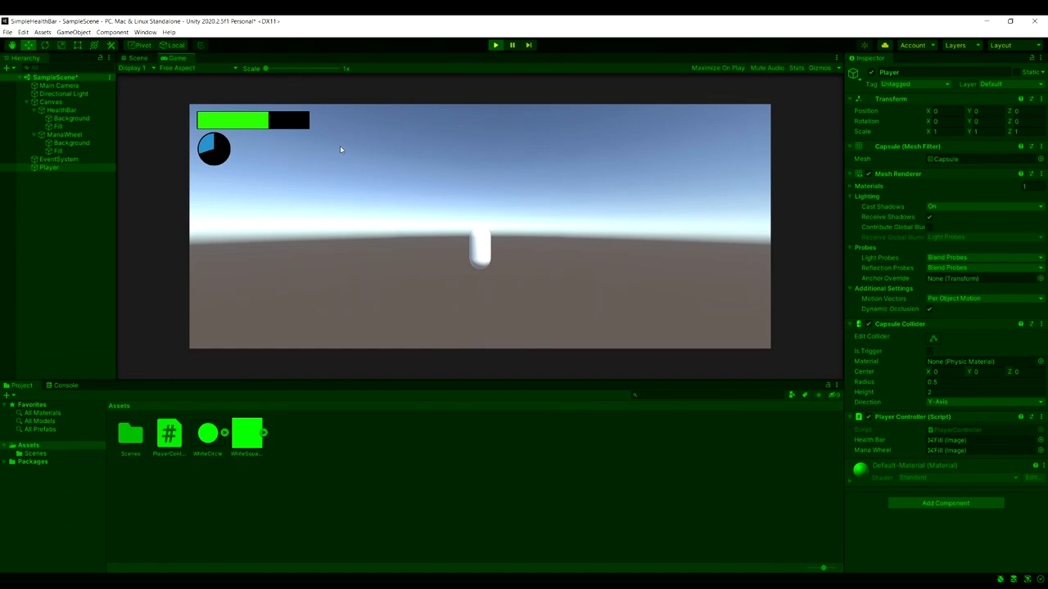